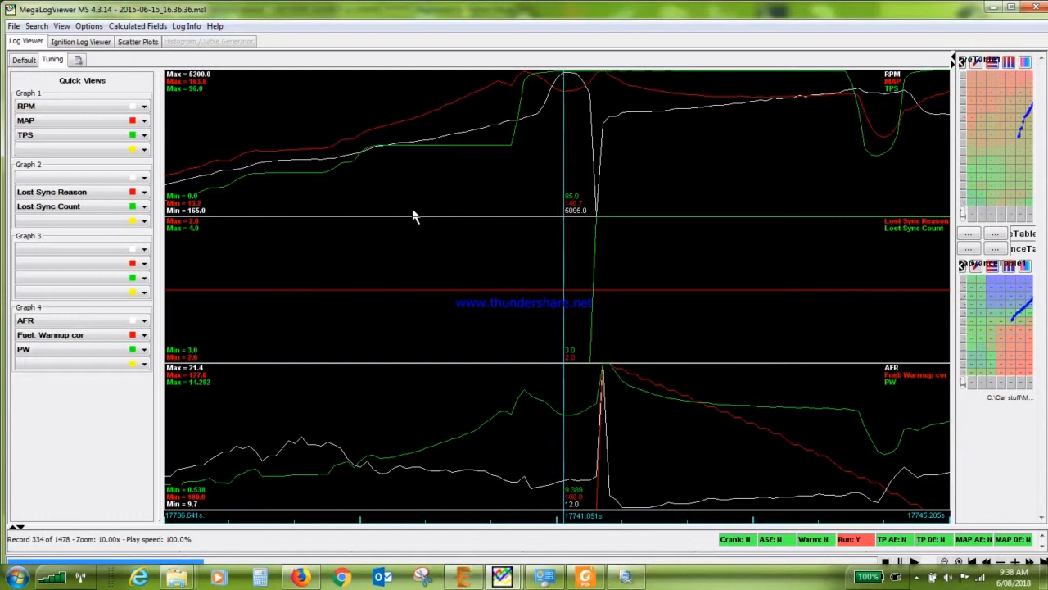
mouse_move(642, 282)
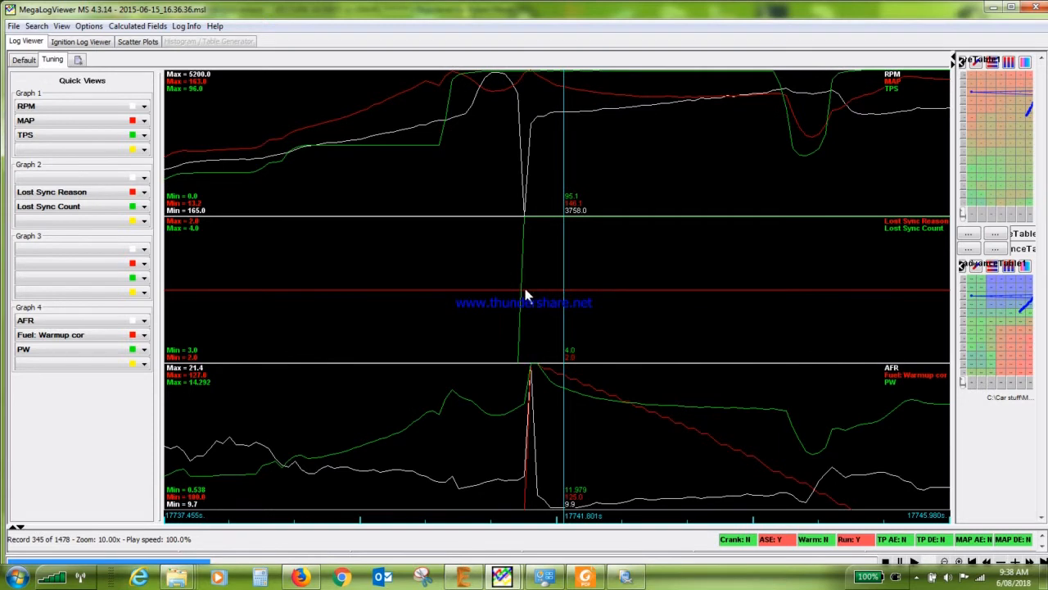
mouse_move(482, 292)
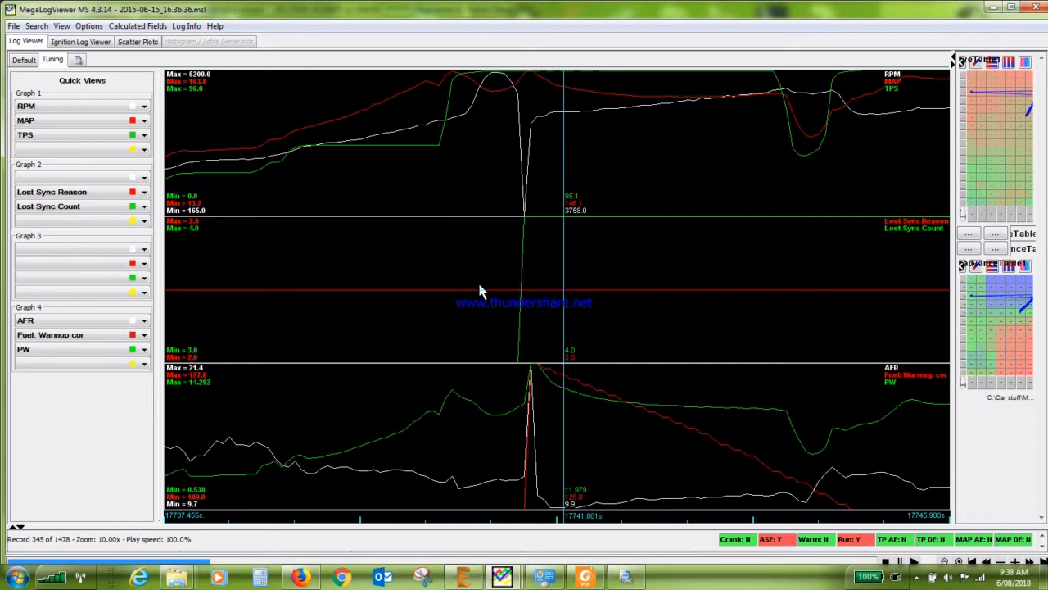
mouse_move(538, 304)
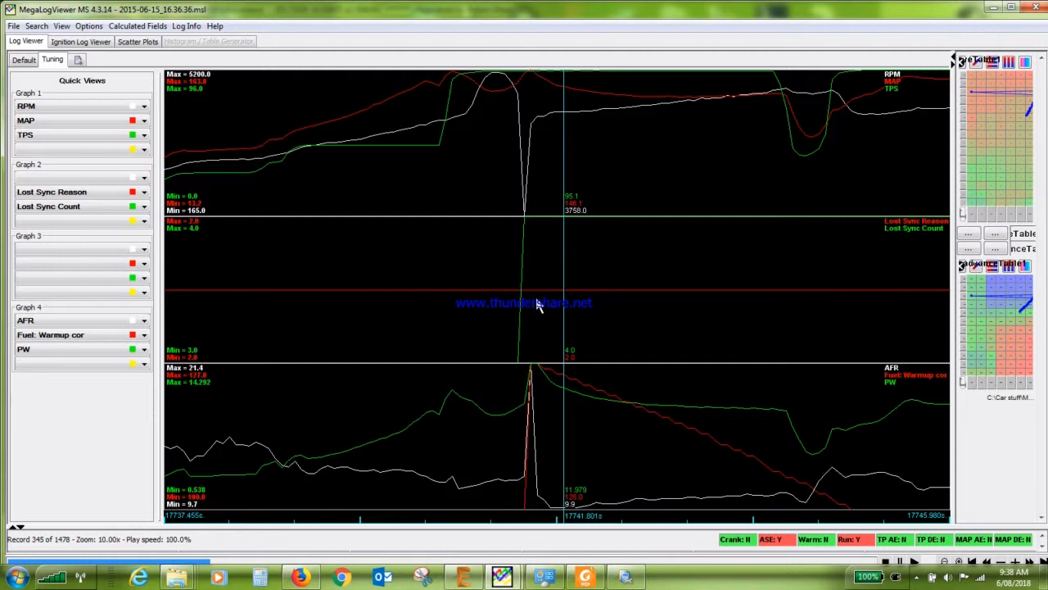
mouse_move(570, 301)
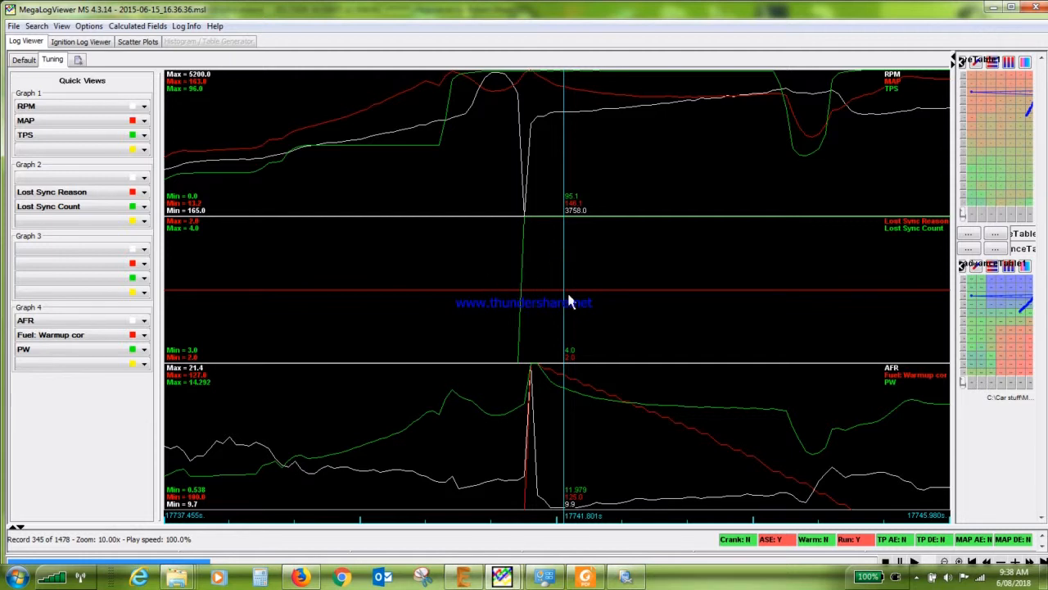
mouse_move(567, 282)
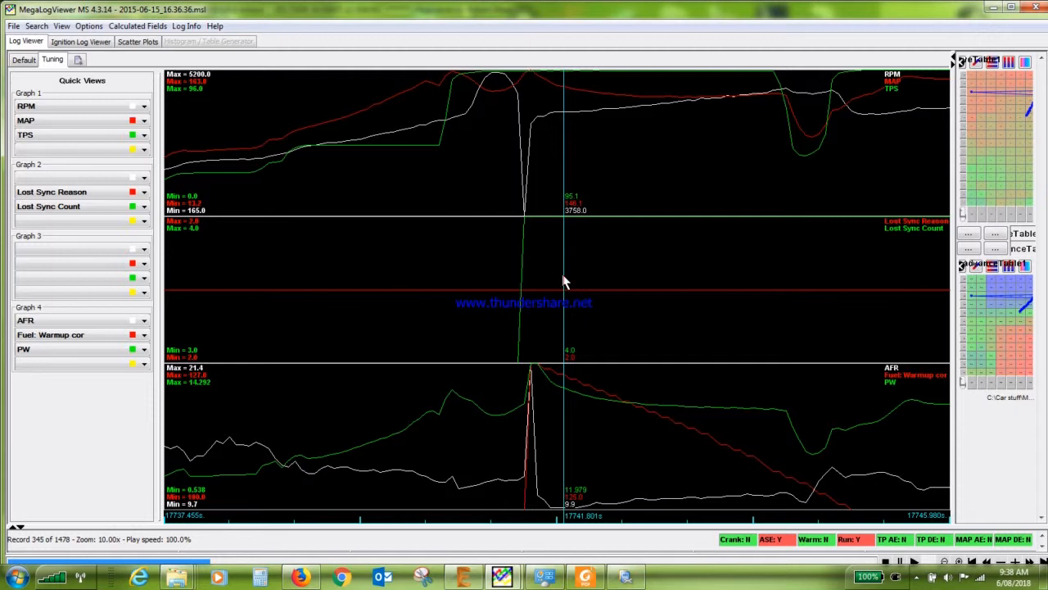
mouse_move(482, 291)
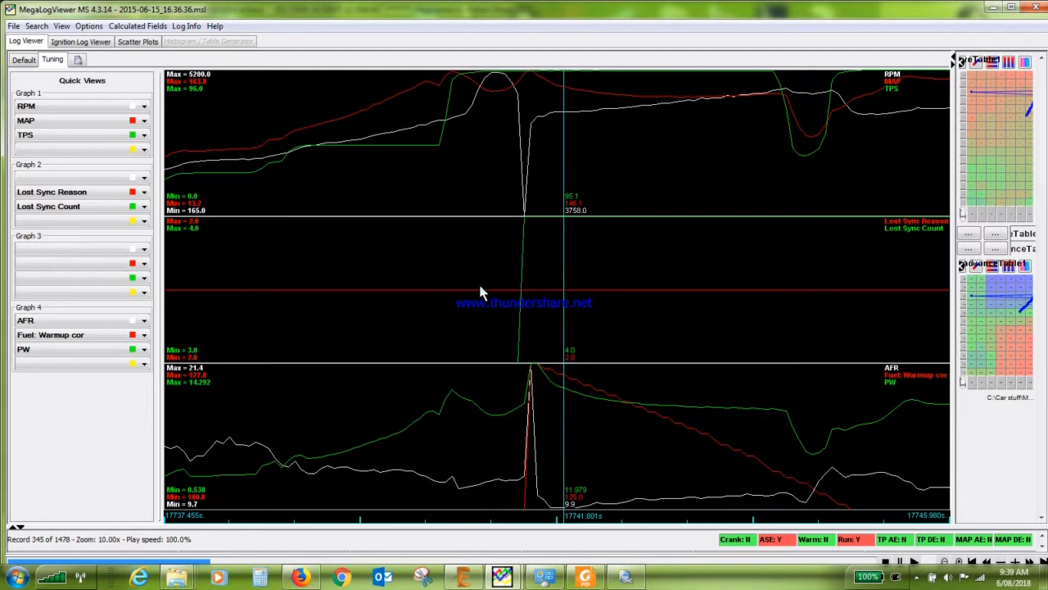
mouse_move(416, 282)
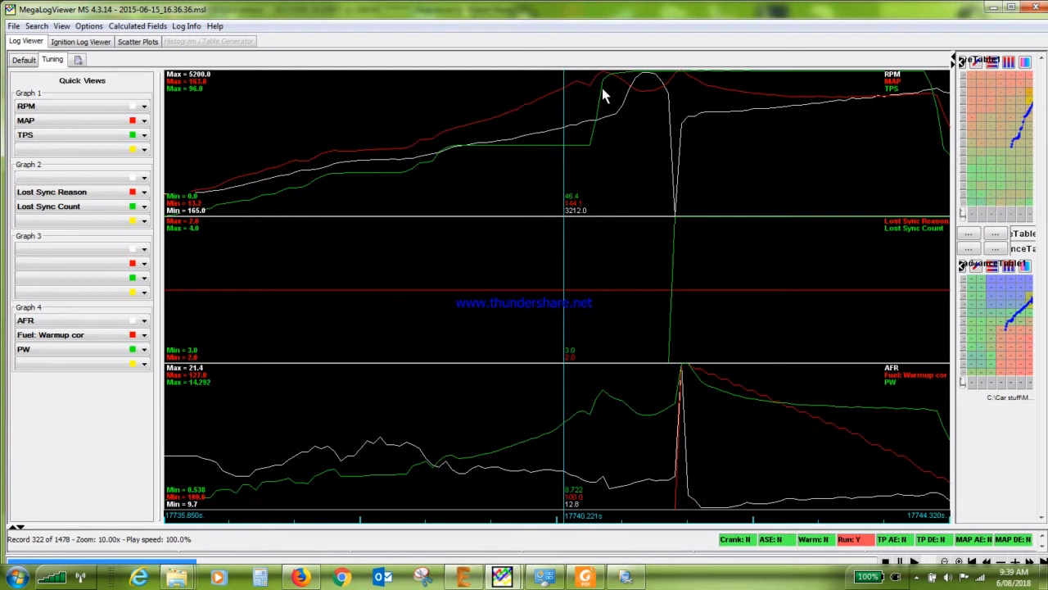
mouse_move(609, 82)
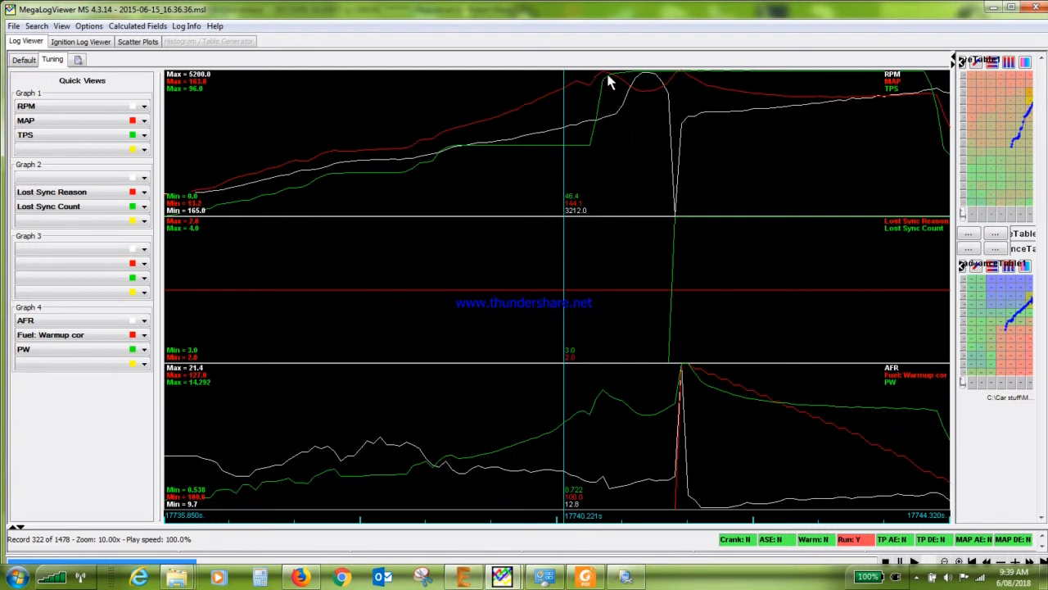
mouse_move(591, 121)
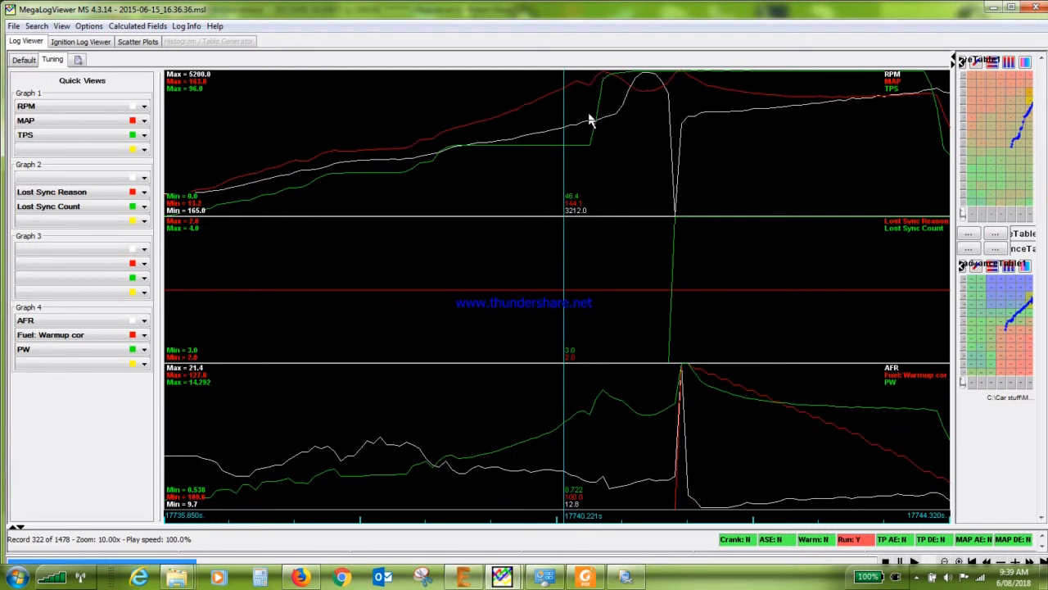
mouse_move(652, 90)
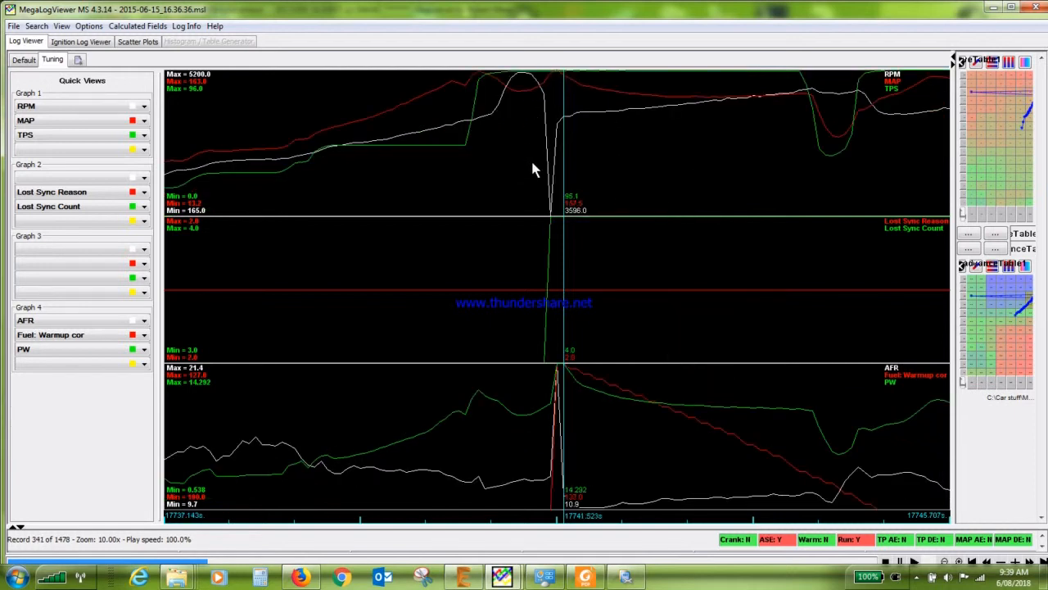
mouse_move(554, 197)
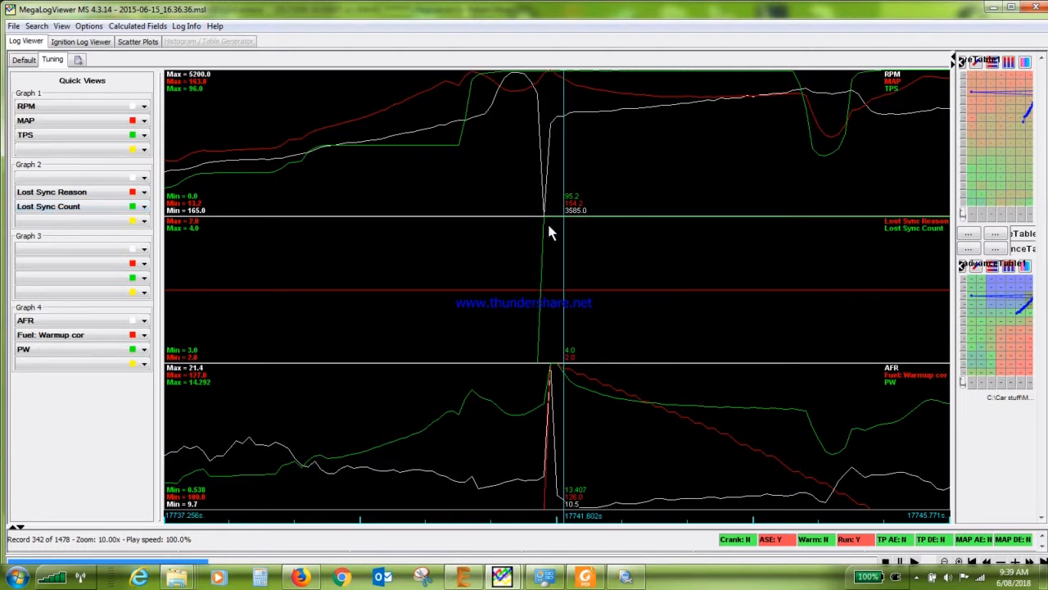
mouse_move(563, 233)
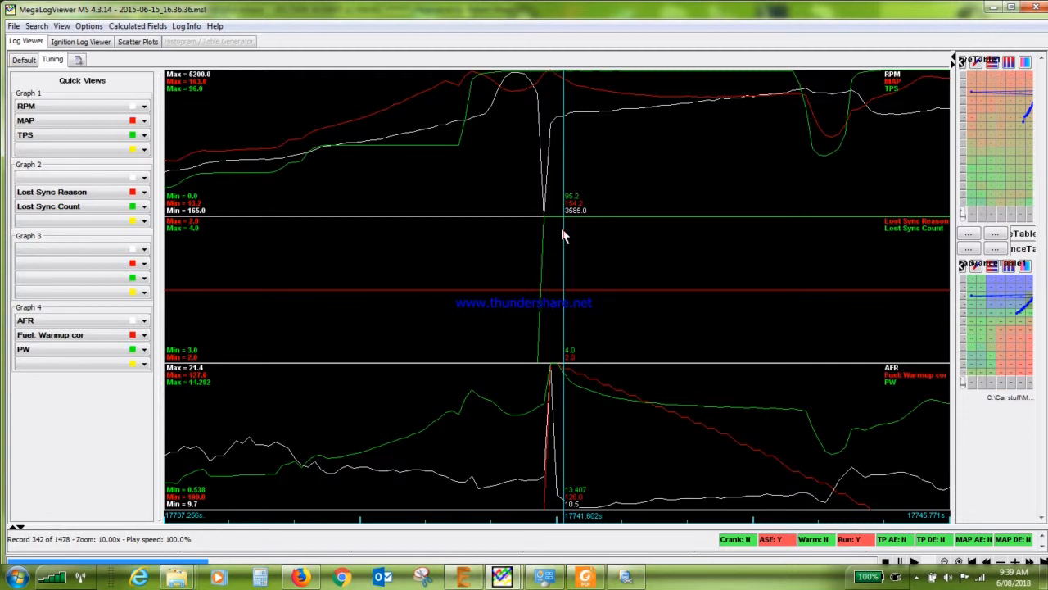
mouse_move(587, 298)
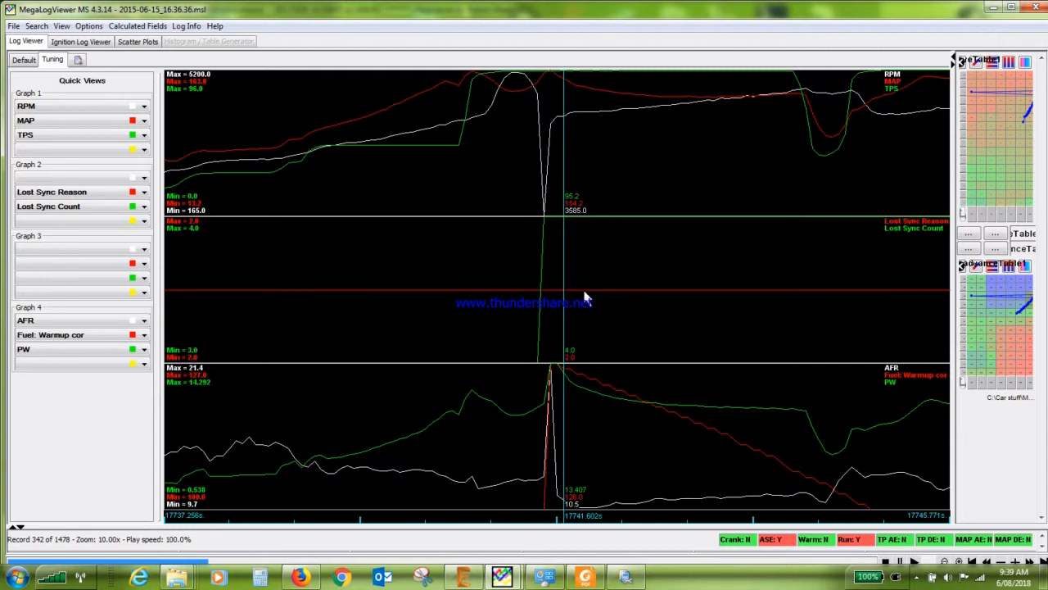
mouse_move(510, 282)
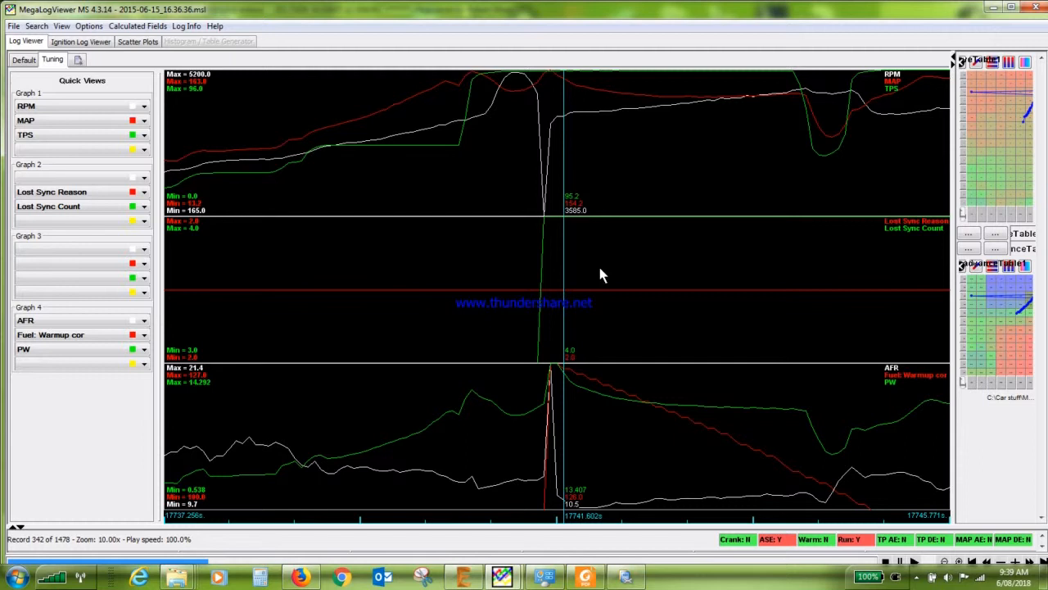
mouse_move(547, 112)
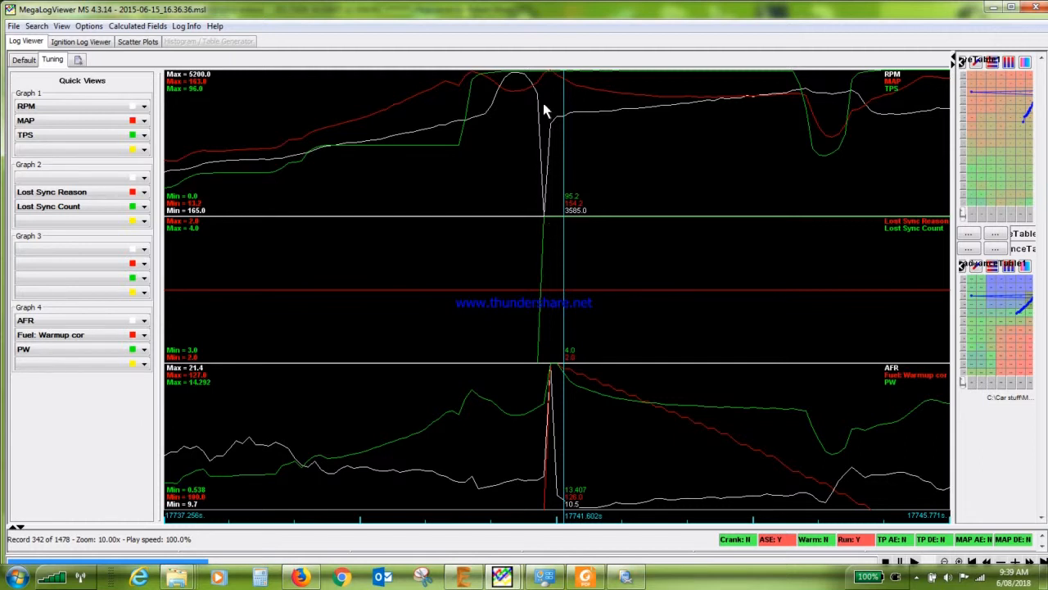
mouse_move(542, 259)
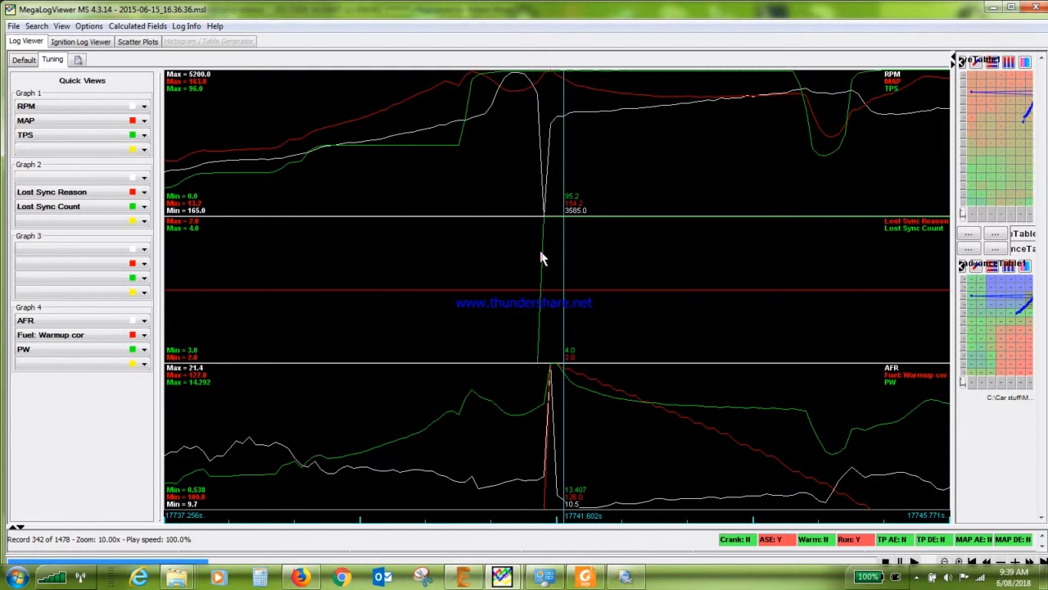
mouse_move(380, 303)
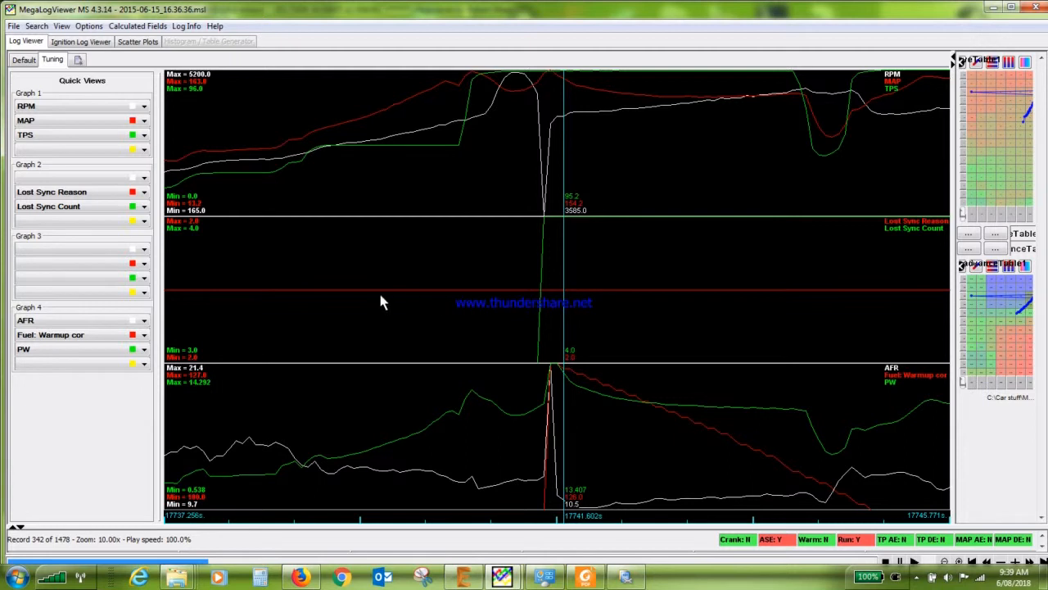
mouse_move(44, 198)
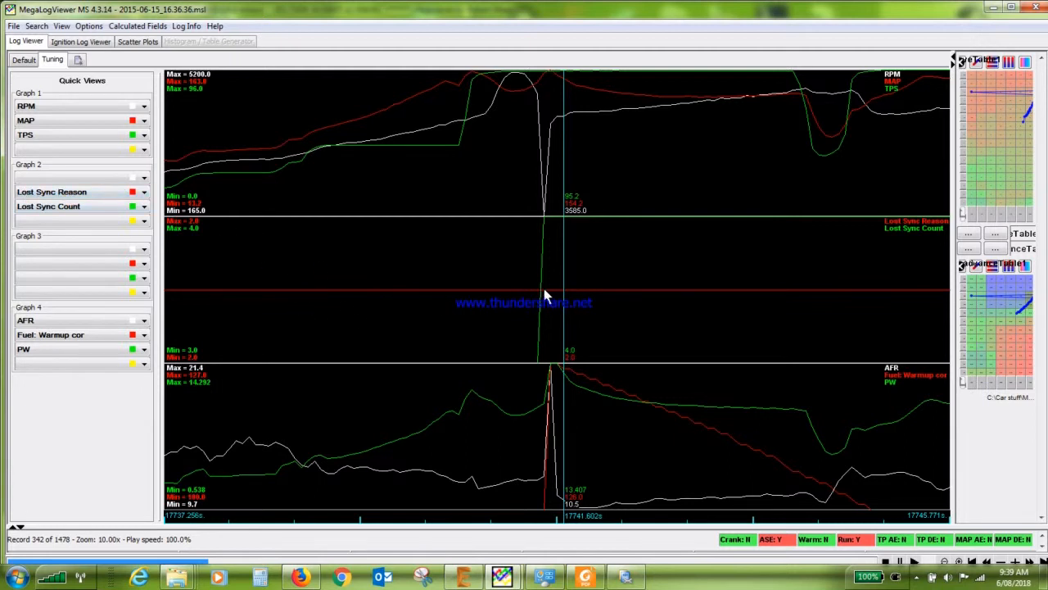
mouse_move(238, 314)
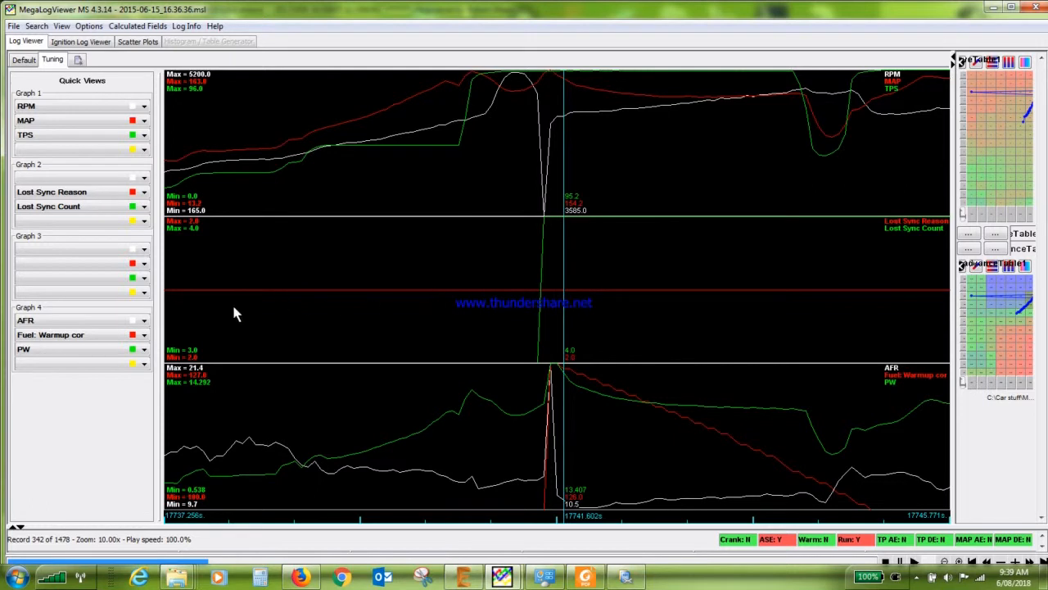
mouse_move(500, 291)
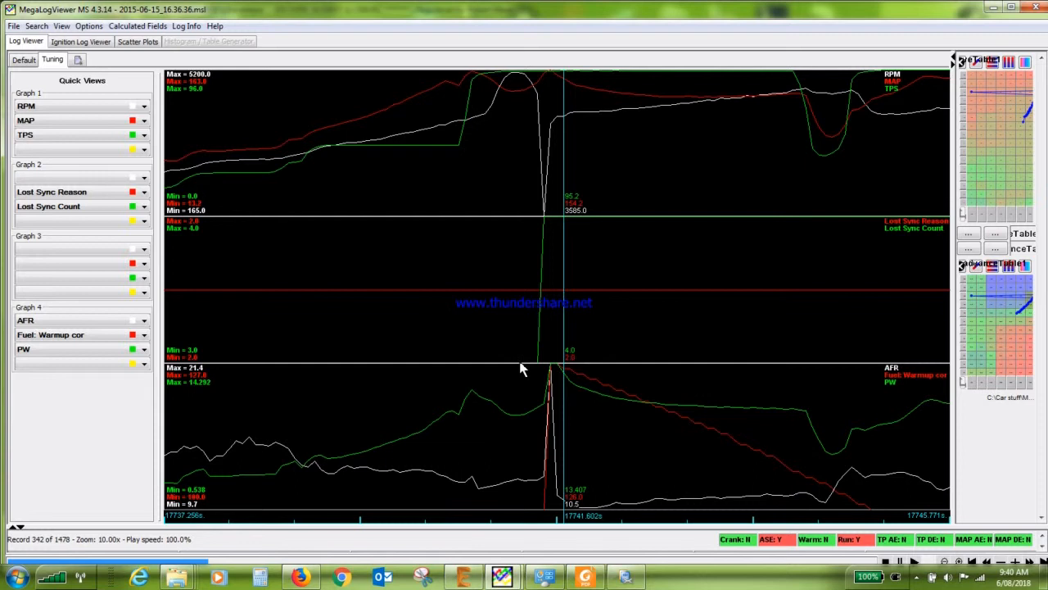
mouse_move(548, 320)
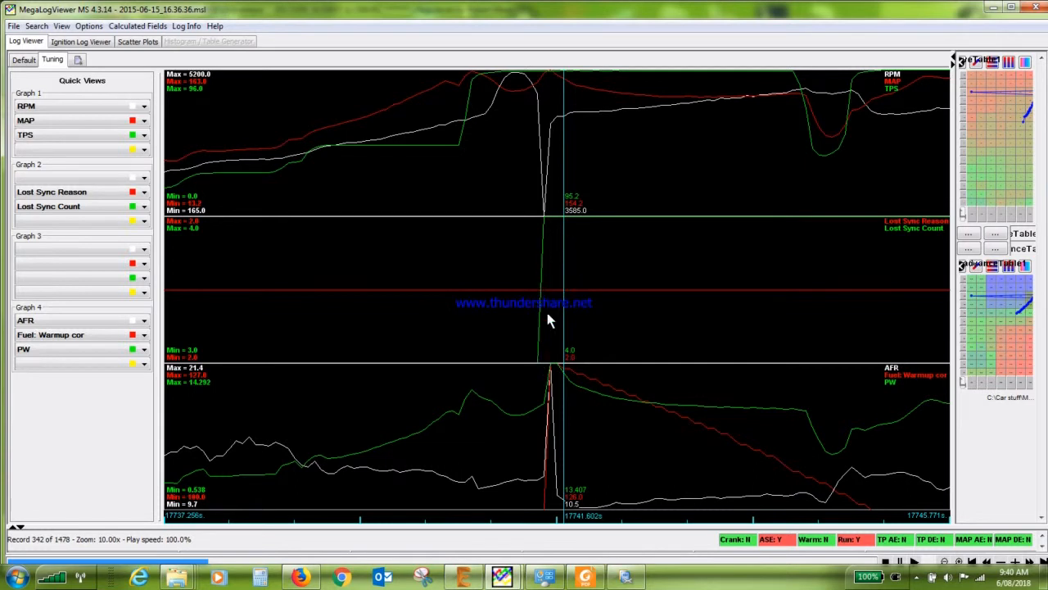
mouse_move(570, 362)
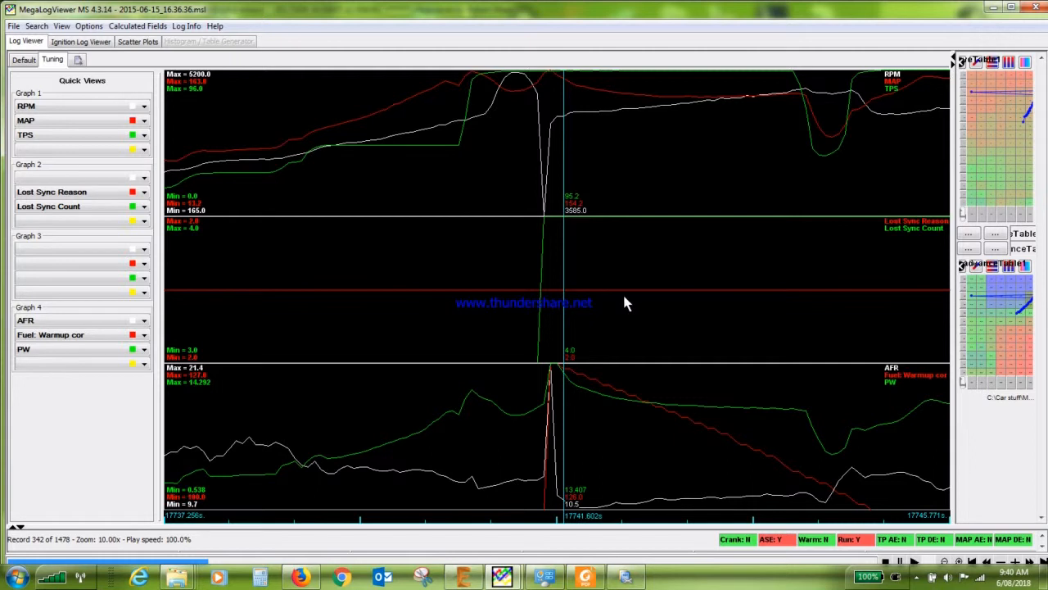
mouse_move(635, 301)
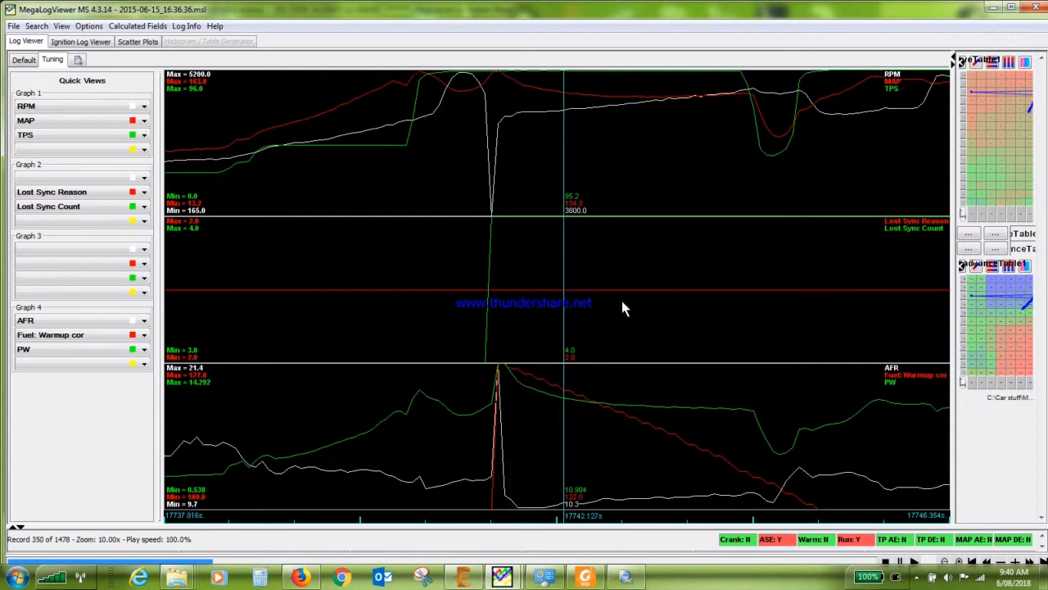
mouse_move(563, 246)
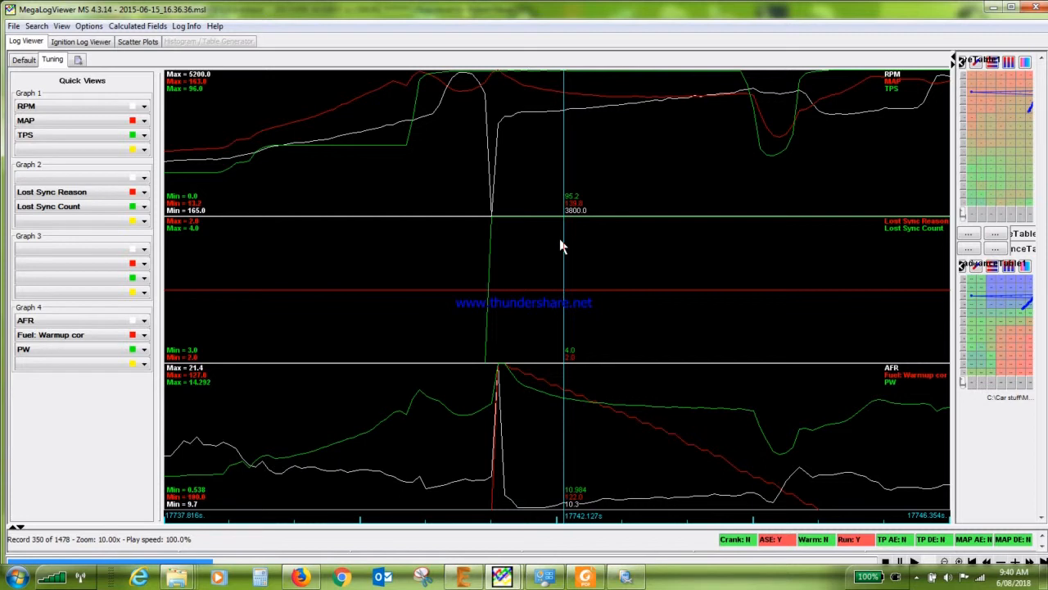
mouse_move(504, 296)
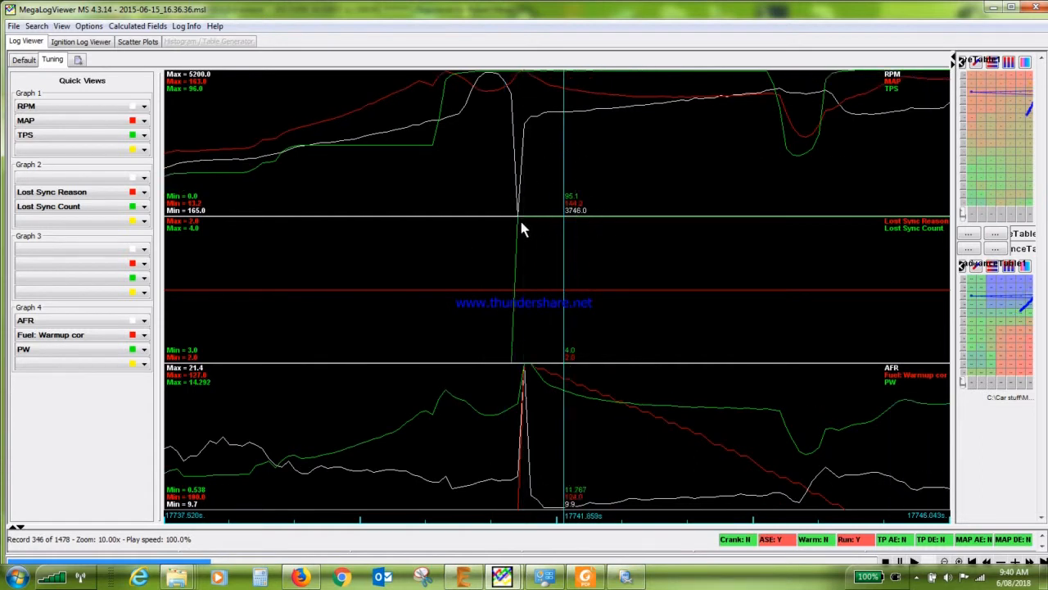
mouse_move(505, 311)
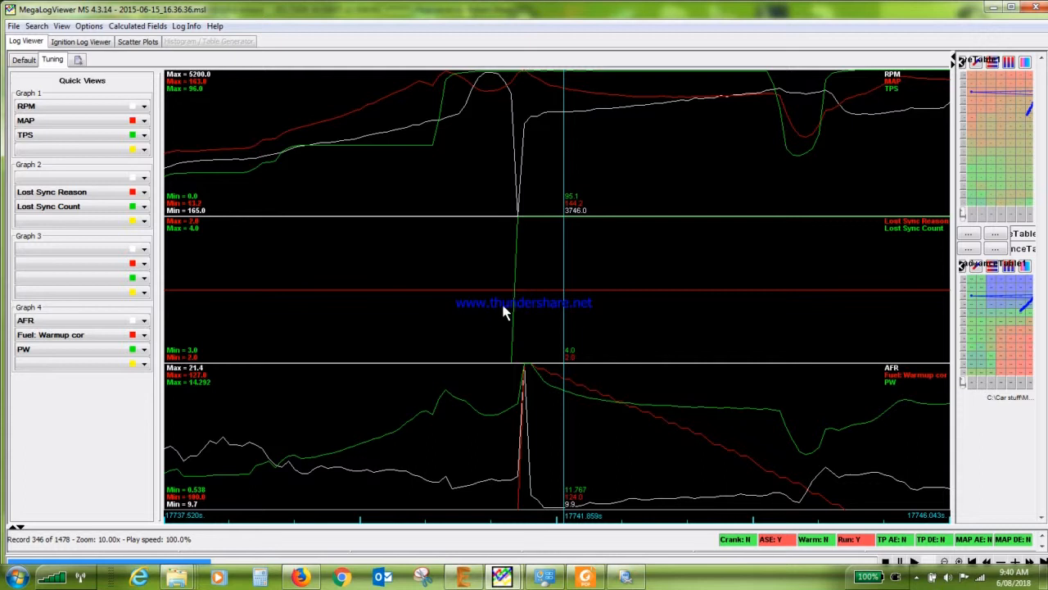
mouse_move(479, 357)
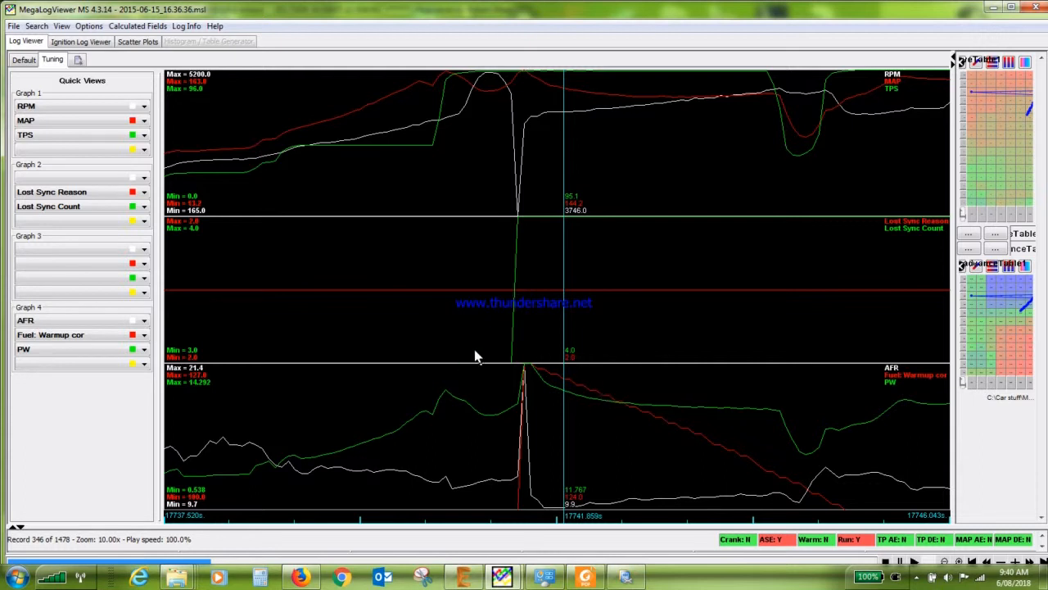
mouse_move(172, 345)
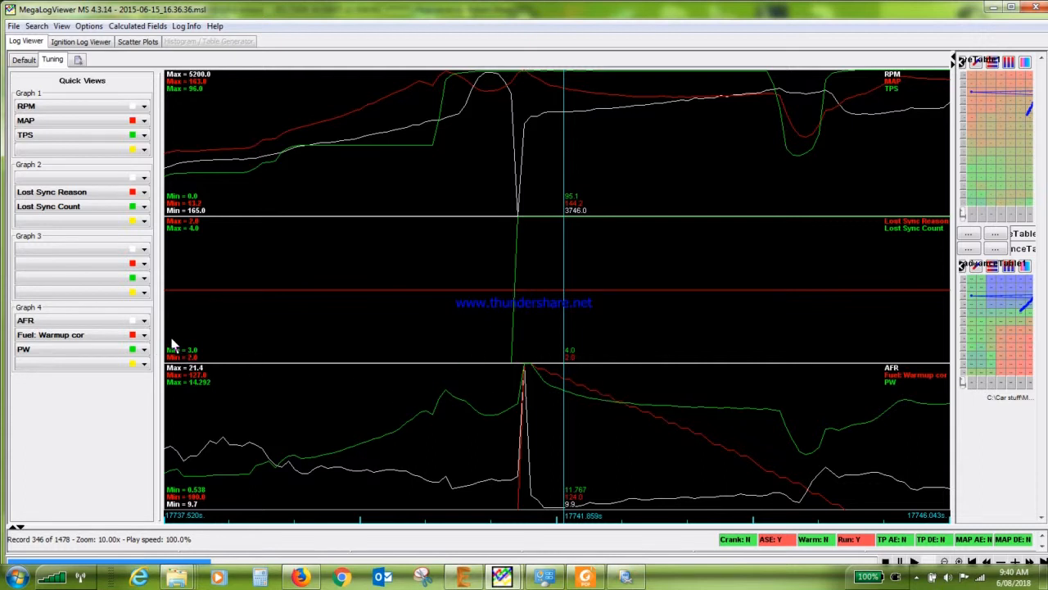
mouse_move(341, 339)
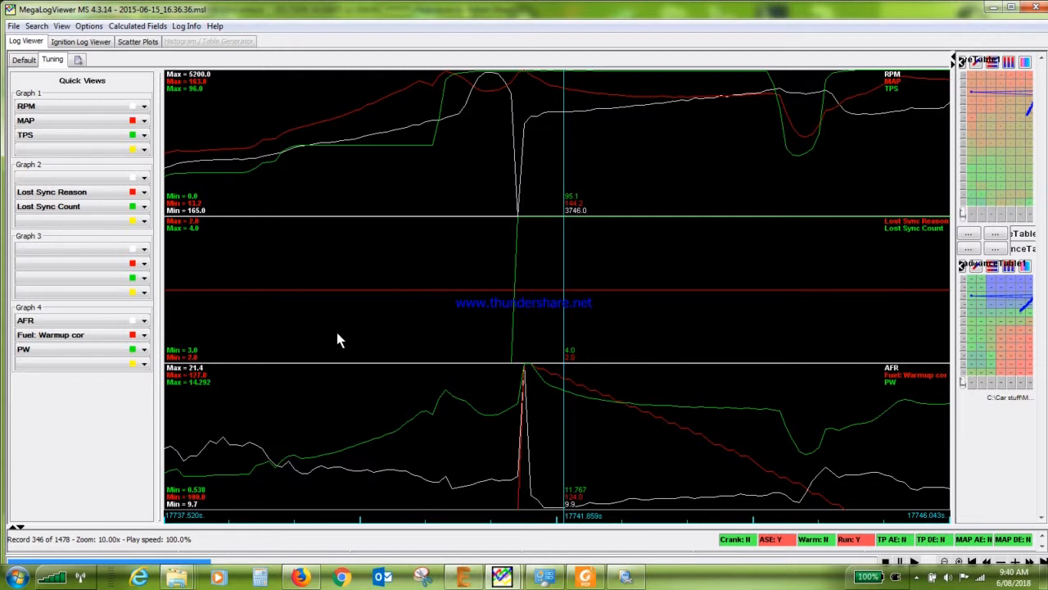
mouse_move(151, 344)
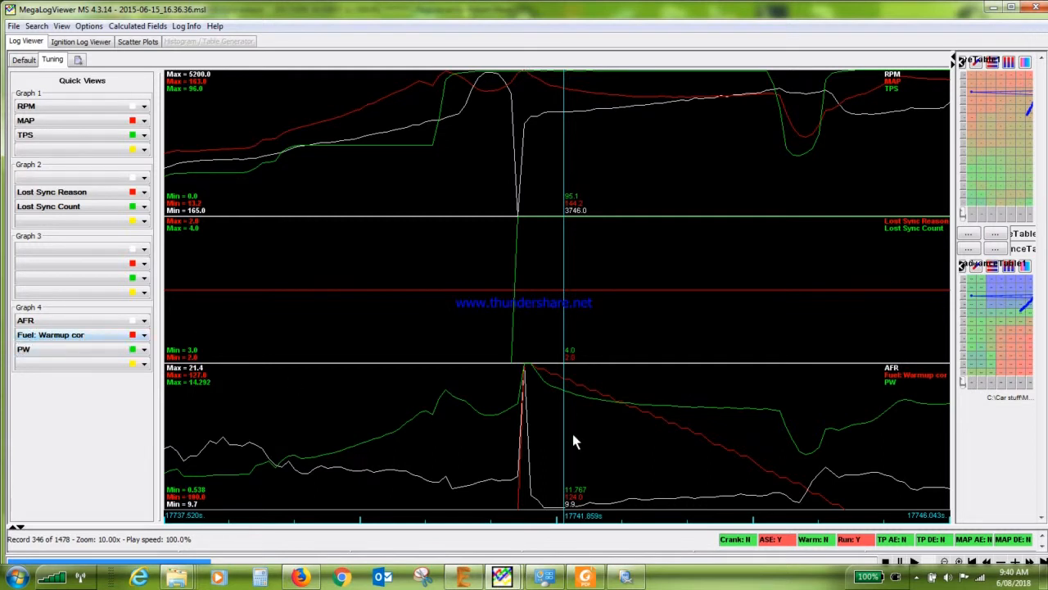
mouse_move(532, 373)
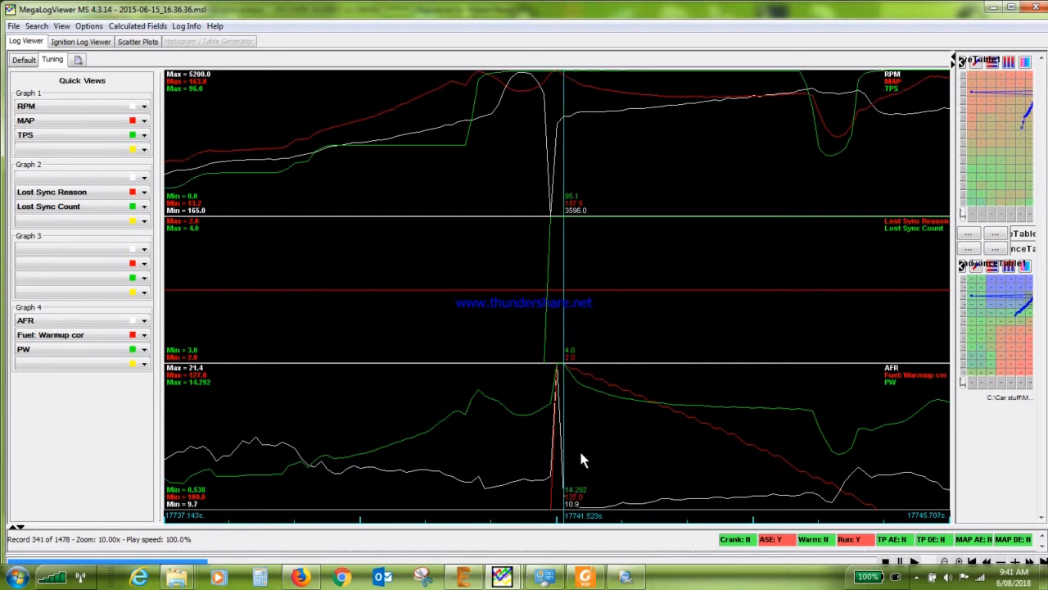
mouse_move(588, 452)
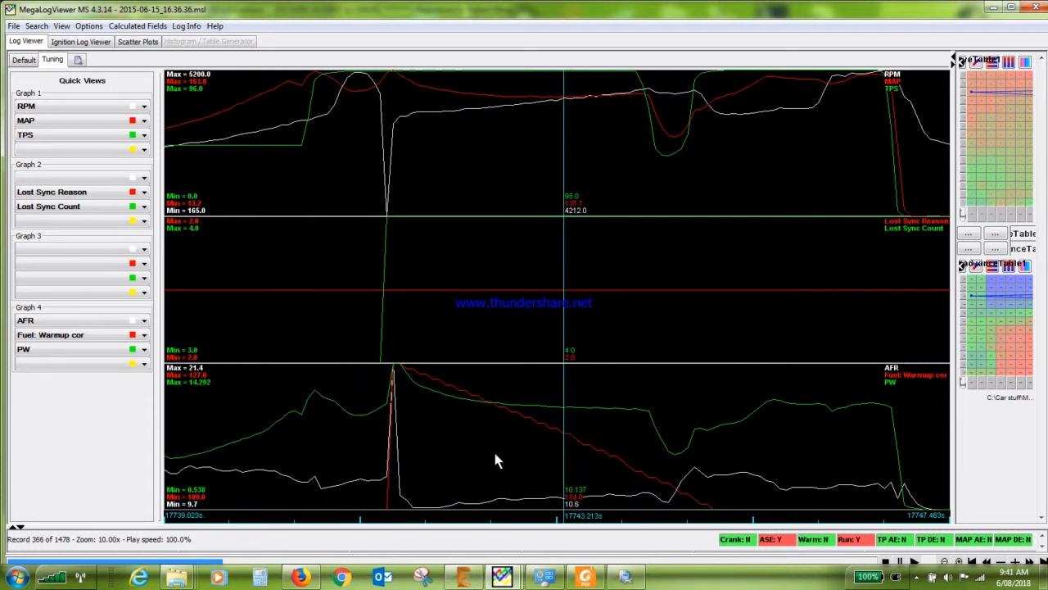
mouse_move(488, 451)
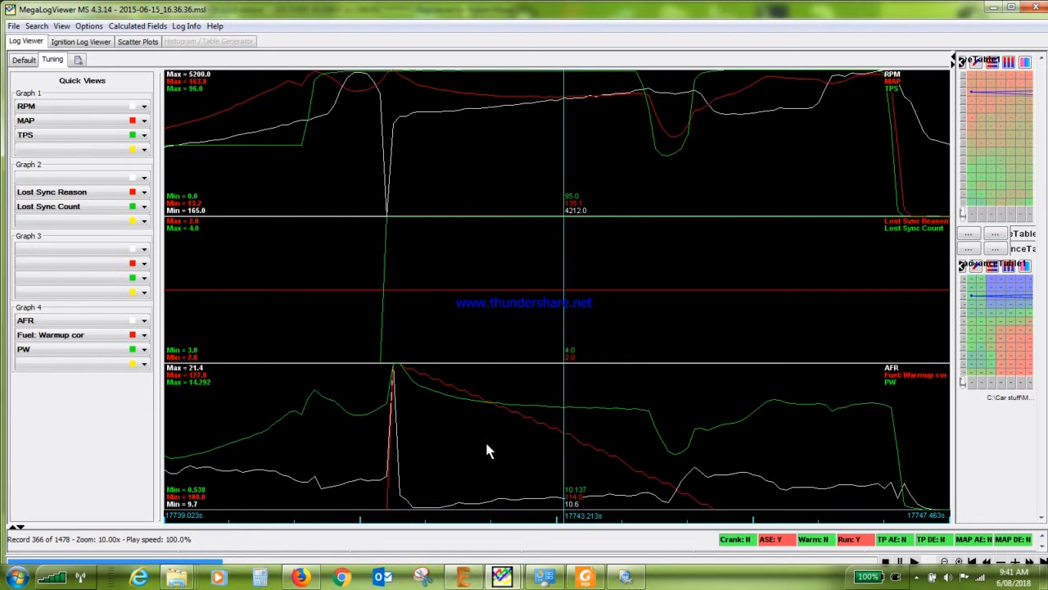
mouse_move(505, 461)
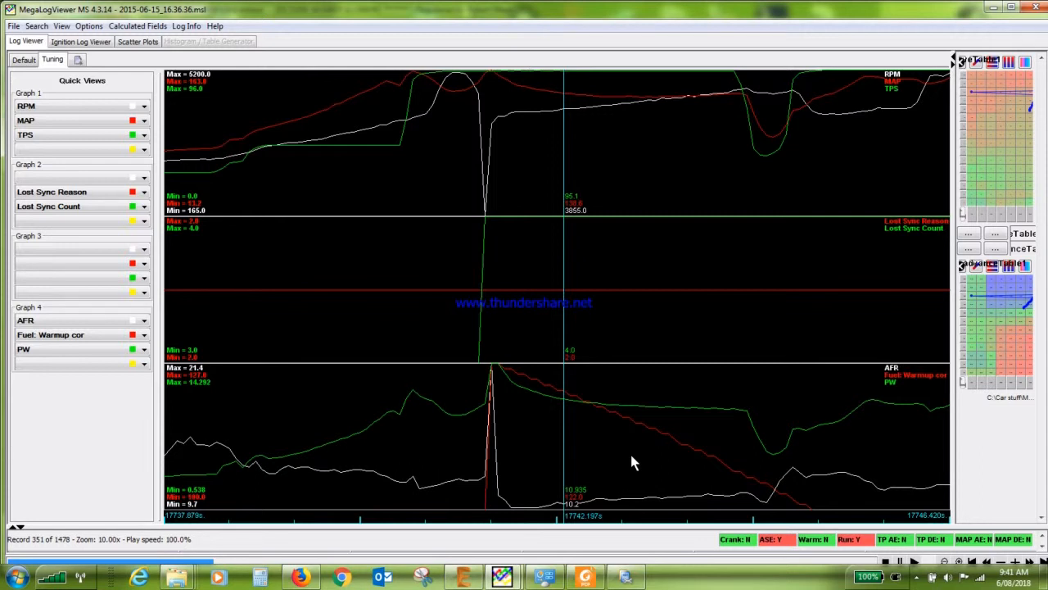
mouse_move(532, 449)
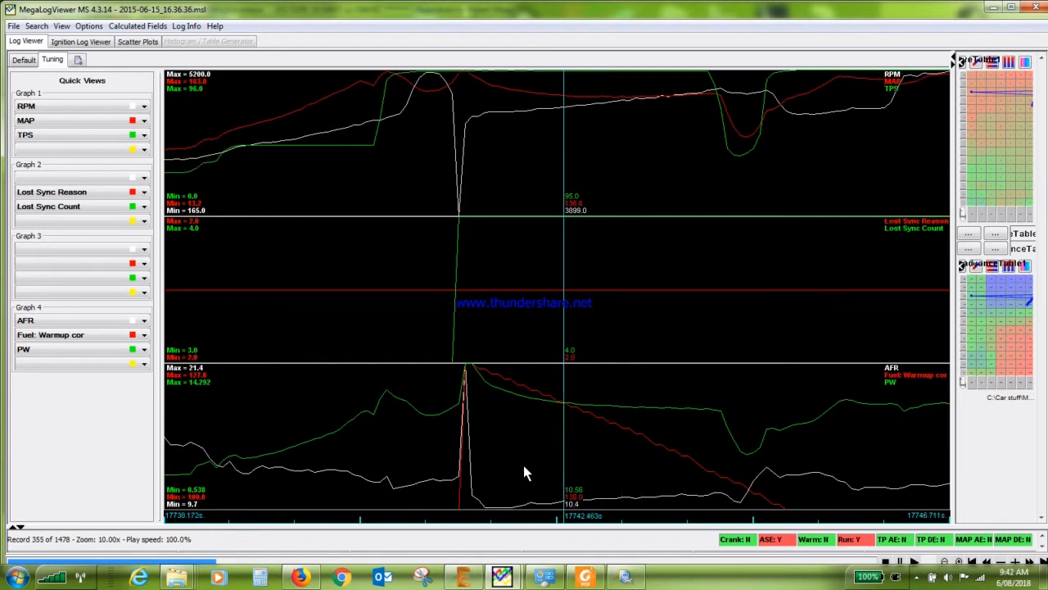
mouse_move(524, 462)
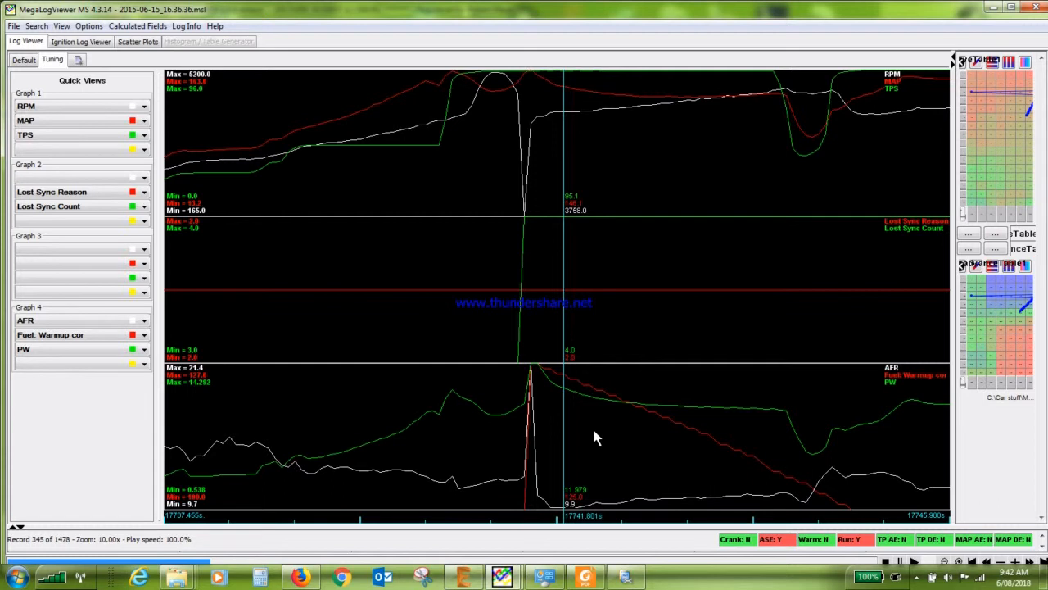
mouse_move(606, 441)
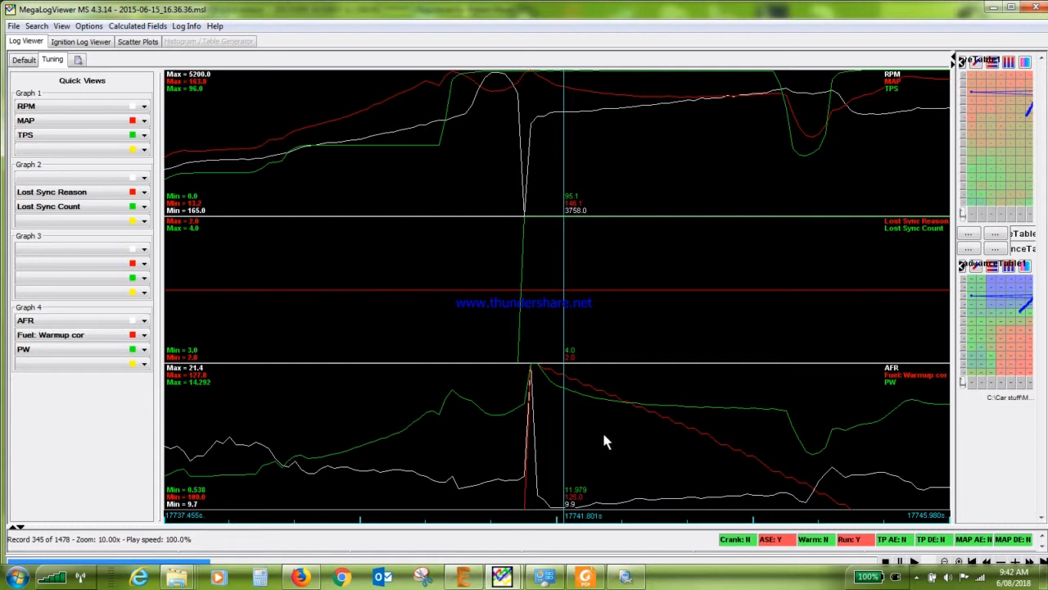
mouse_move(609, 449)
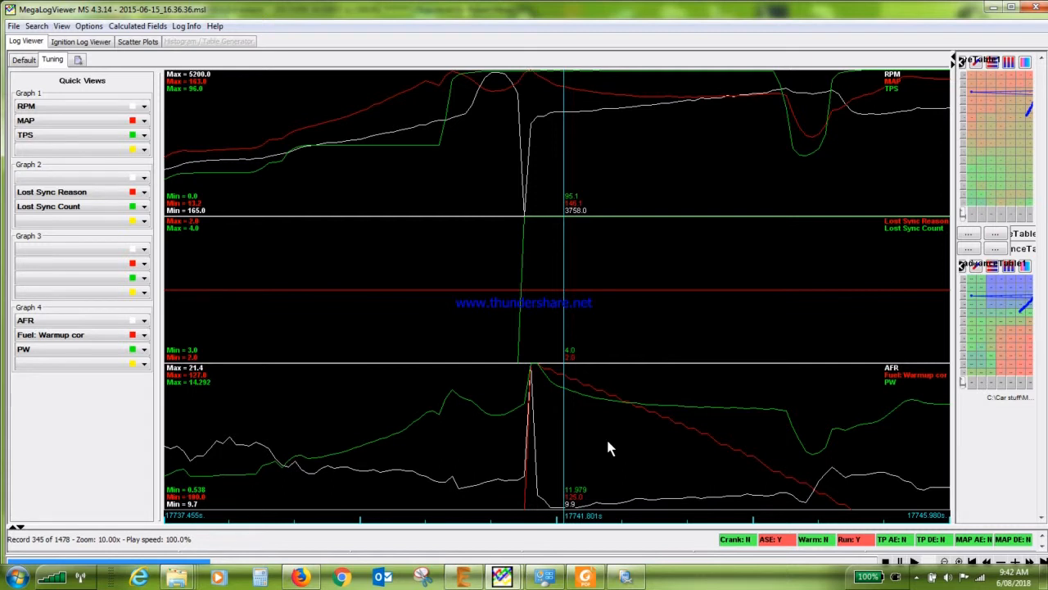
mouse_move(561, 445)
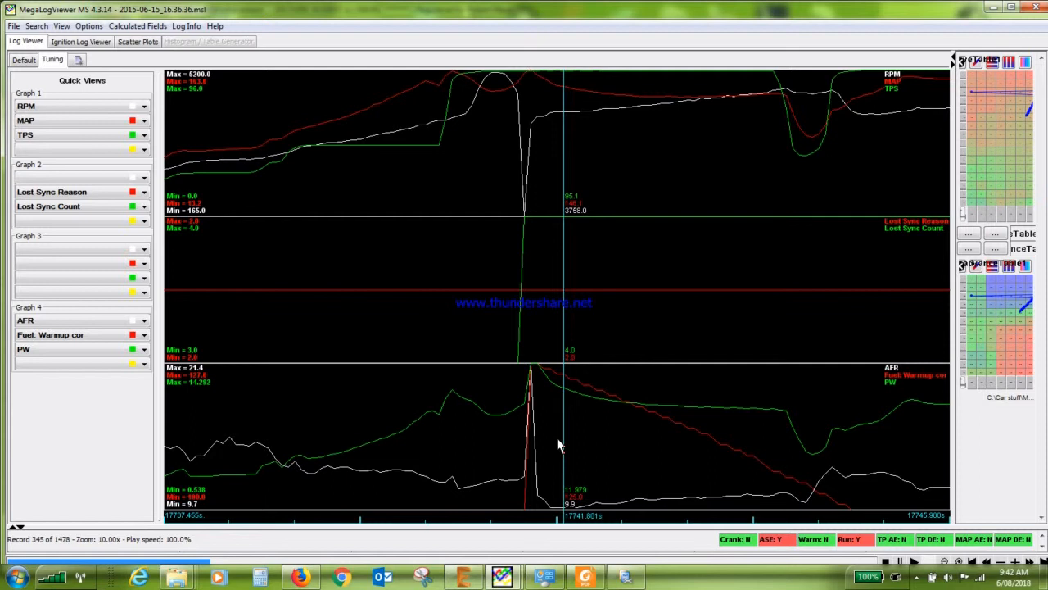
mouse_move(560, 455)
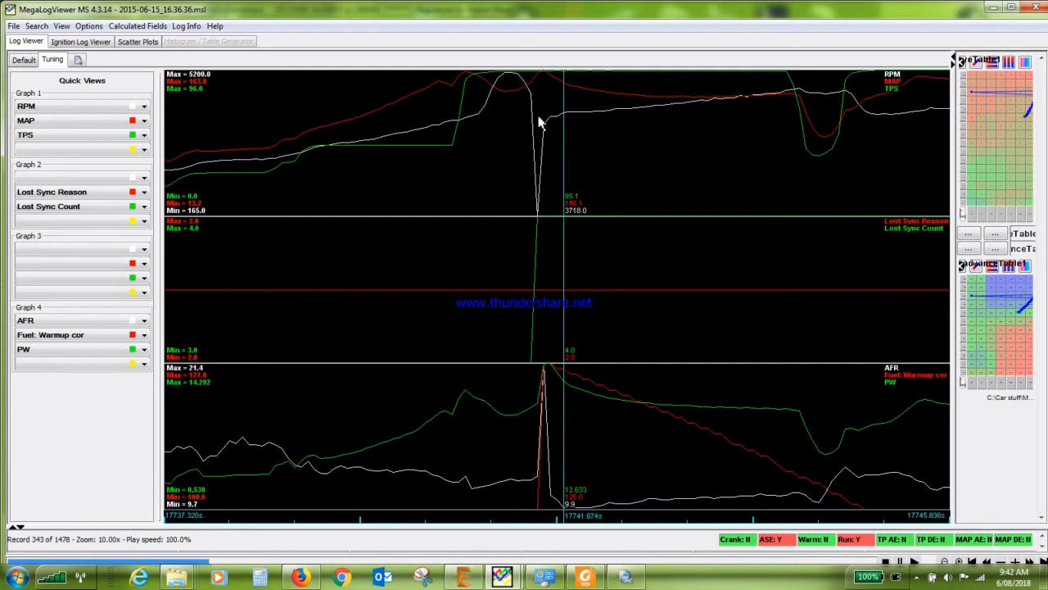
mouse_move(511, 79)
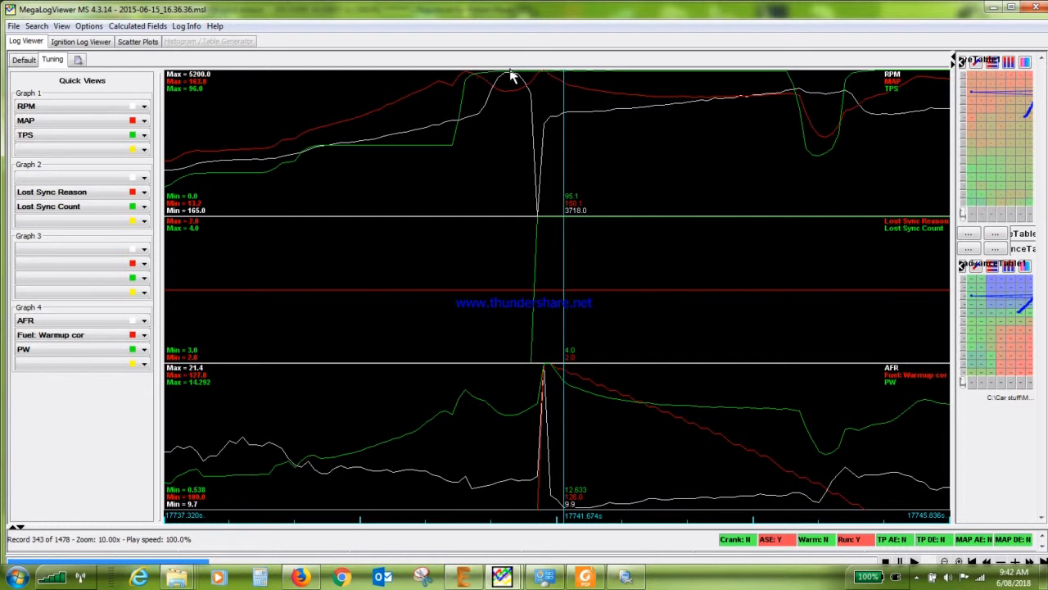
mouse_move(767, 79)
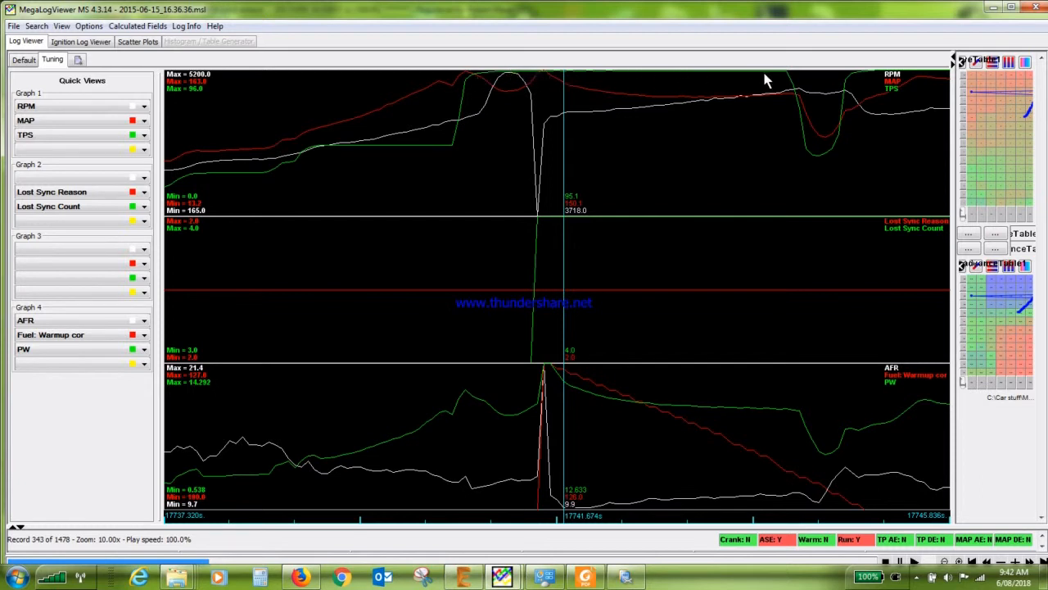
mouse_move(593, 131)
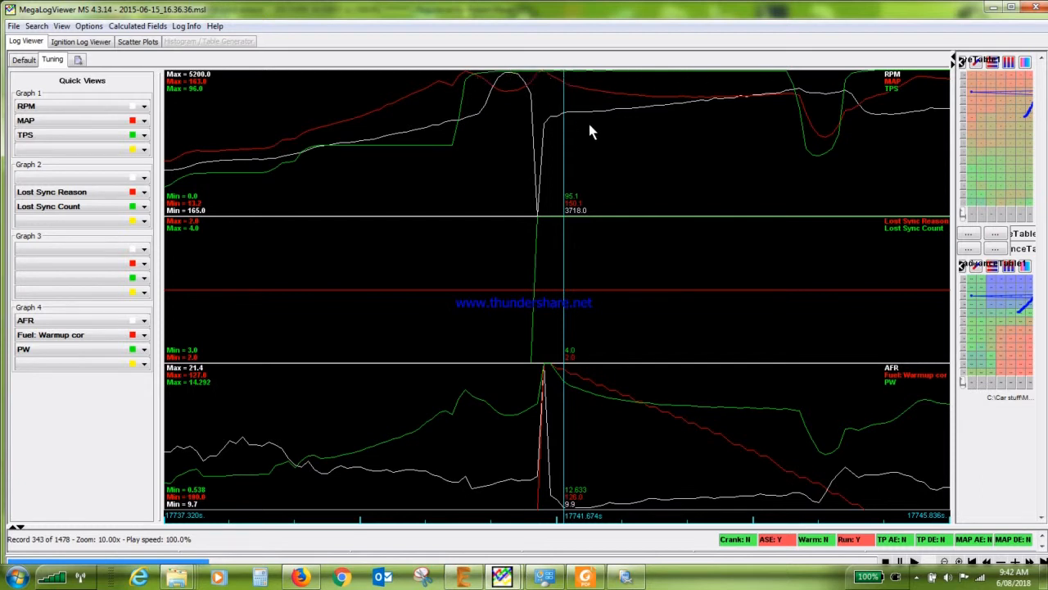
mouse_move(607, 139)
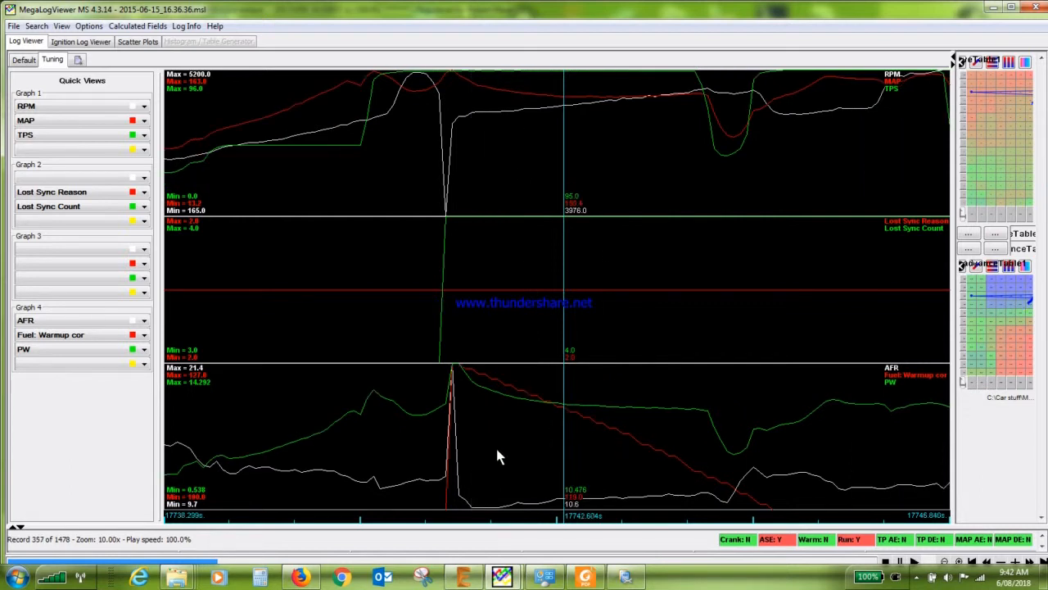
mouse_move(516, 390)
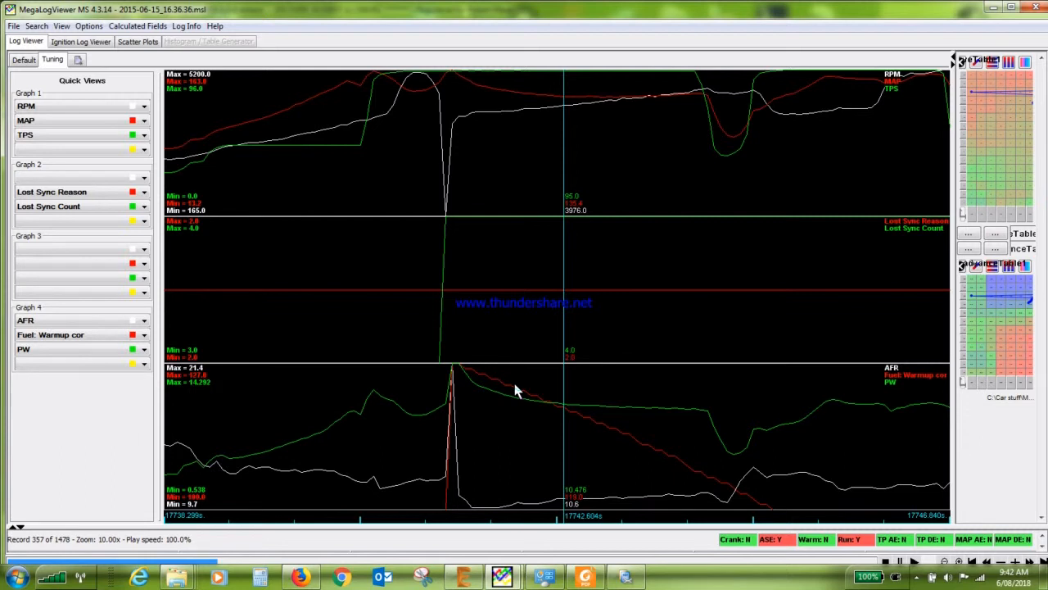
mouse_move(457, 341)
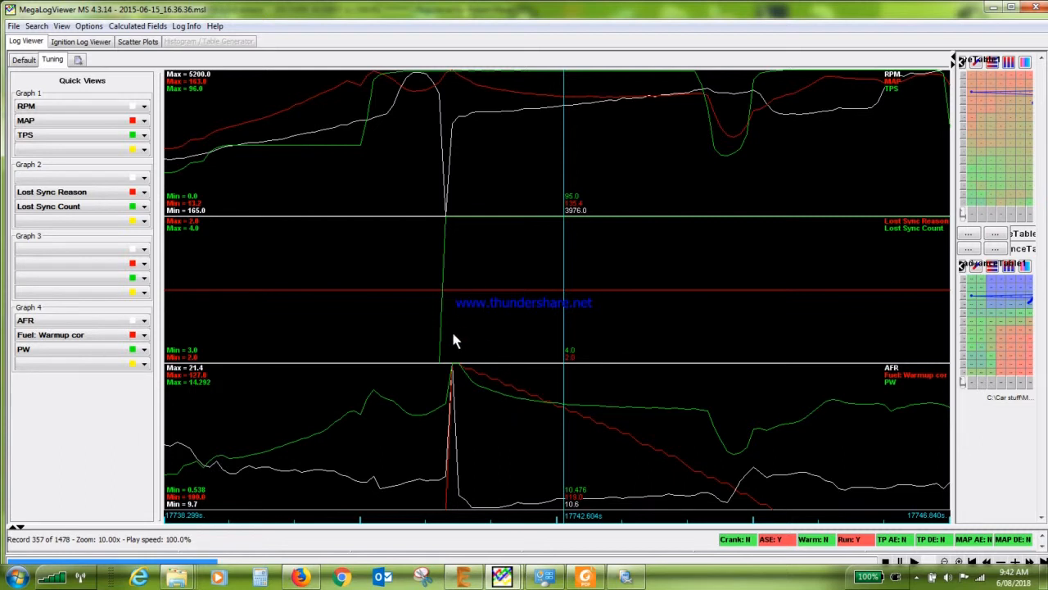
mouse_move(395, 314)
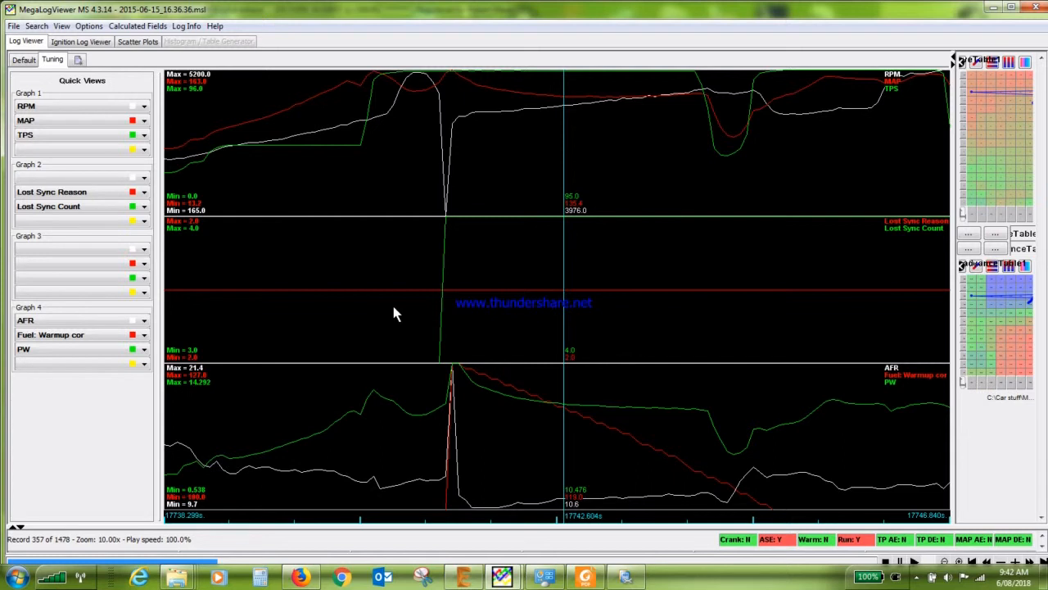
mouse_move(449, 370)
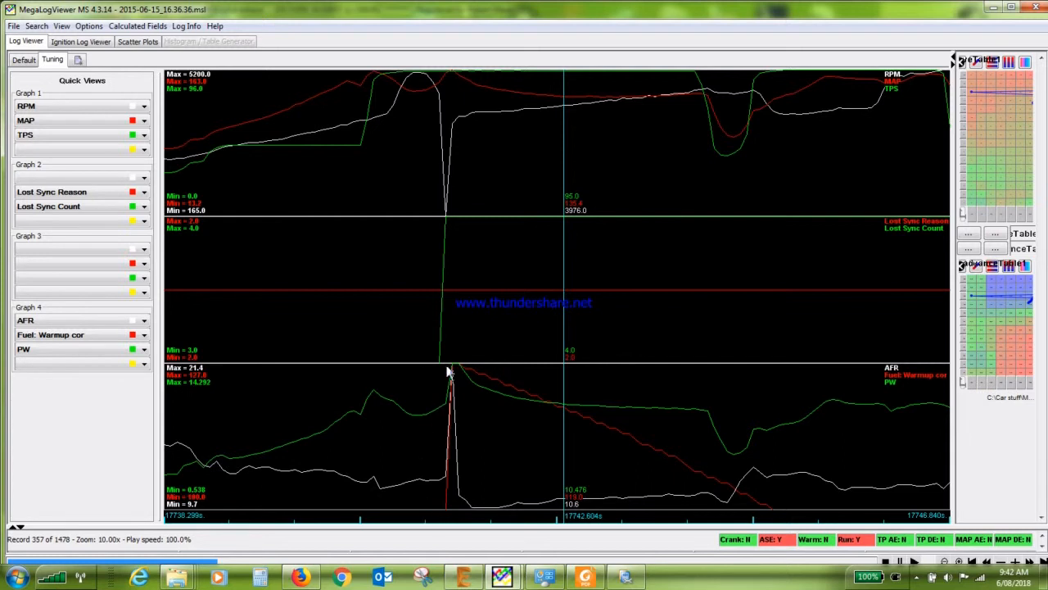
mouse_move(458, 407)
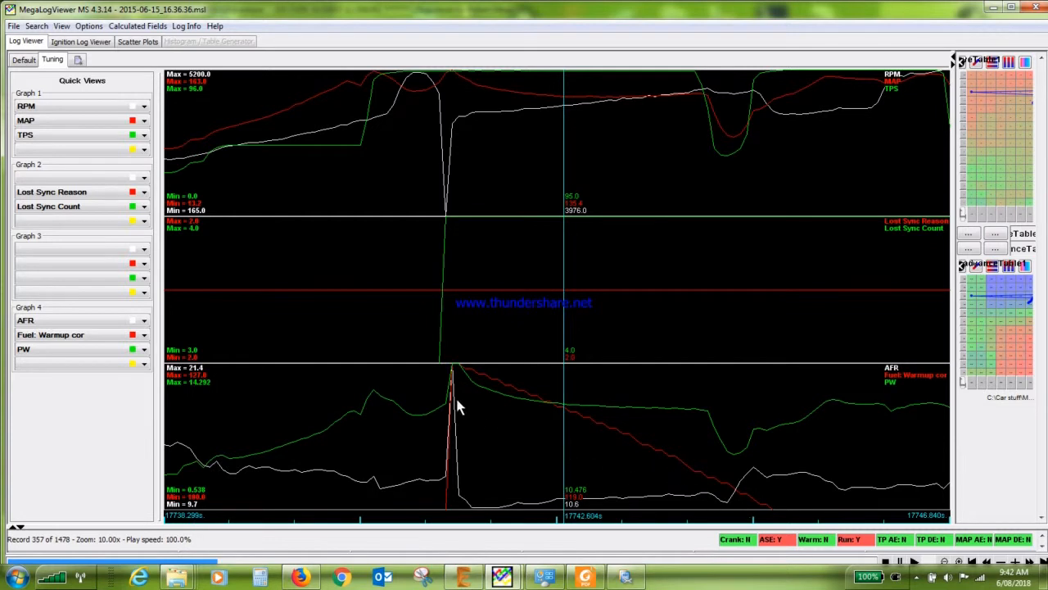
mouse_move(505, 436)
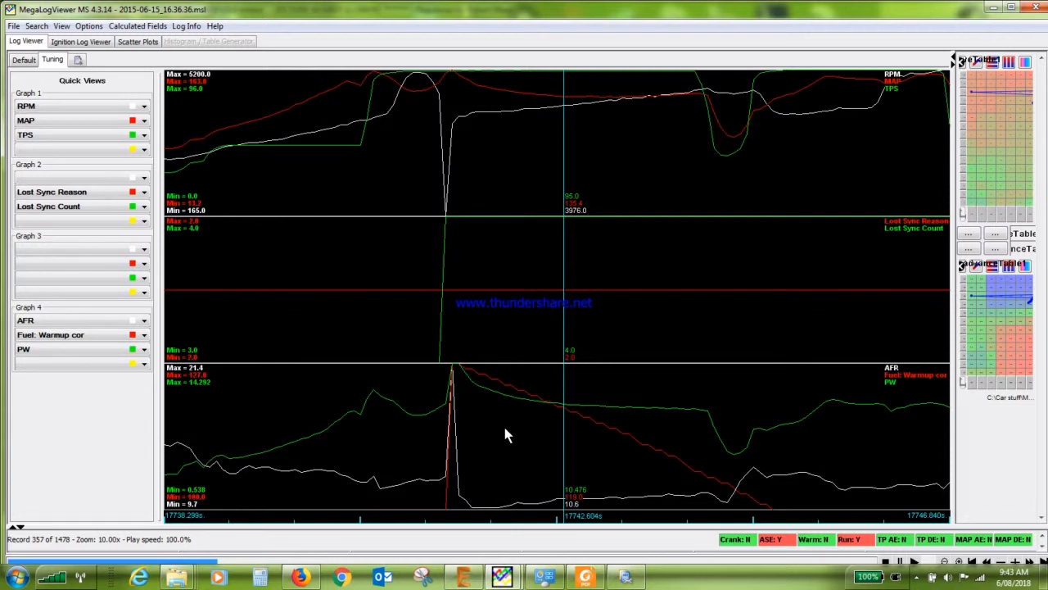
mouse_move(505, 440)
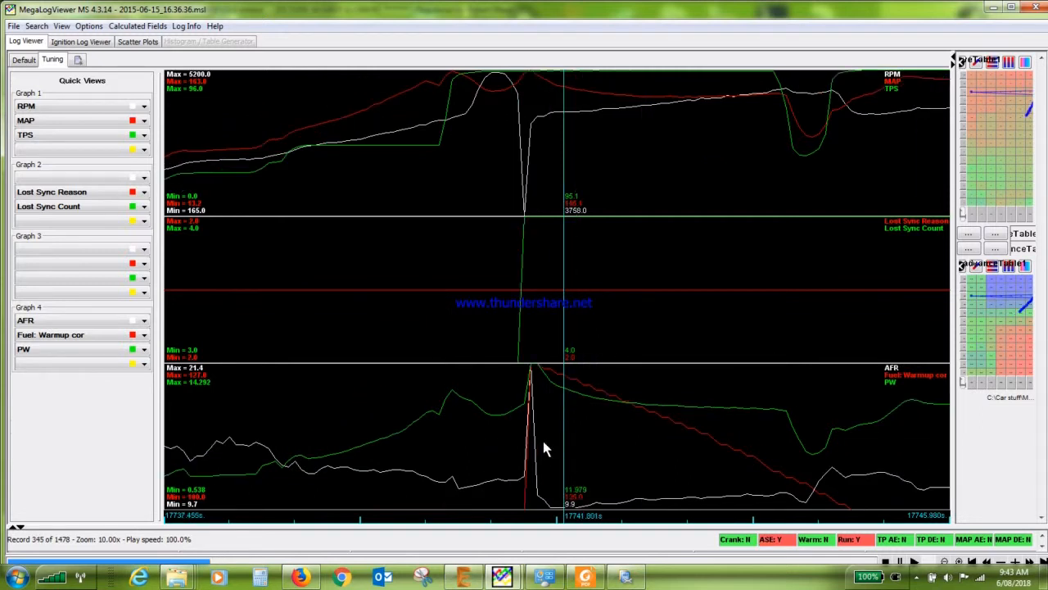
mouse_move(612, 410)
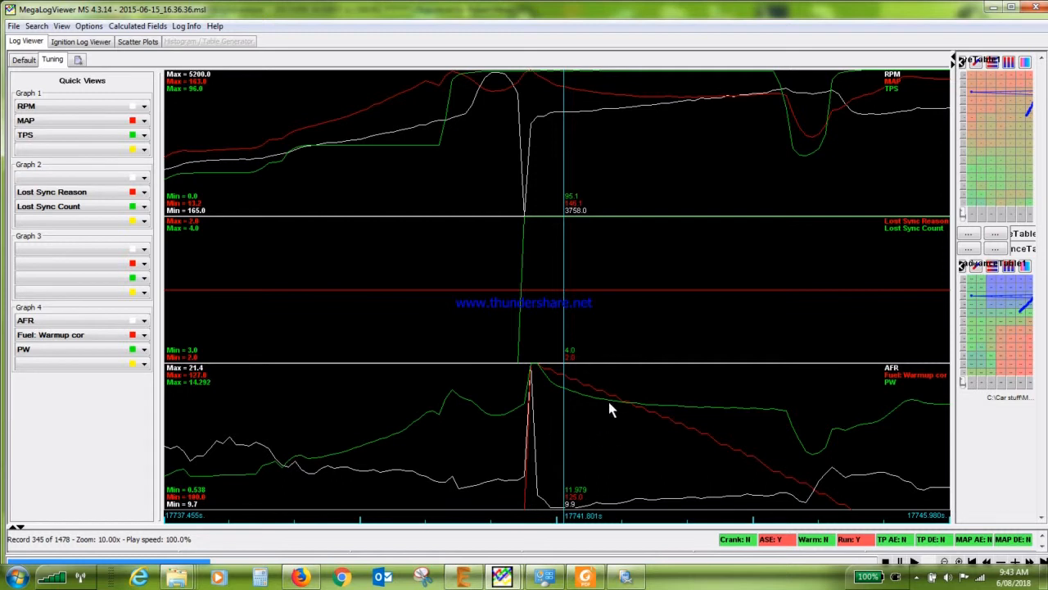
mouse_move(521, 348)
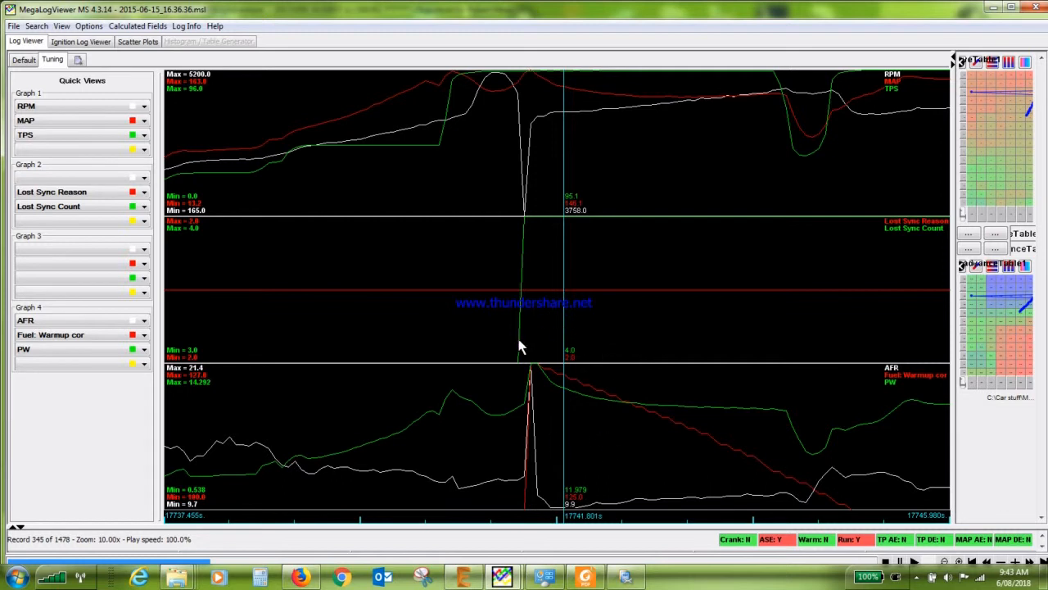
mouse_move(531, 285)
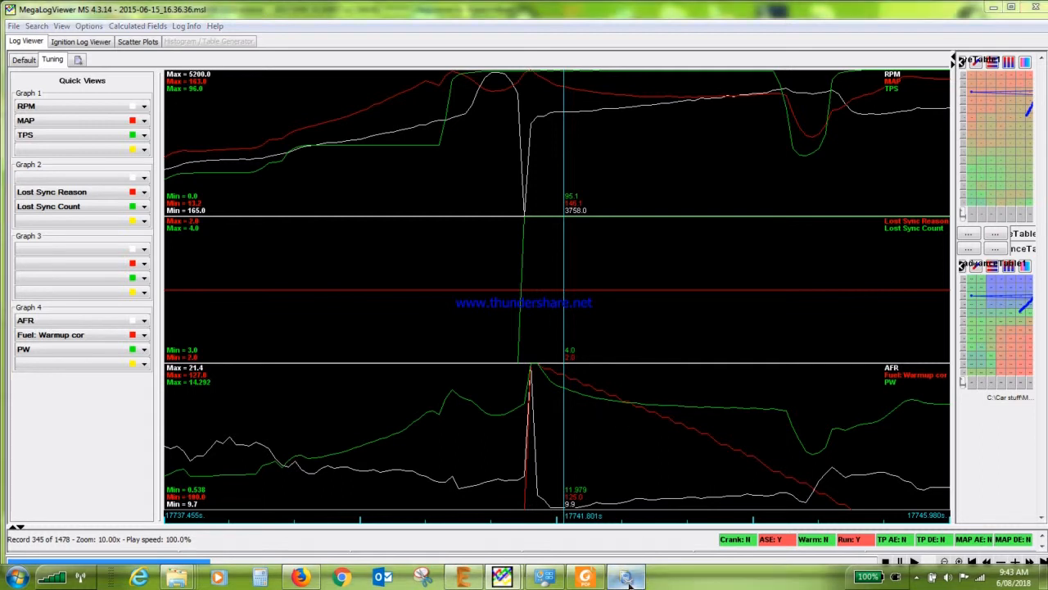
View TunerStudio's offline Sync Error Logger, then return to the MegaLogViewer datalog at record 345.
left_click(624, 576)
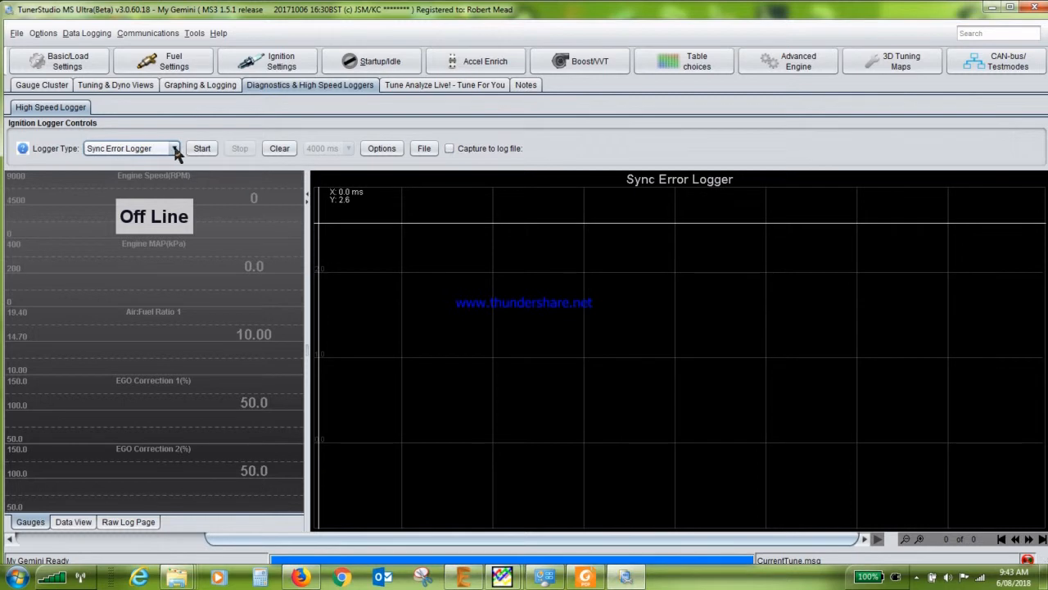
mouse_move(150, 177)
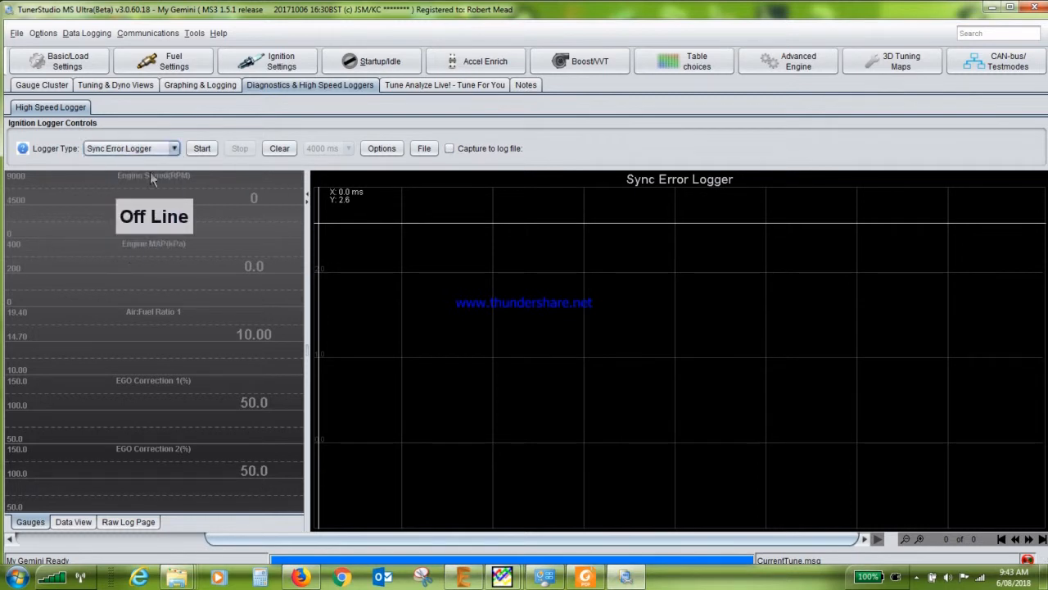
mouse_move(540, 339)
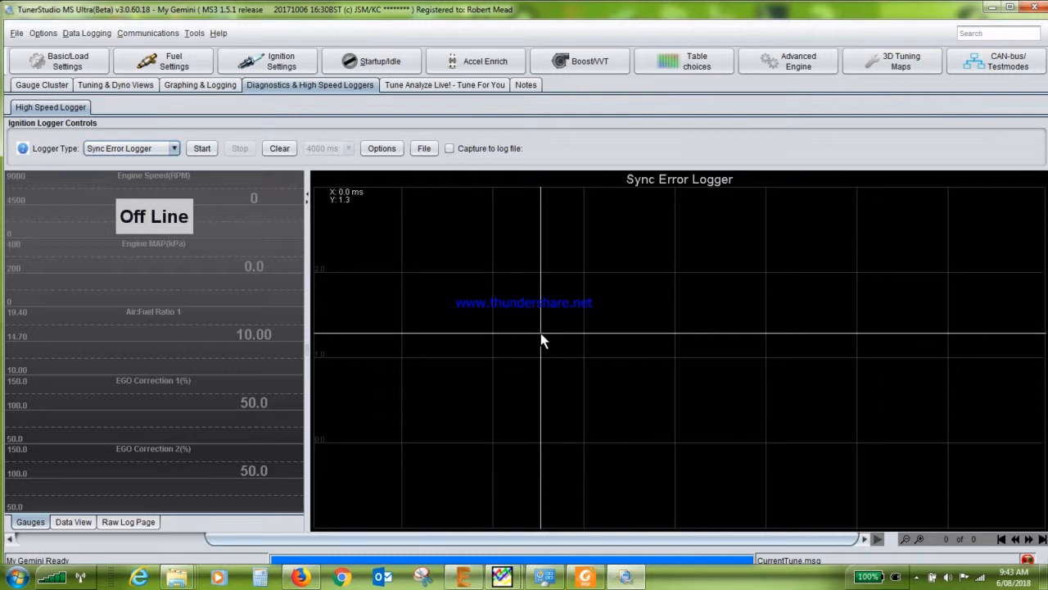
mouse_move(626, 577)
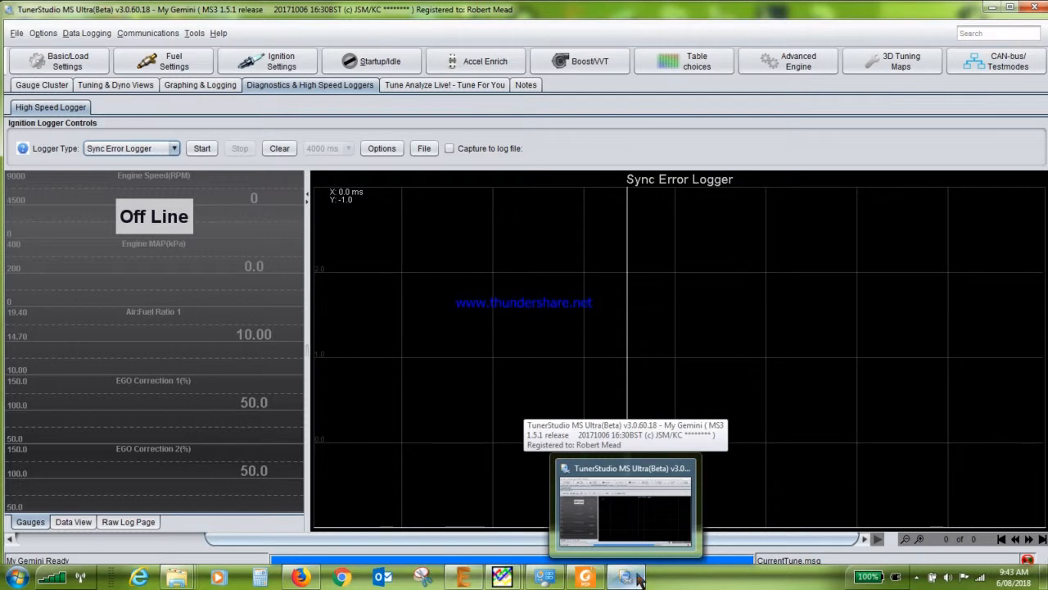
mouse_move(503, 576)
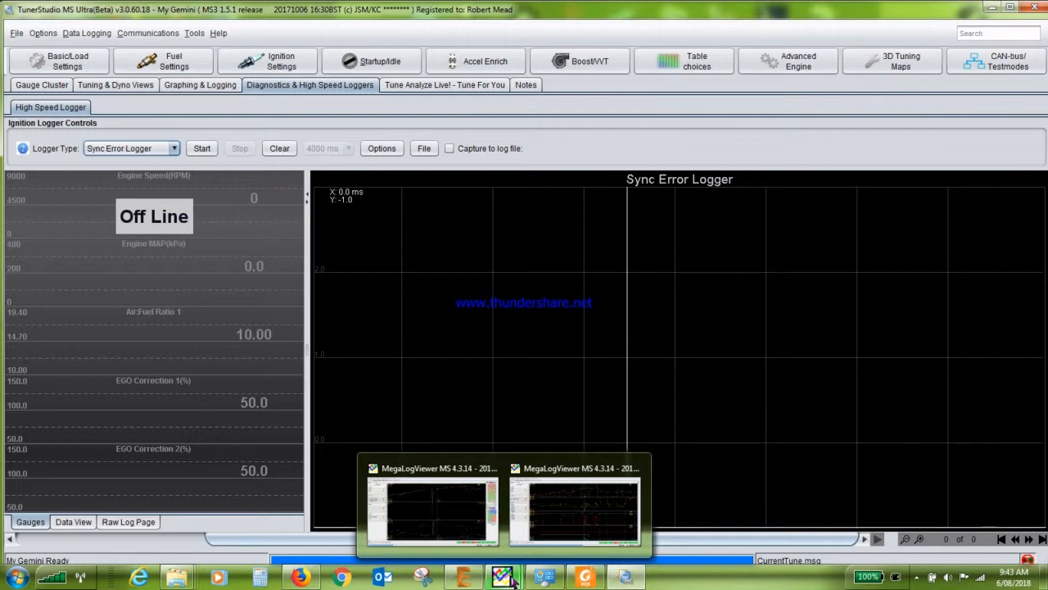
left_click(432, 508)
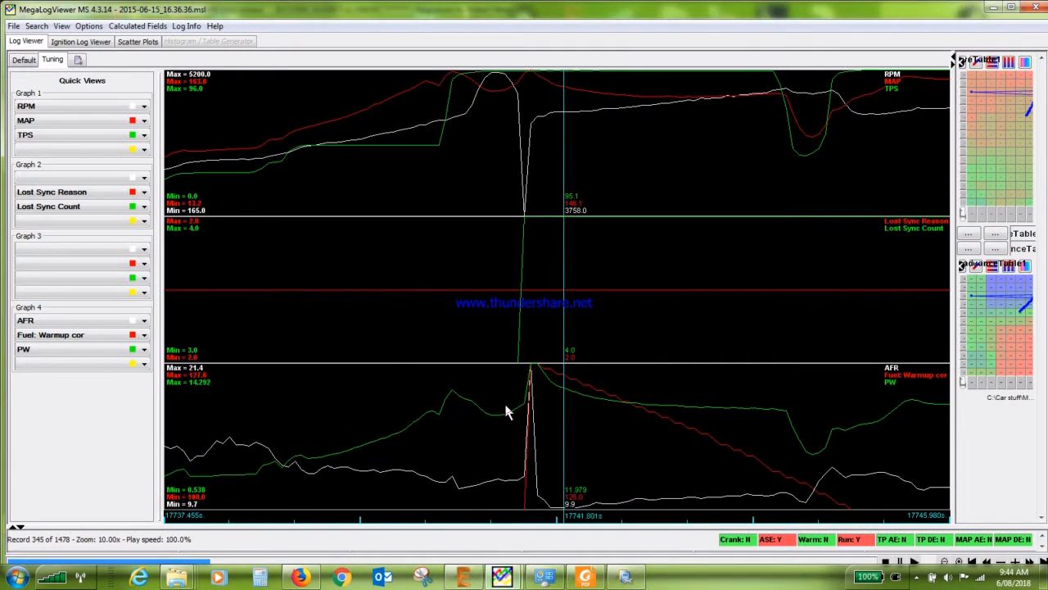
mouse_move(557, 467)
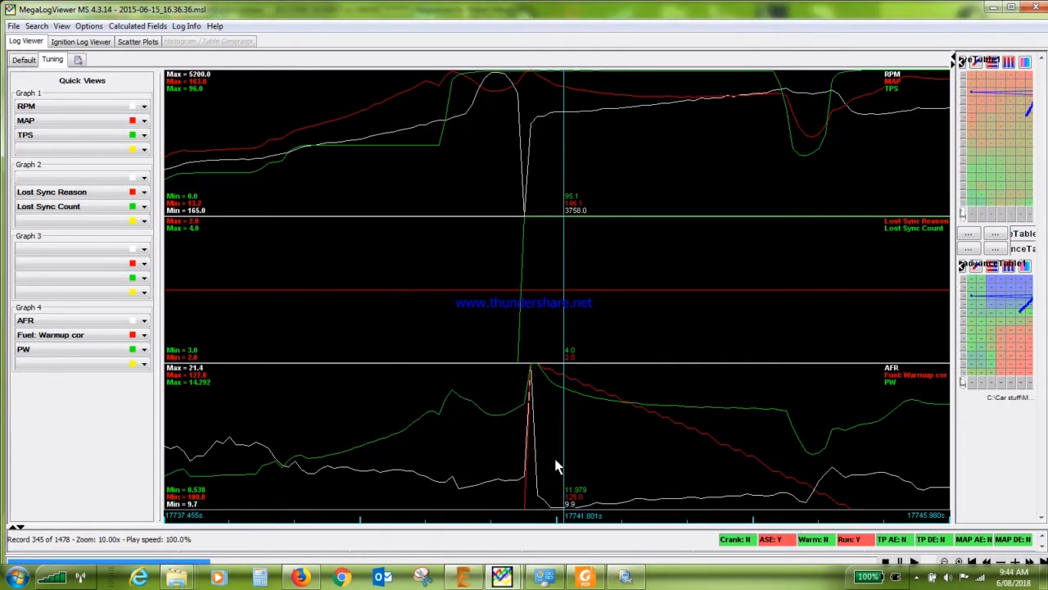
mouse_move(495, 272)
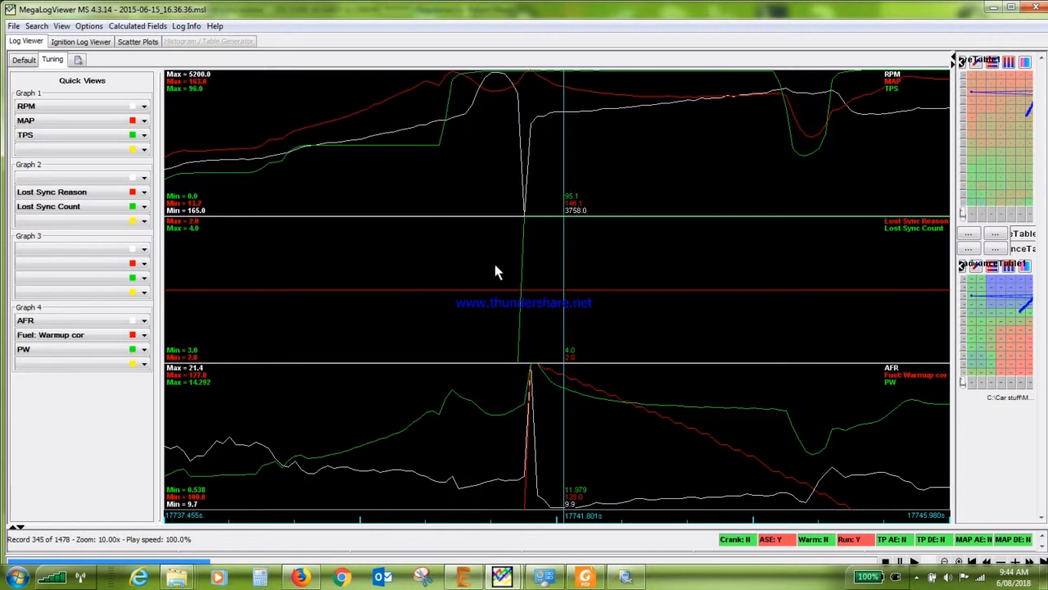
mouse_move(570, 295)
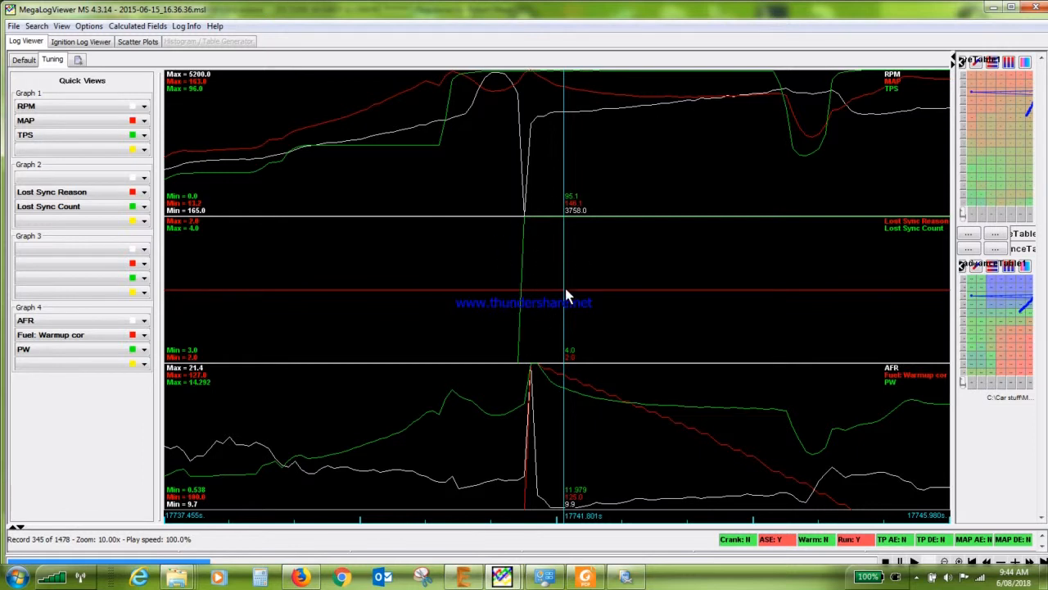
mouse_move(537, 360)
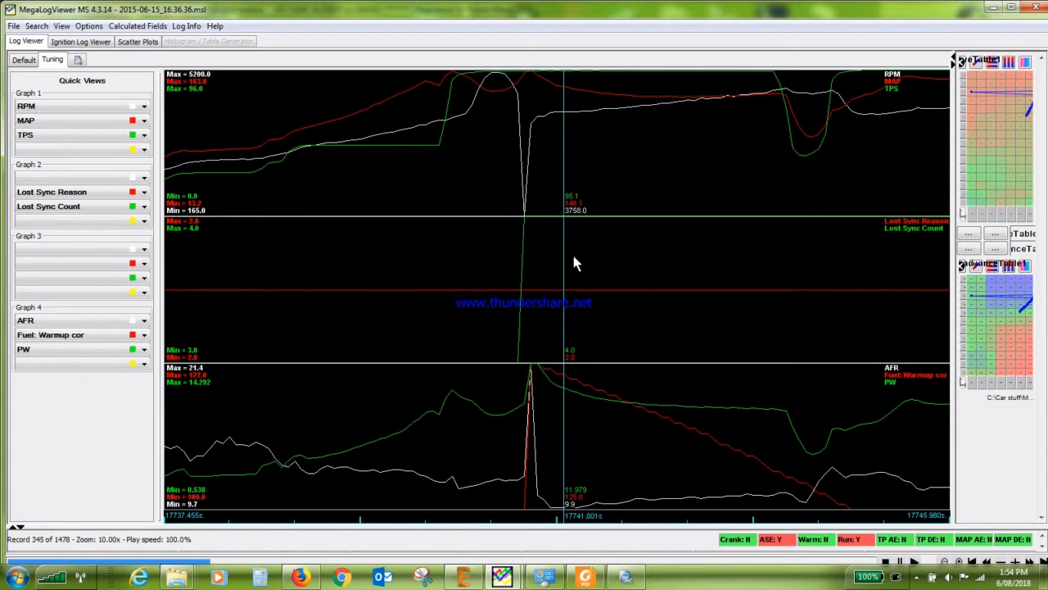
mouse_move(573, 259)
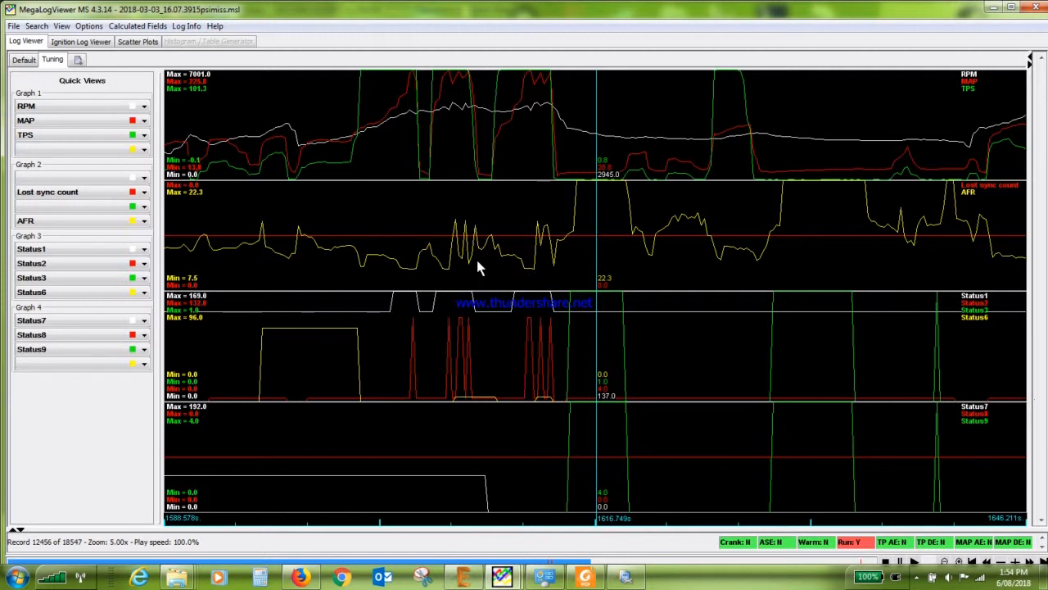
mouse_move(364, 101)
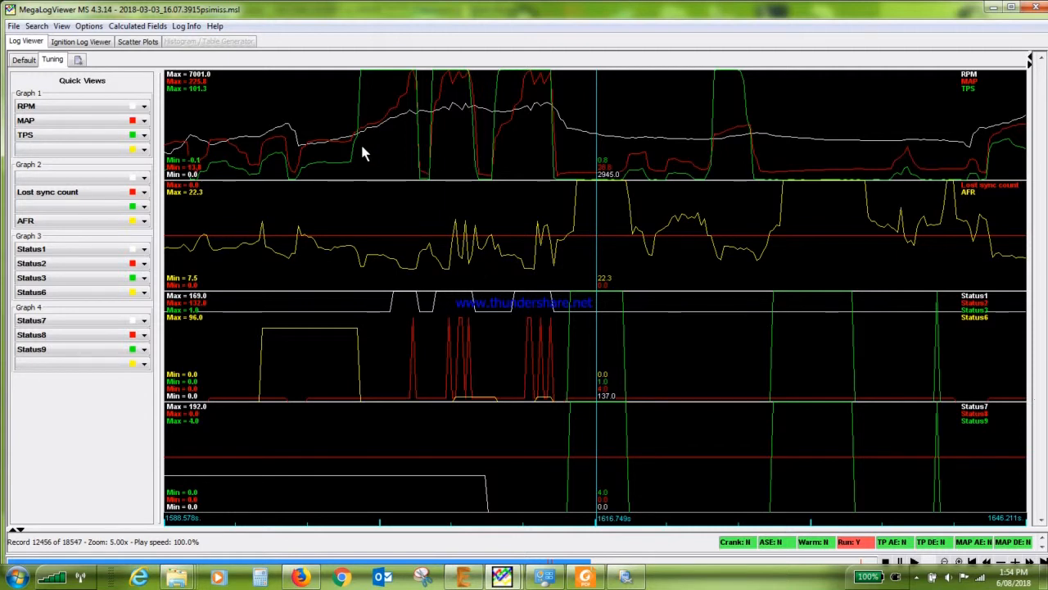
mouse_move(416, 190)
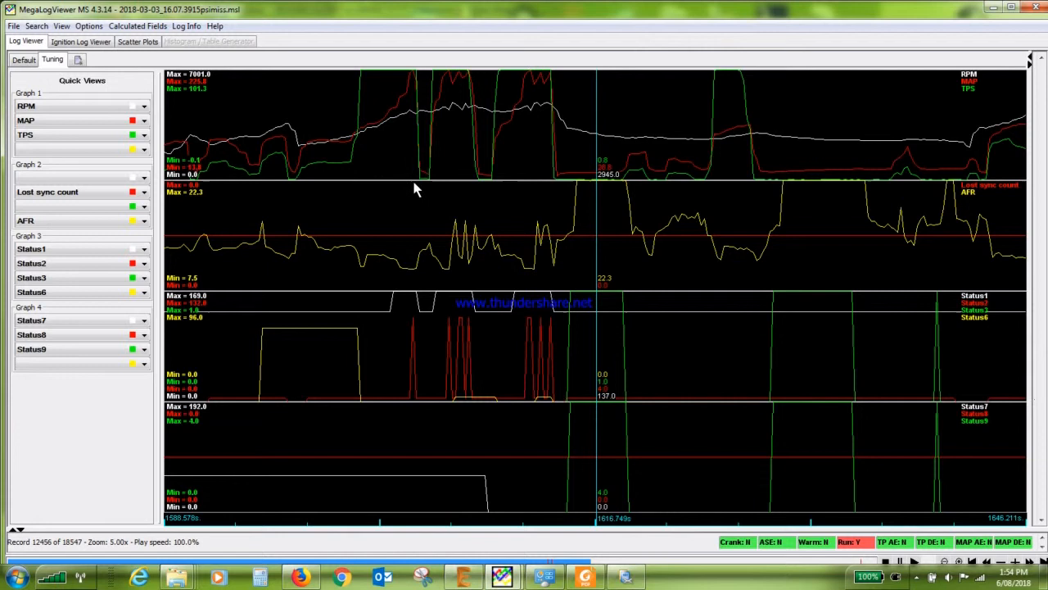
mouse_move(419, 148)
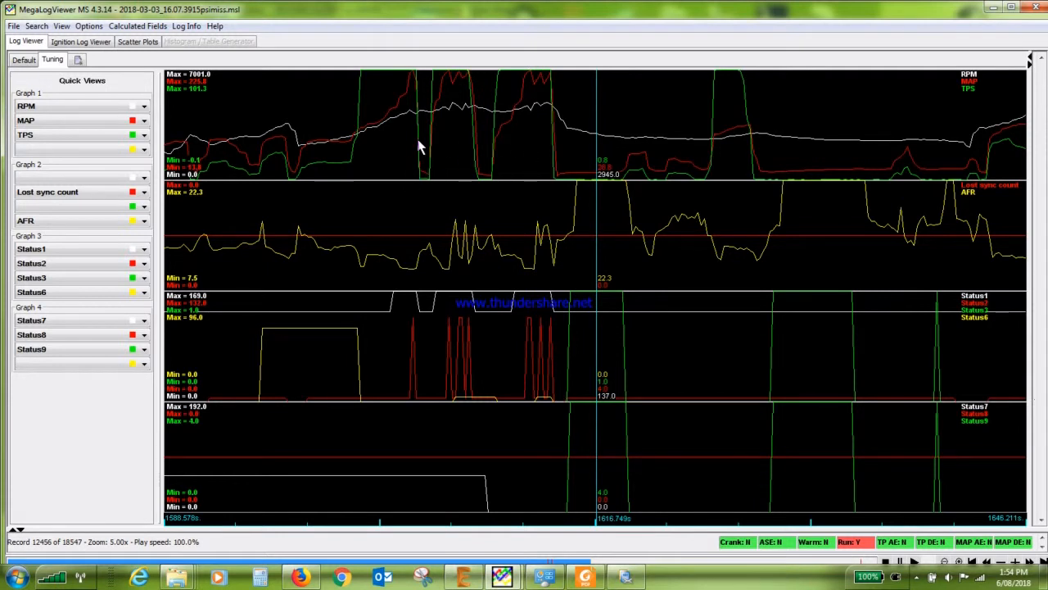
mouse_move(413, 161)
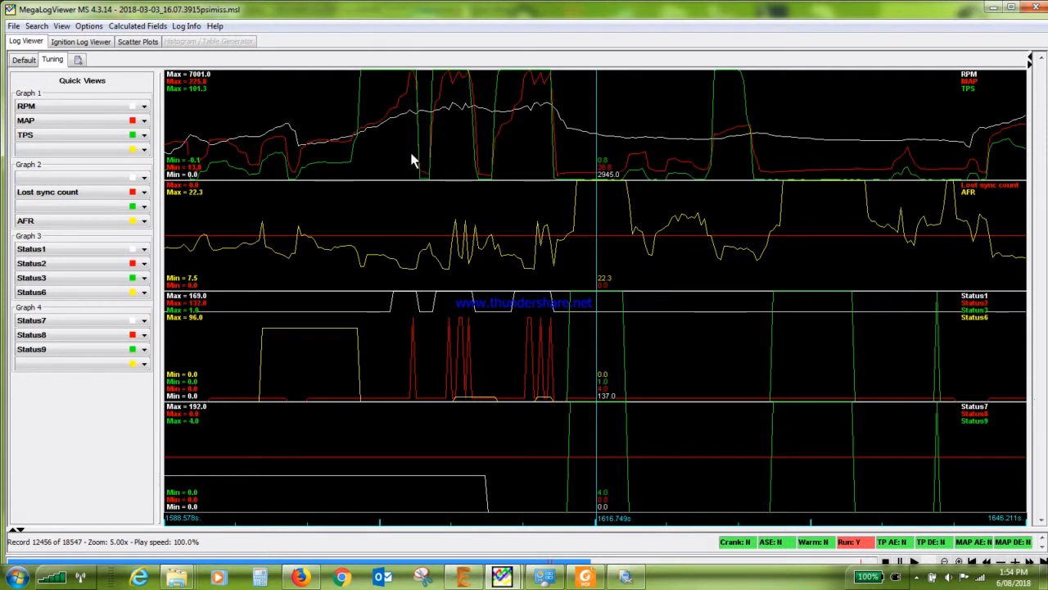
mouse_move(455, 156)
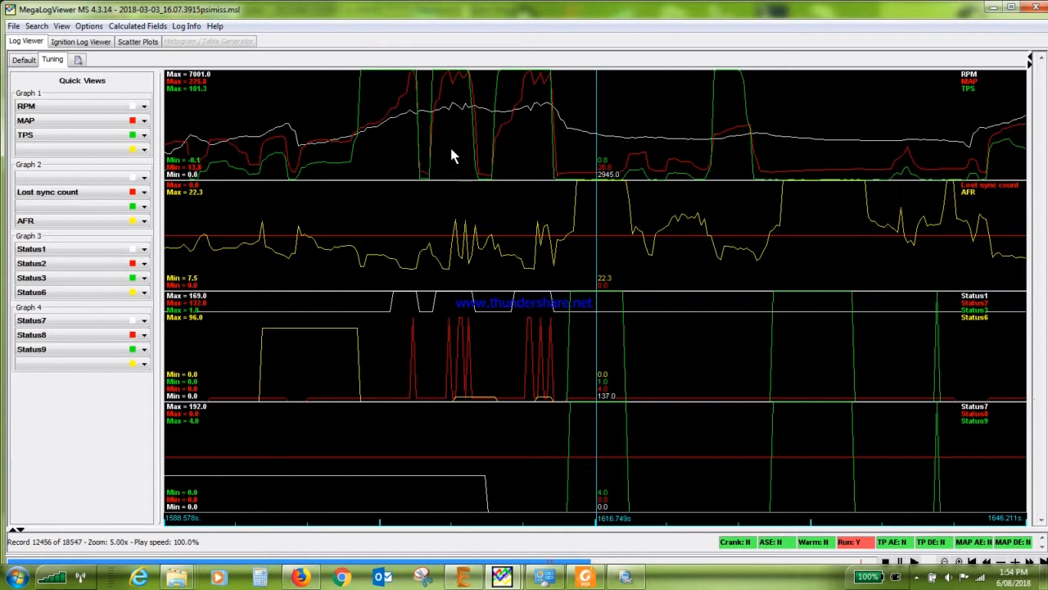
mouse_move(402, 163)
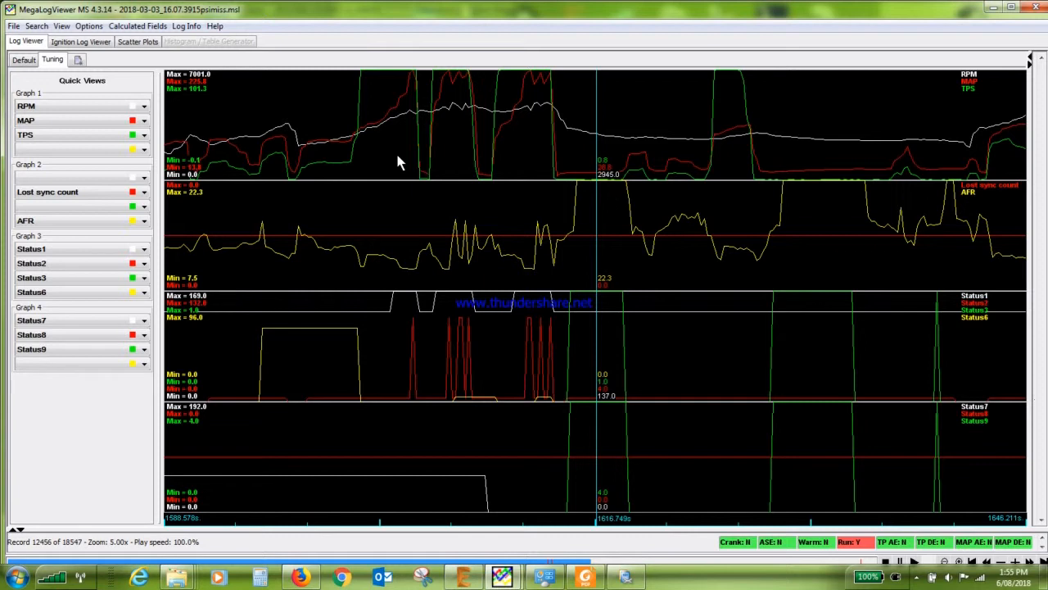
mouse_move(465, 221)
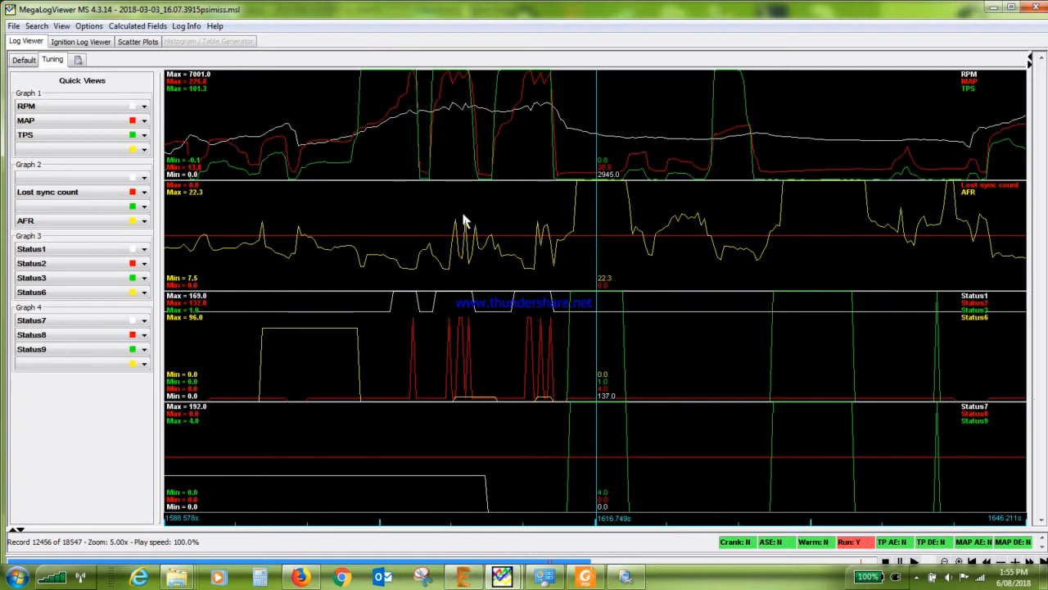
mouse_move(482, 246)
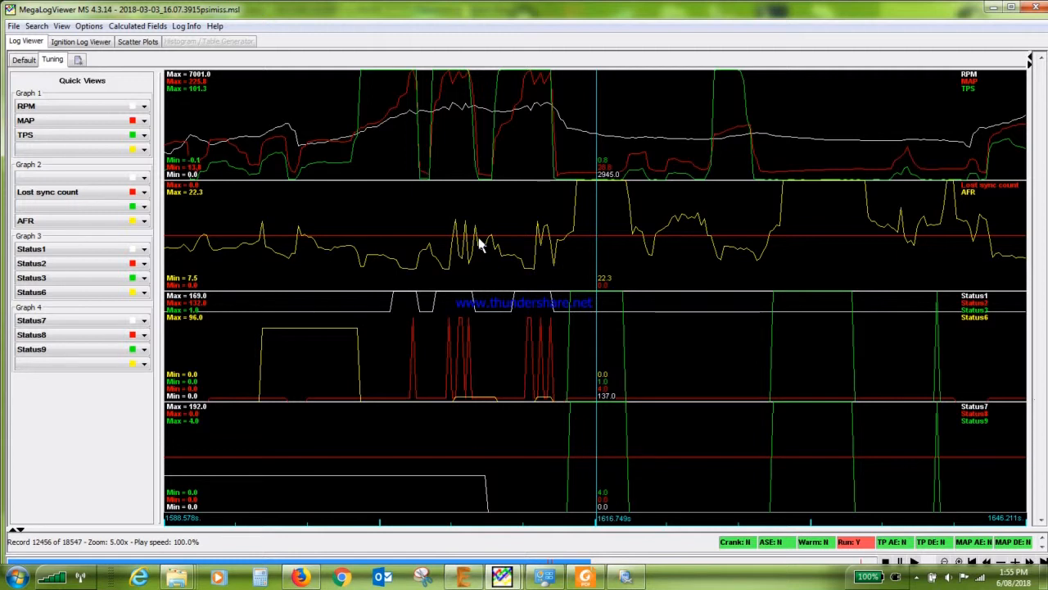
mouse_move(448, 292)
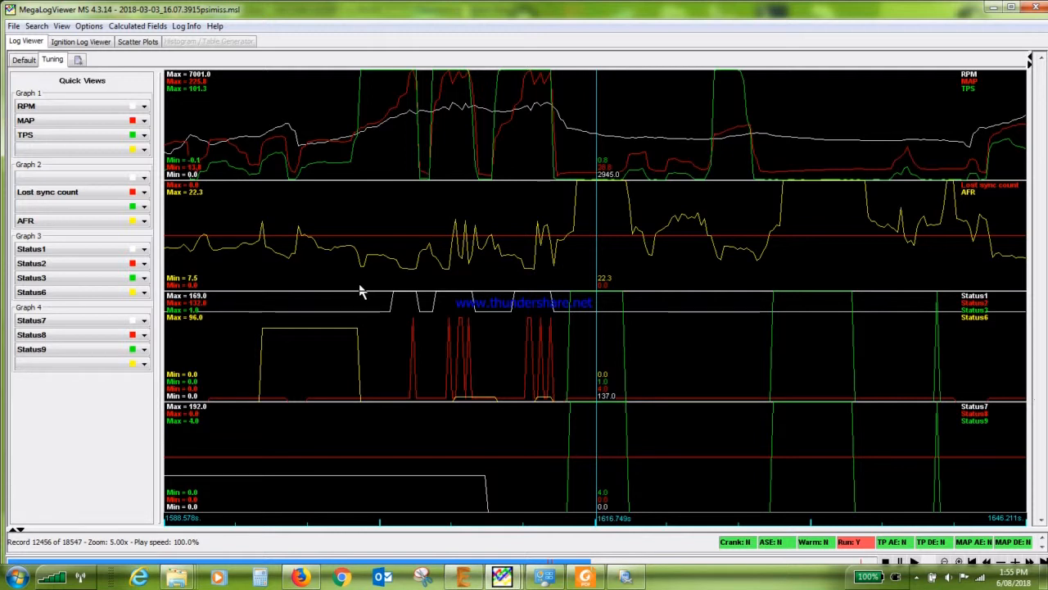
mouse_move(255, 270)
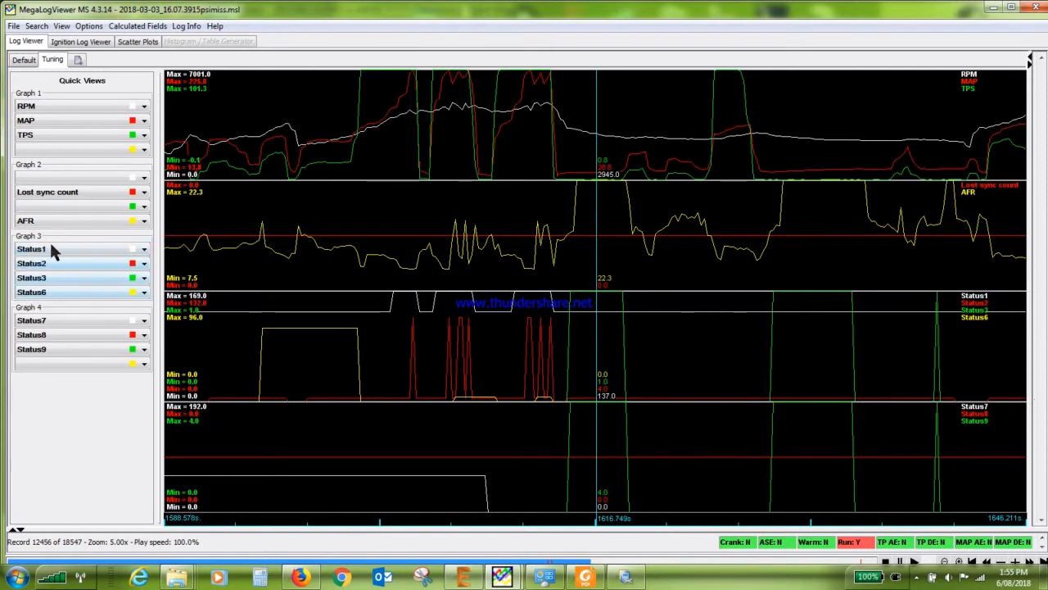
mouse_move(36, 314)
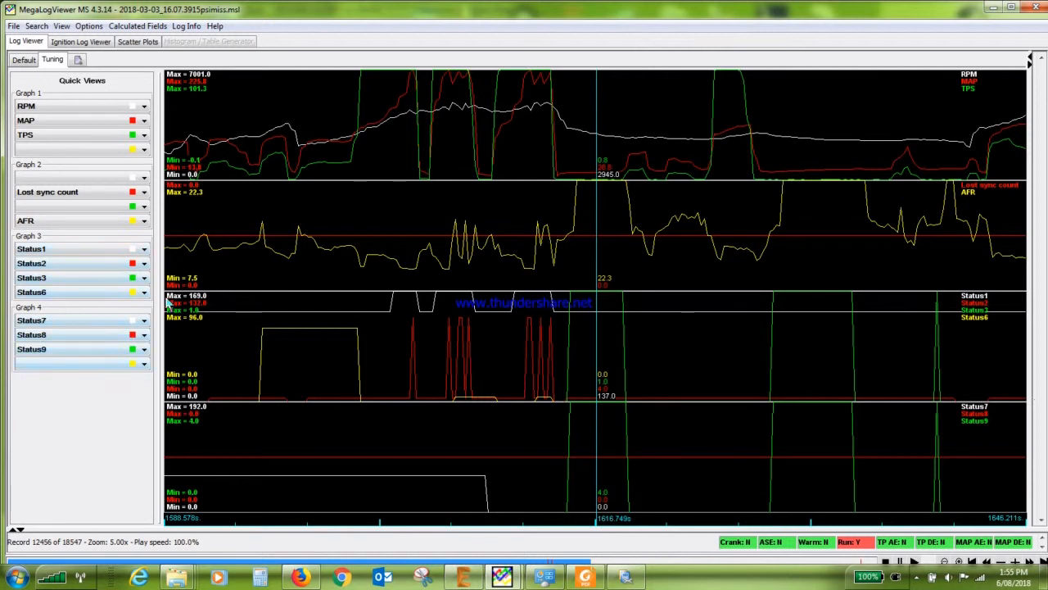
mouse_move(397, 342)
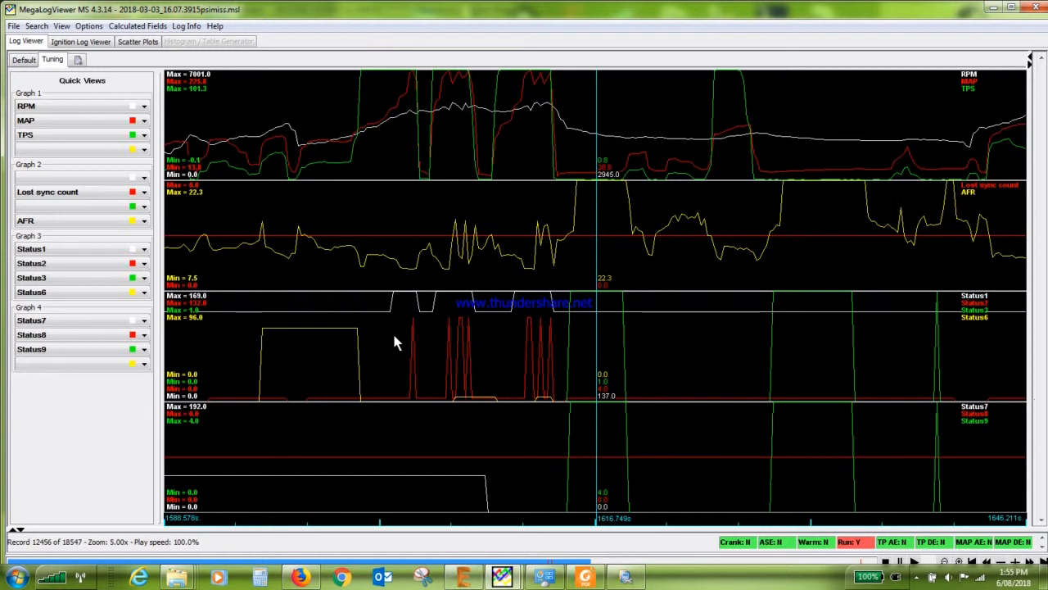
mouse_move(357, 135)
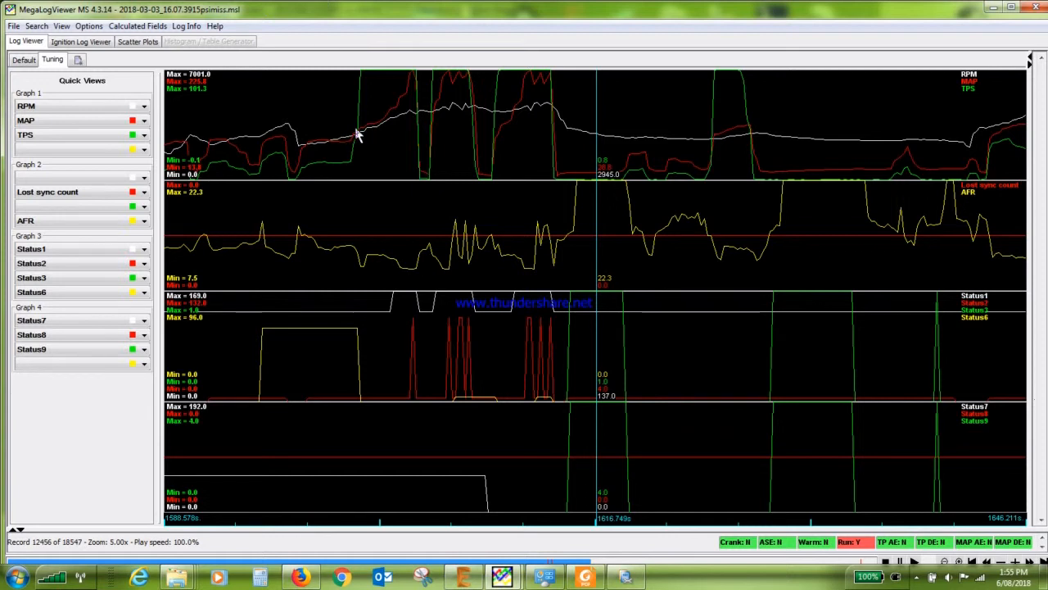
mouse_move(402, 105)
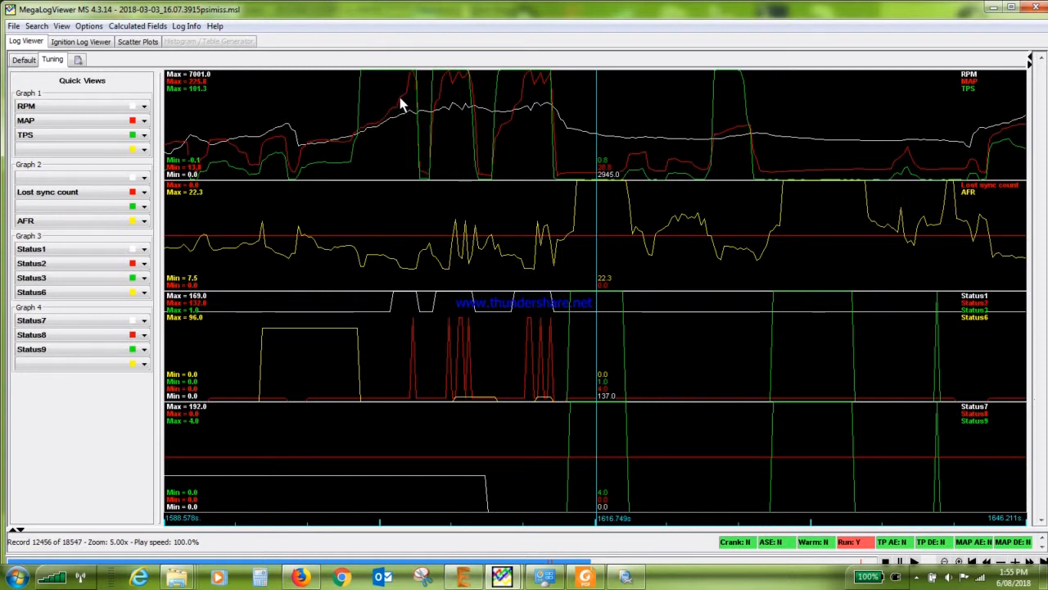
mouse_move(407, 115)
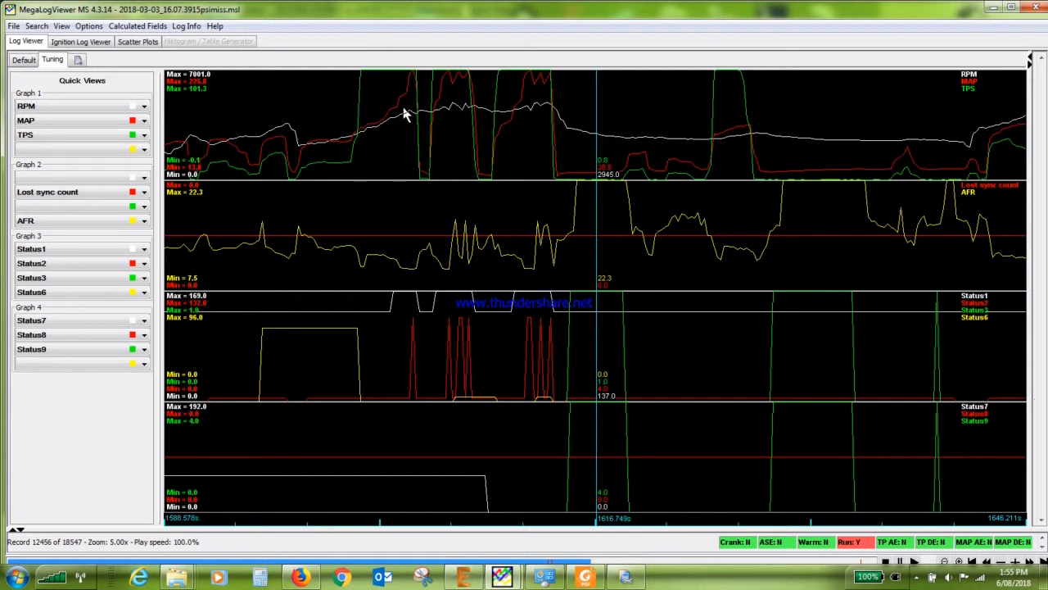
mouse_move(393, 124)
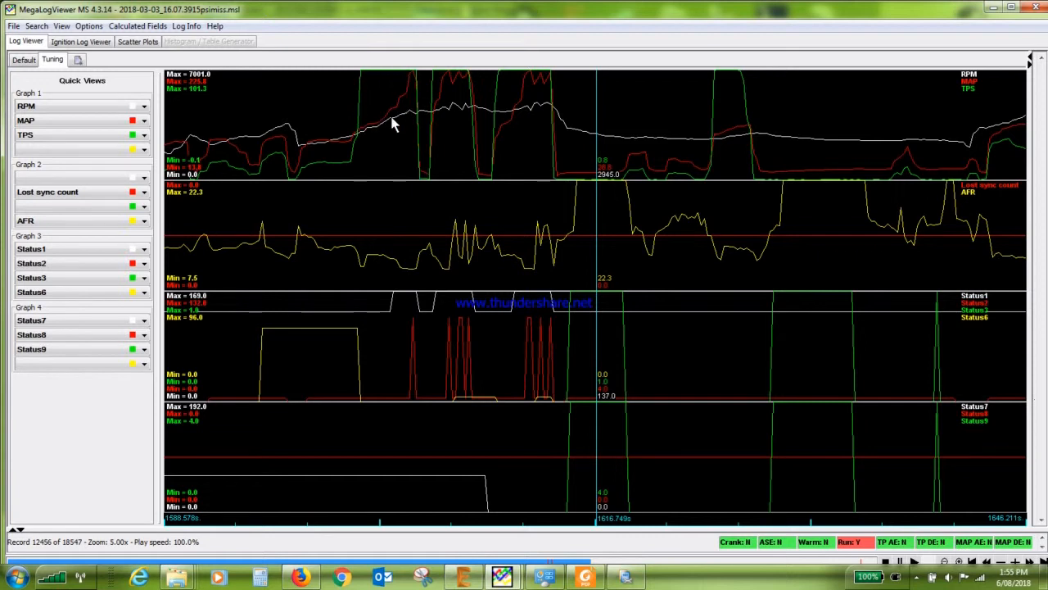
mouse_move(417, 79)
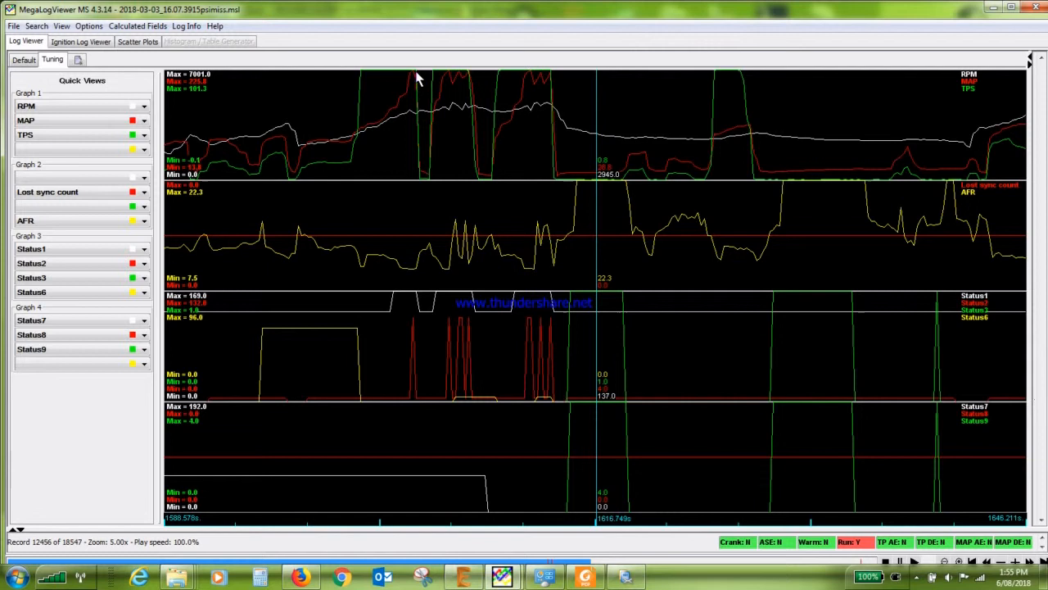
mouse_move(422, 88)
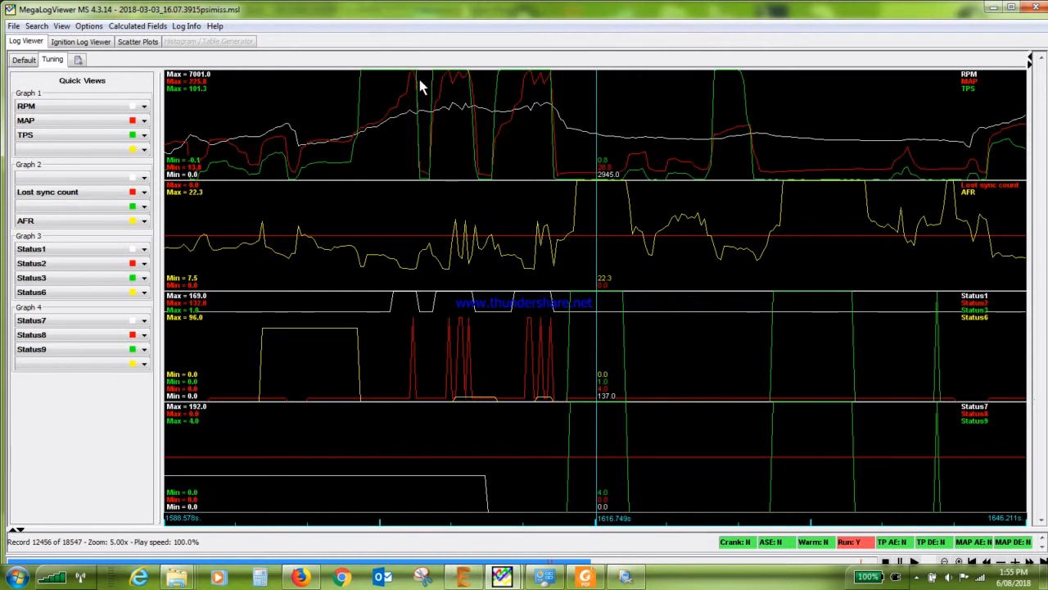
mouse_move(445, 85)
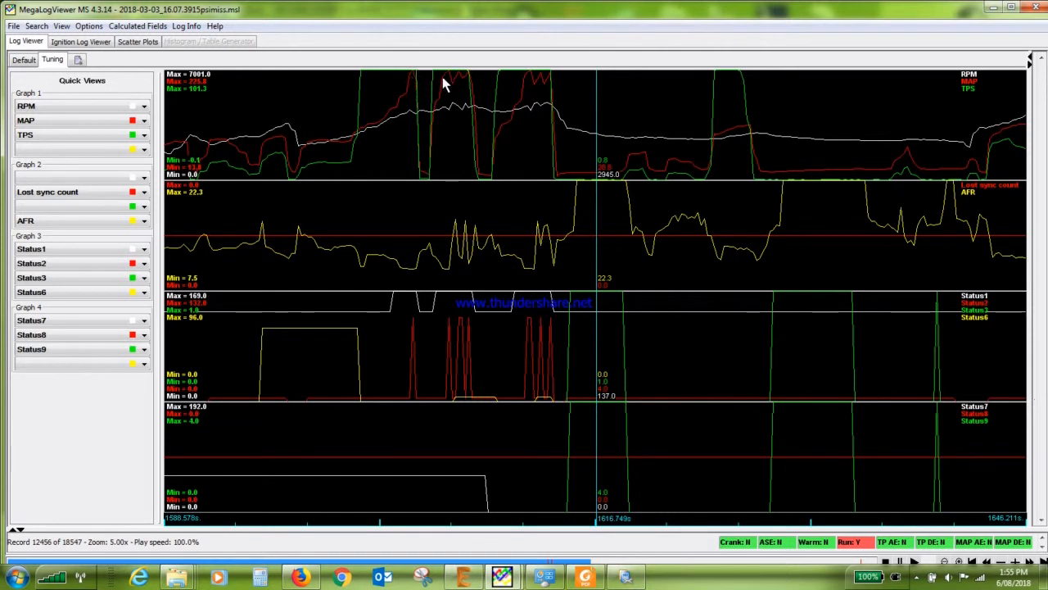
mouse_move(445, 123)
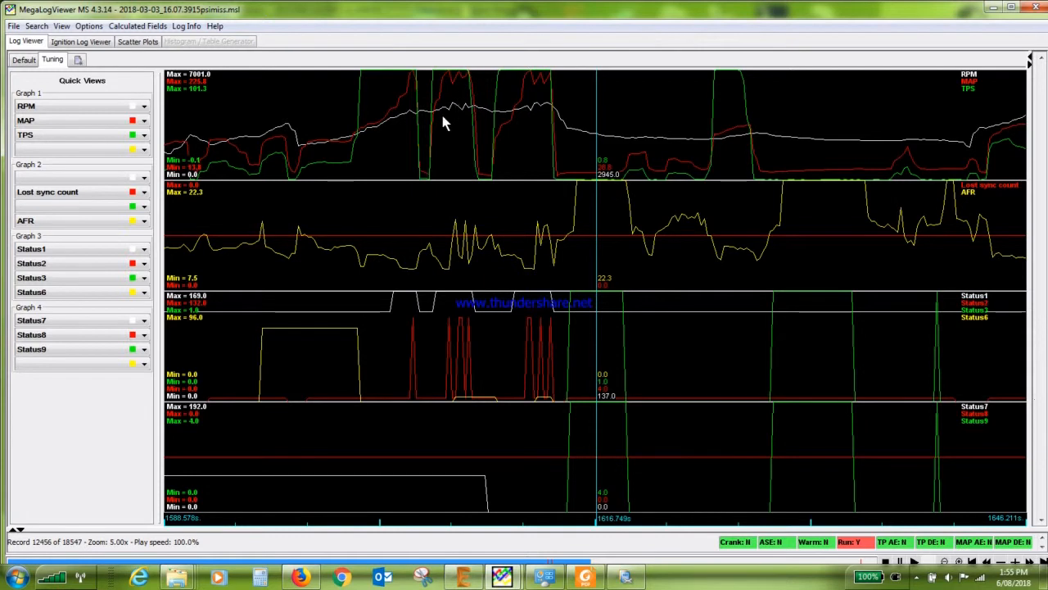
mouse_move(448, 111)
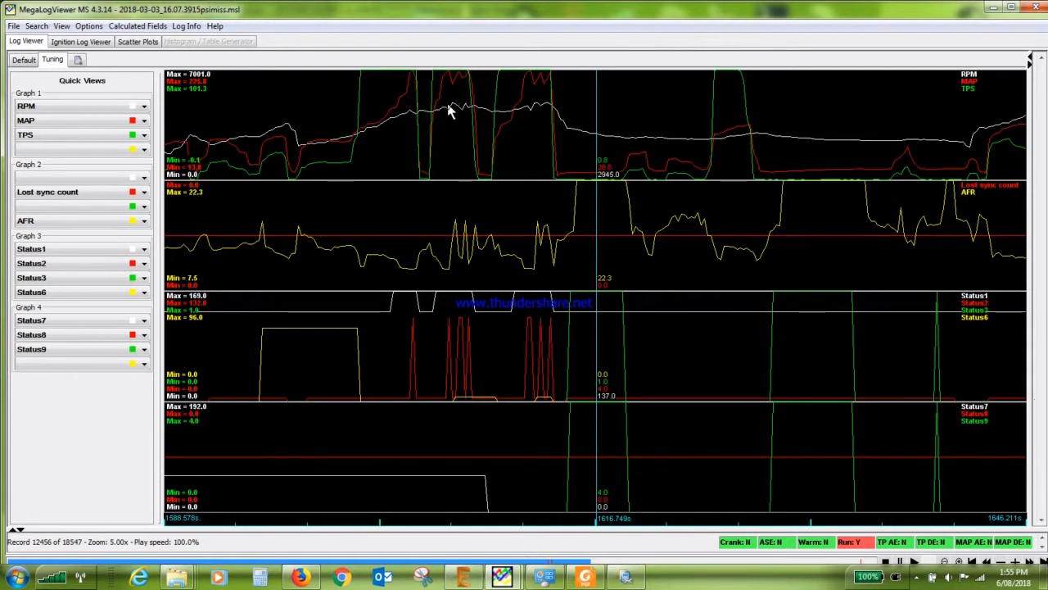
mouse_move(456, 118)
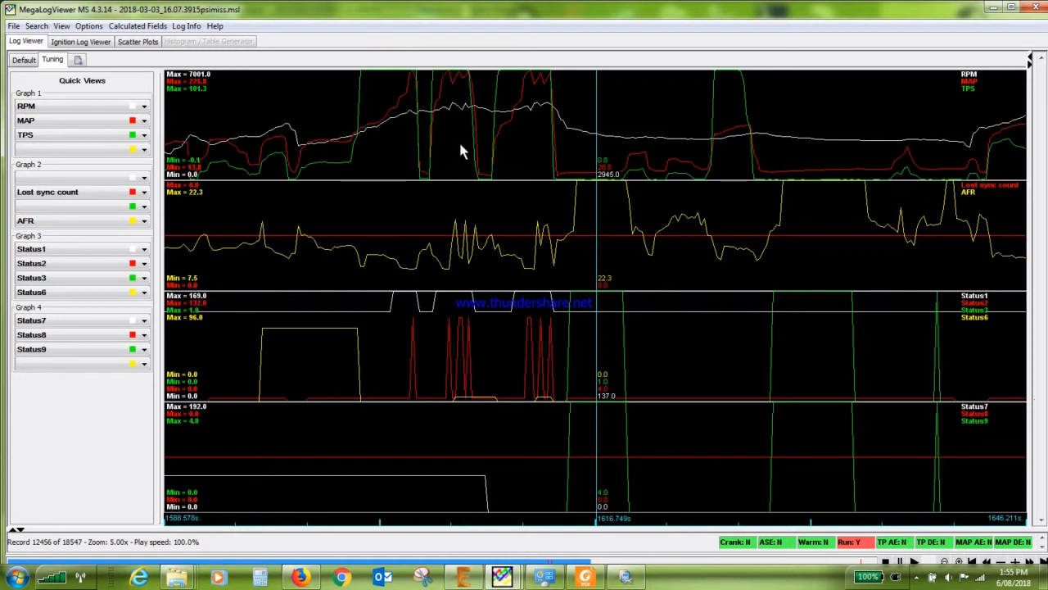
mouse_move(532, 113)
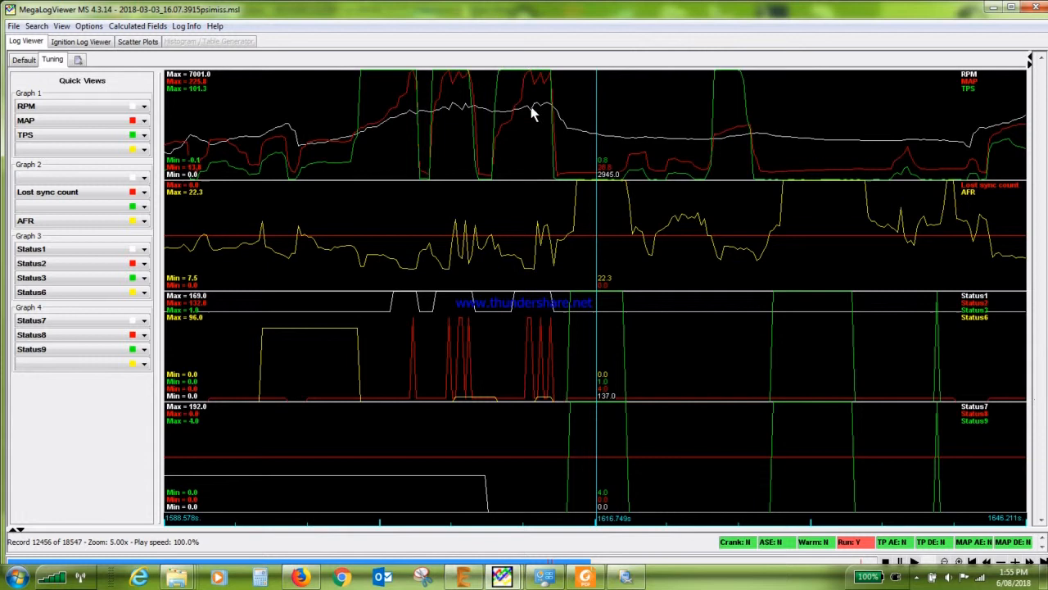
mouse_move(525, 270)
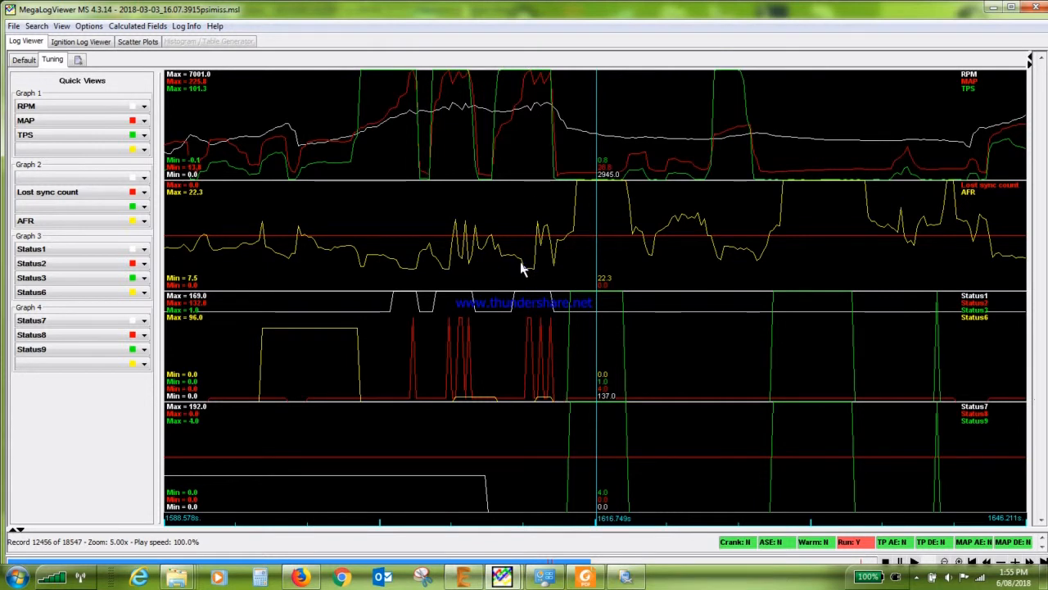
mouse_move(426, 256)
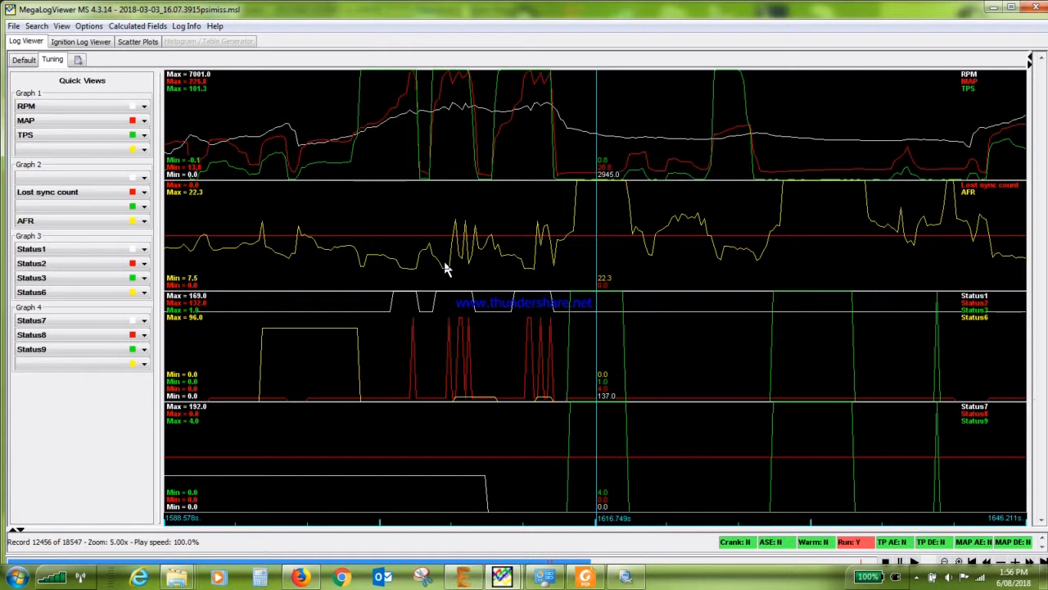
mouse_move(450, 272)
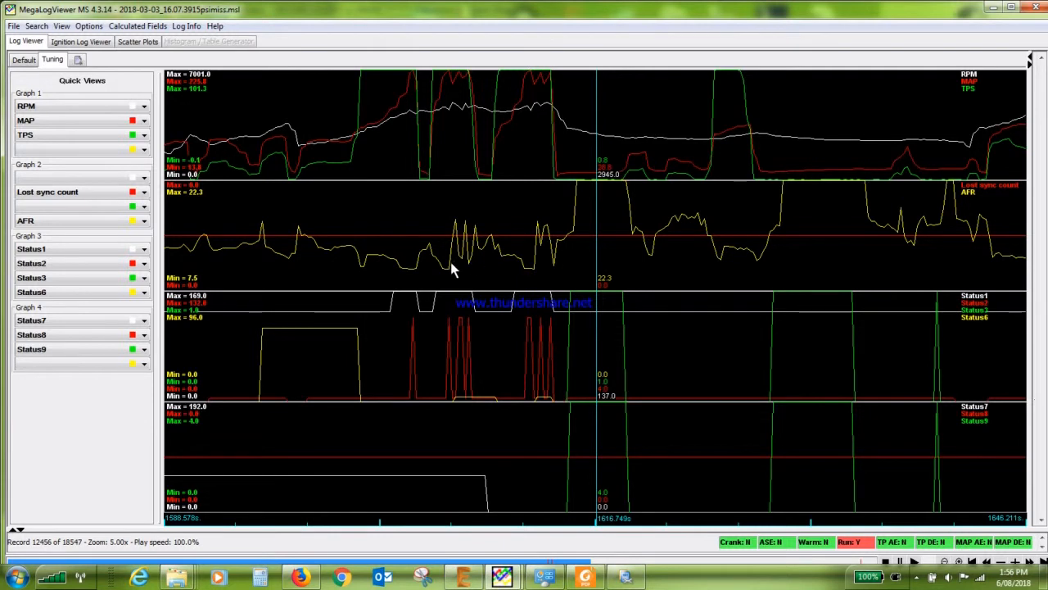
mouse_move(448, 86)
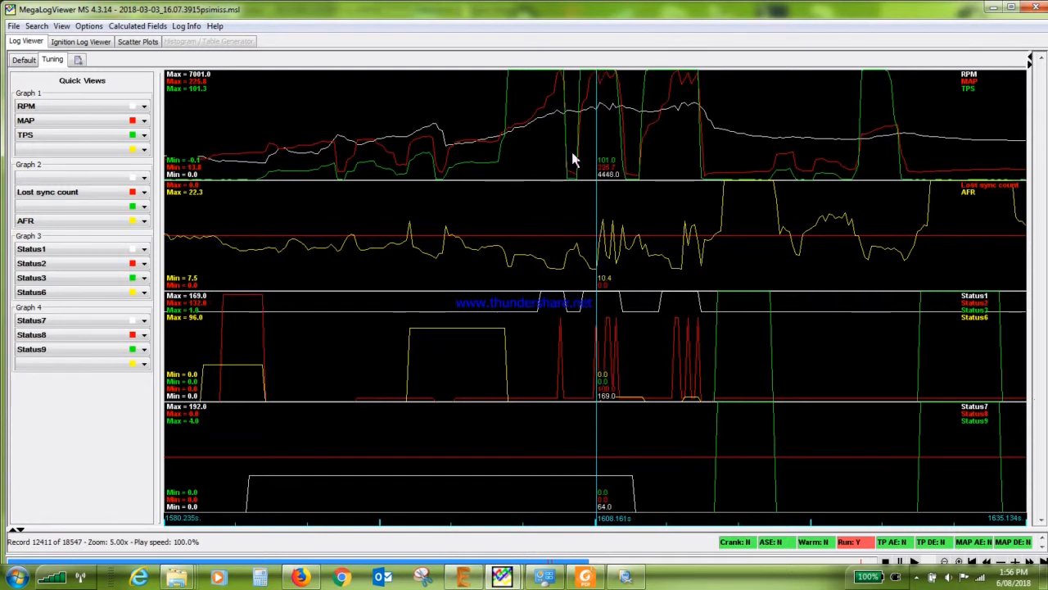
mouse_move(609, 123)
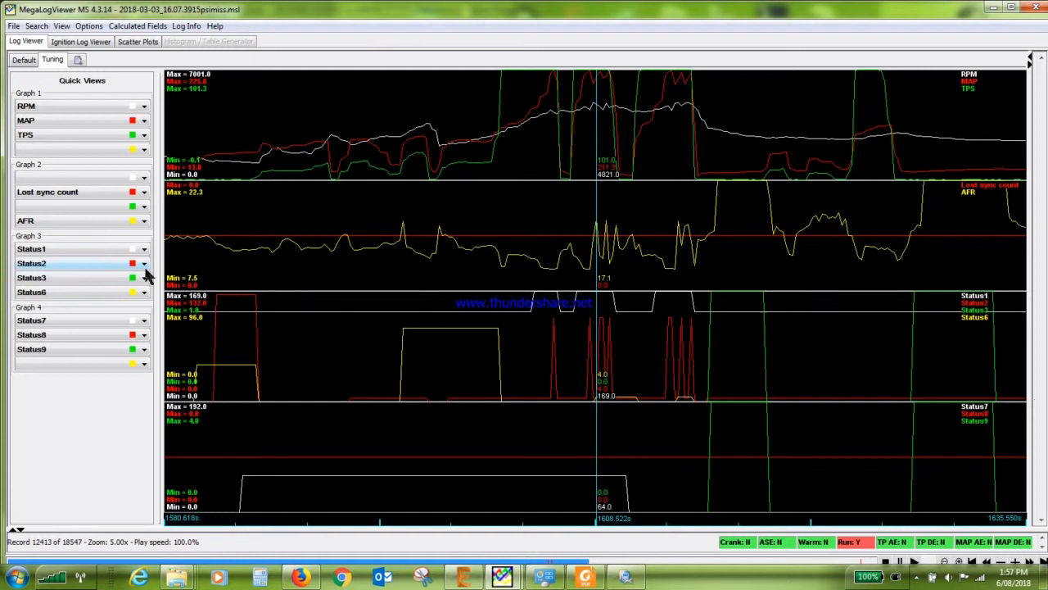
mouse_move(670, 306)
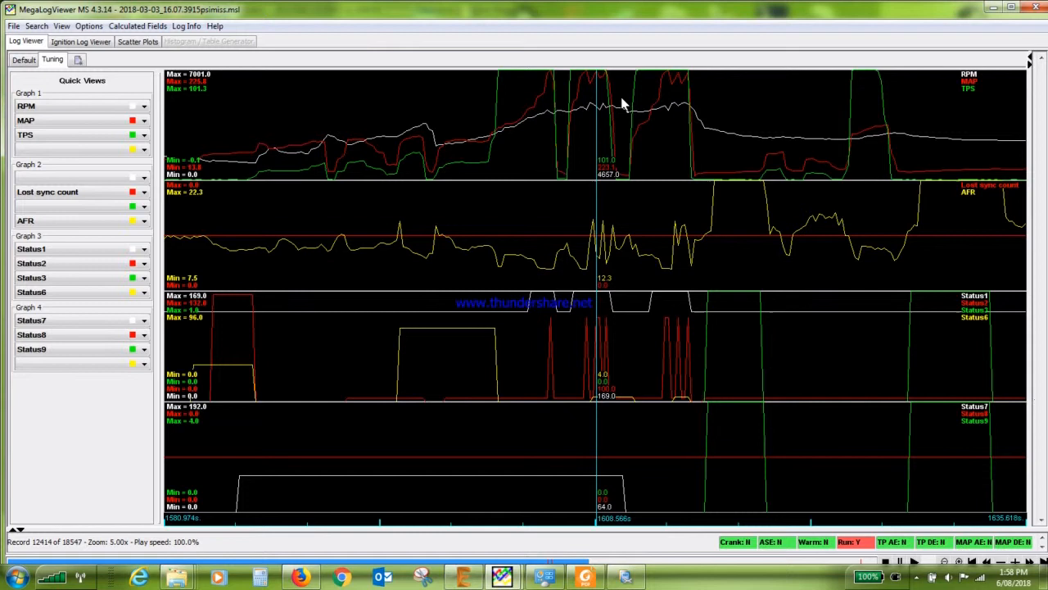
mouse_move(344, 401)
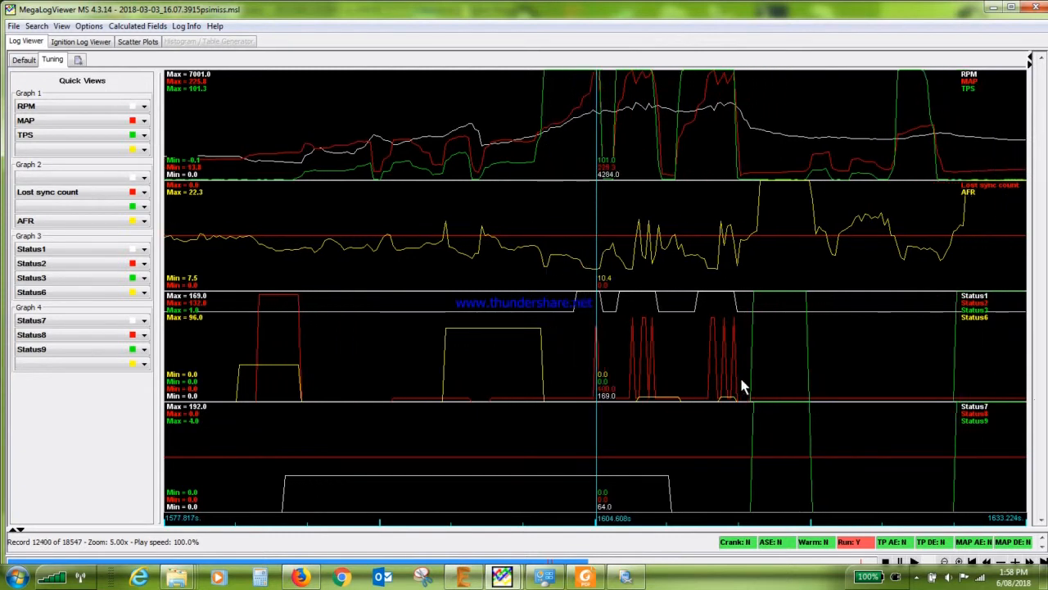
Place the log cursor near record 12400 at the Status2/Status3 spark-cut spikes.
left_click(907, 560)
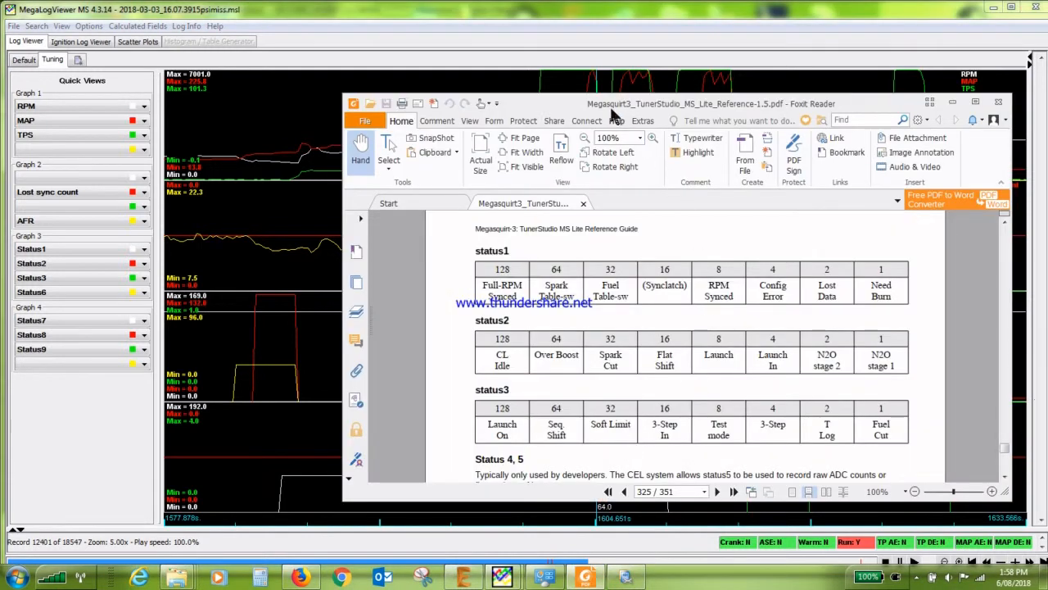
mouse_move(770, 118)
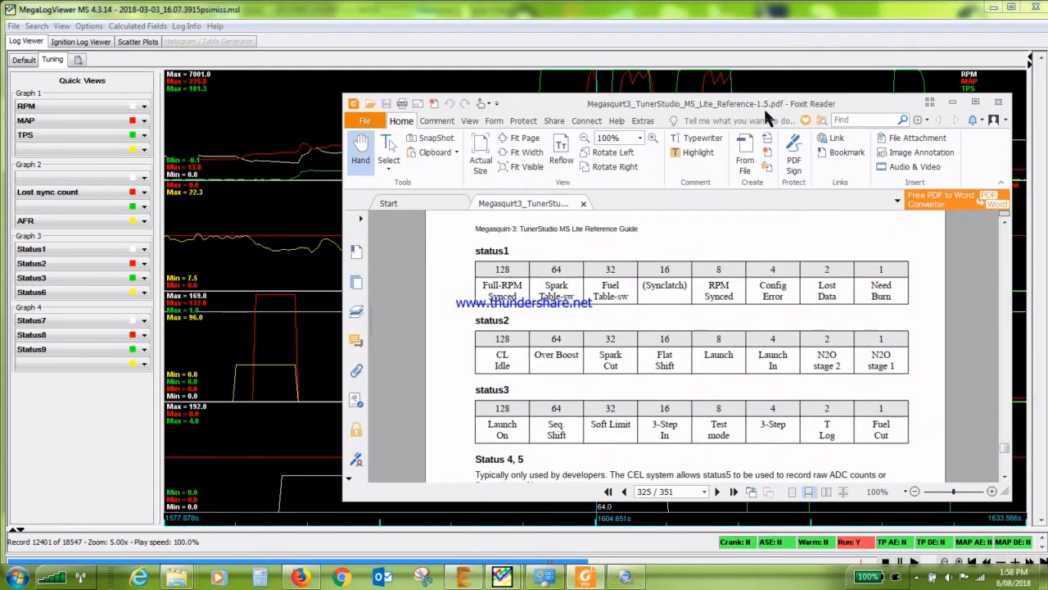
mouse_move(963, 334)
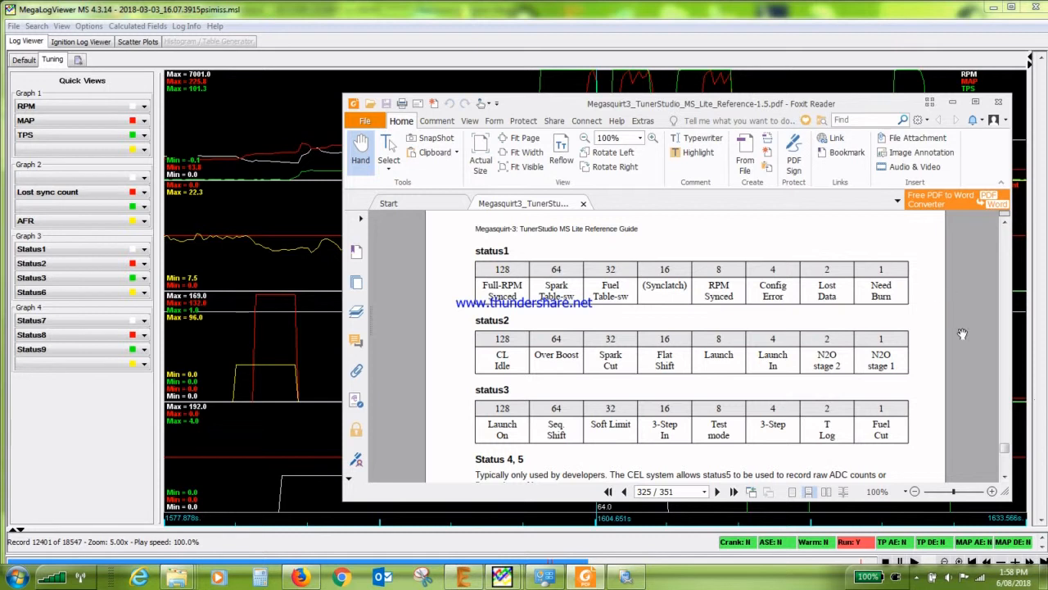
mouse_move(646, 343)
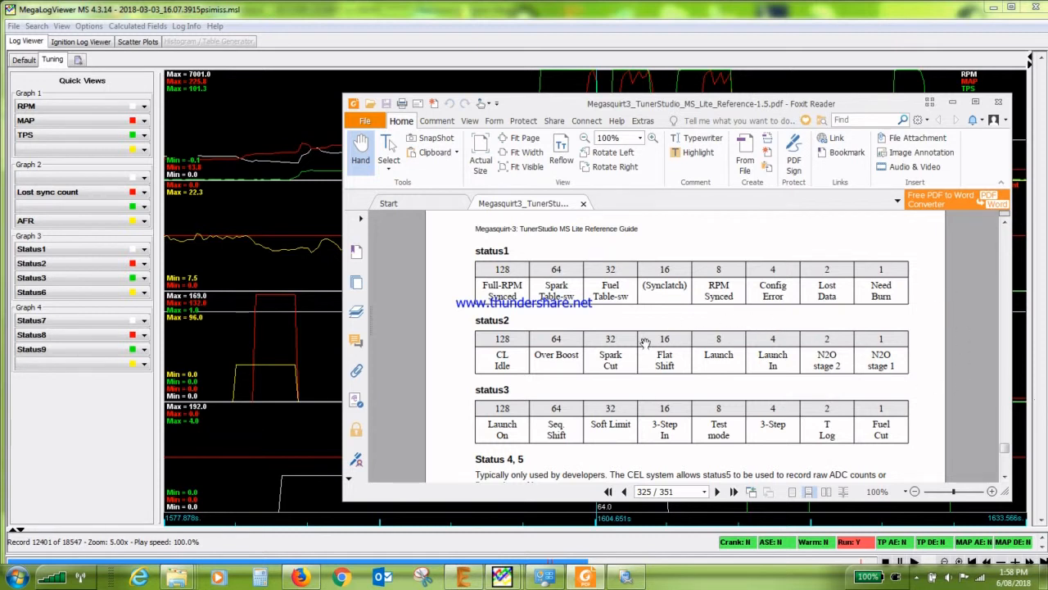
mouse_move(821, 298)
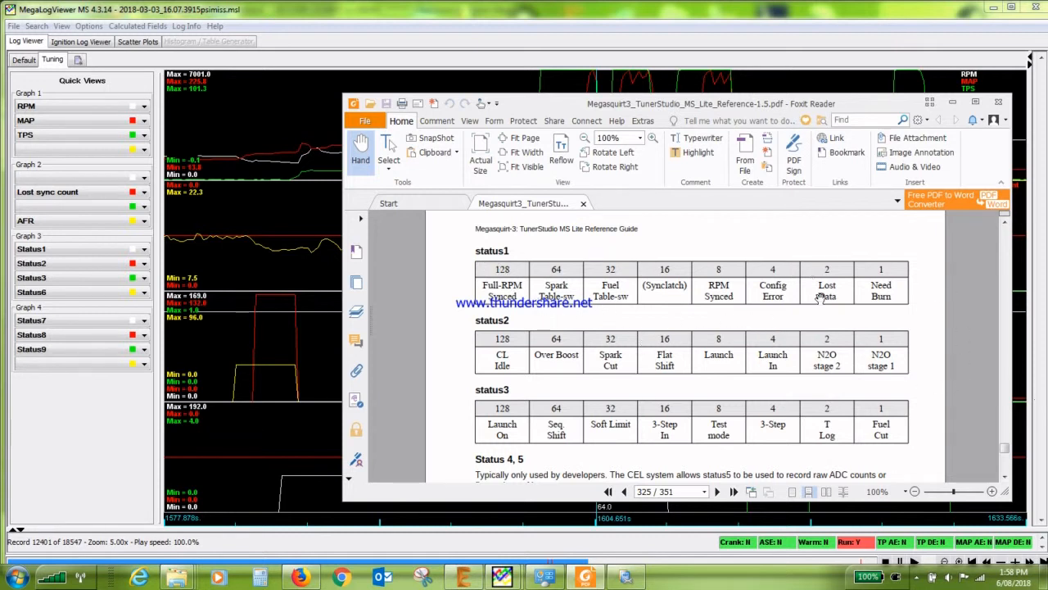
Scroll the MegaSquirt-3 reference guide around page 325 to the status1–status3 bit tables.
scroll("up", 3)
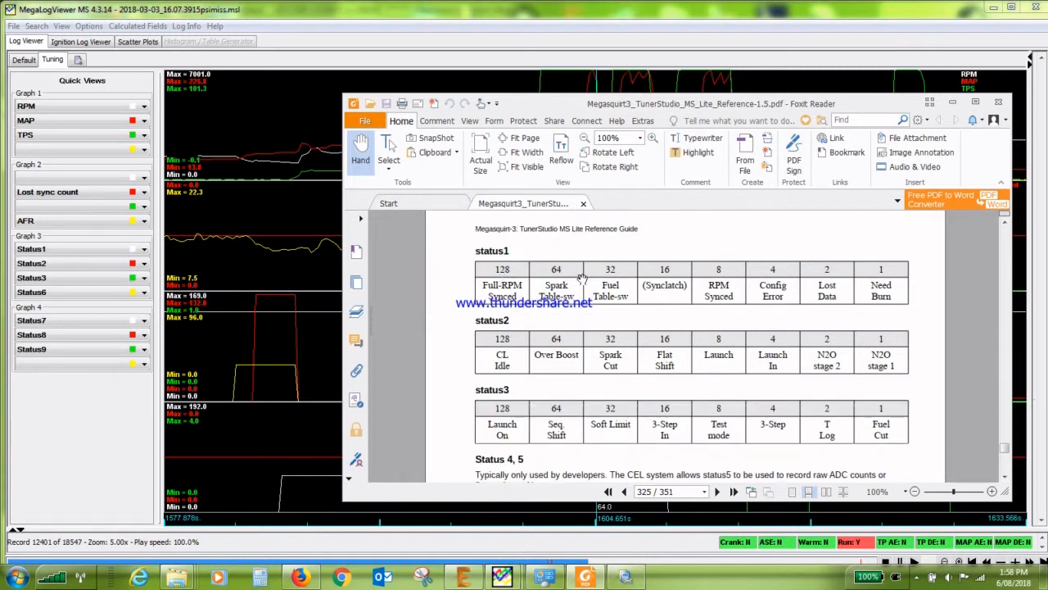
scroll("down", 3)
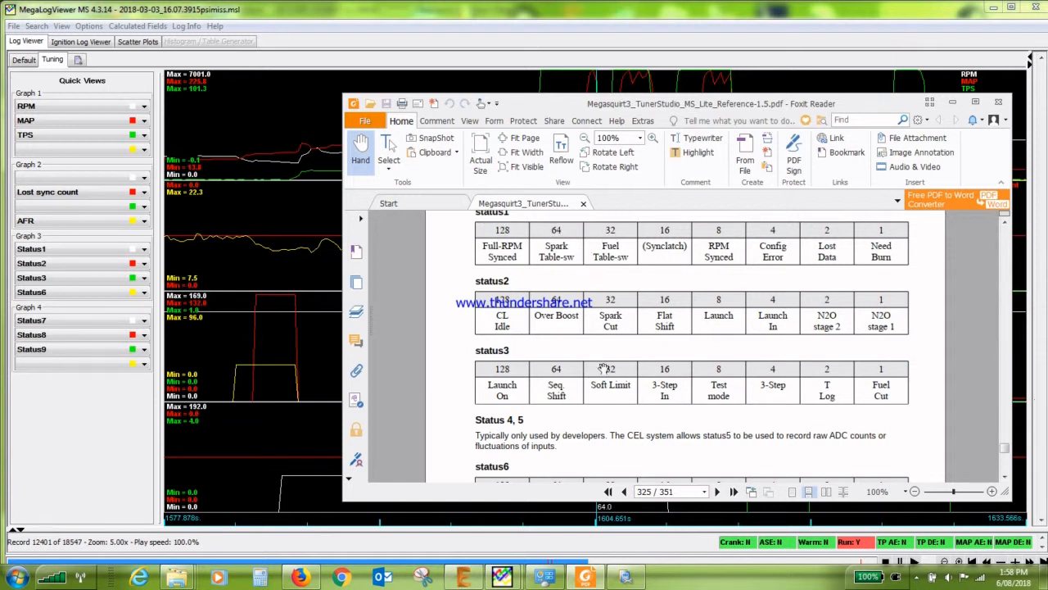
Scroll down to the status6 bit table below the status2 Over Boost and Spark Cut bits.
scroll("down", 3)
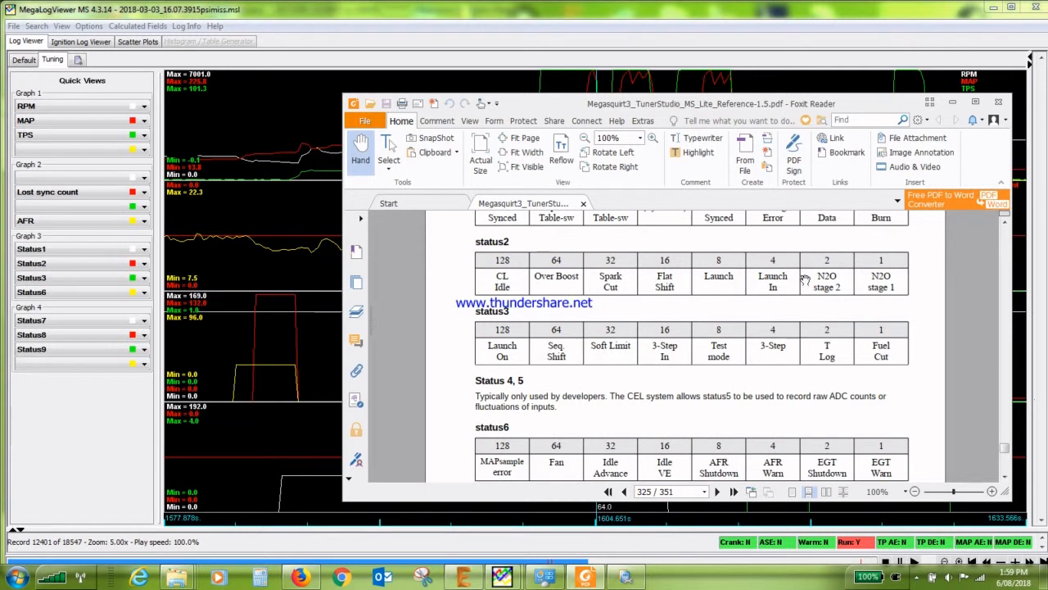
mouse_move(778, 286)
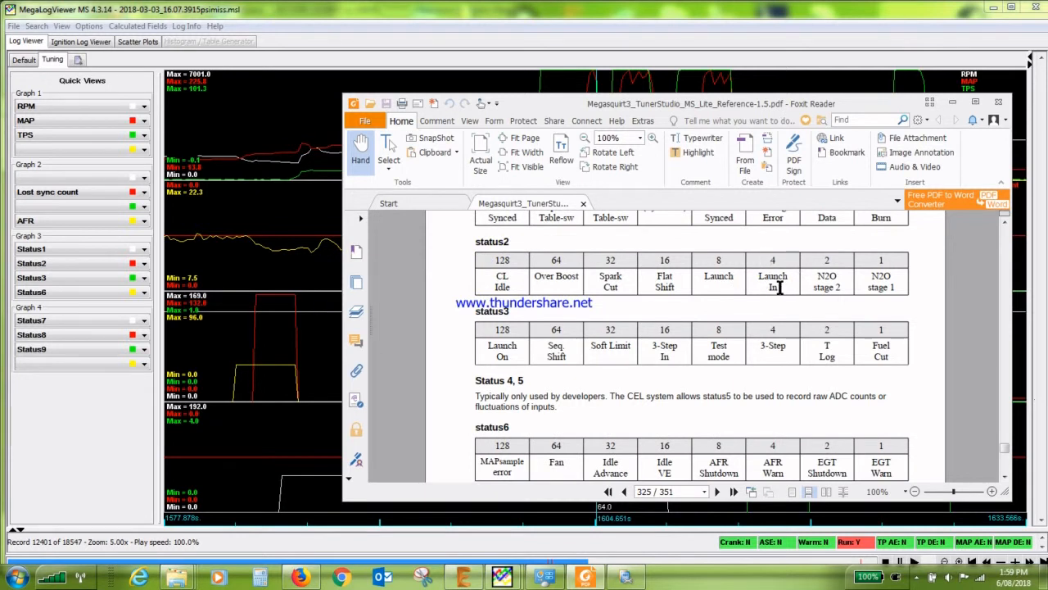
mouse_move(920, 269)
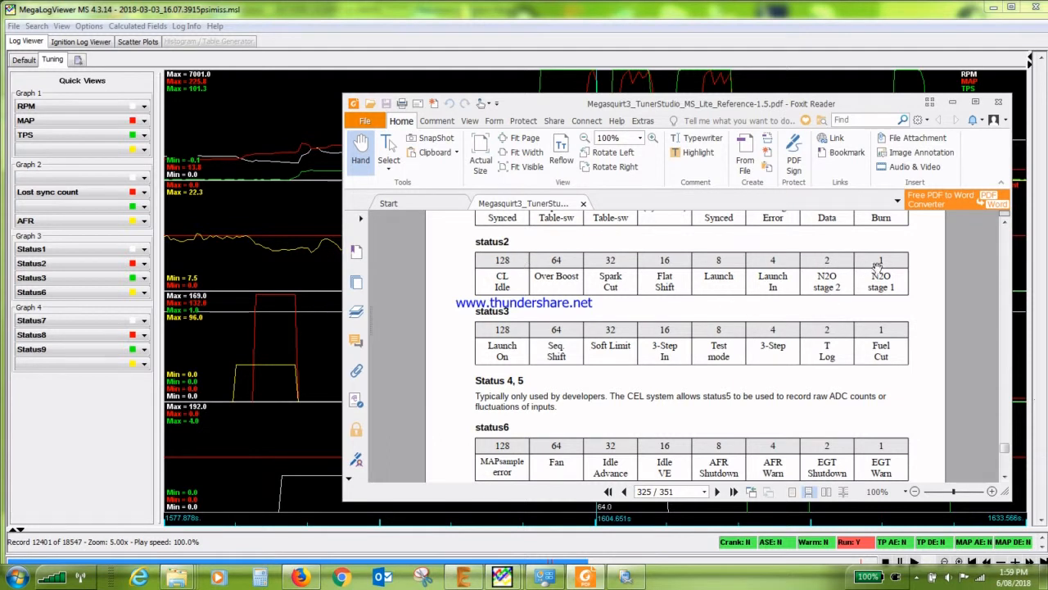
mouse_move(862, 286)
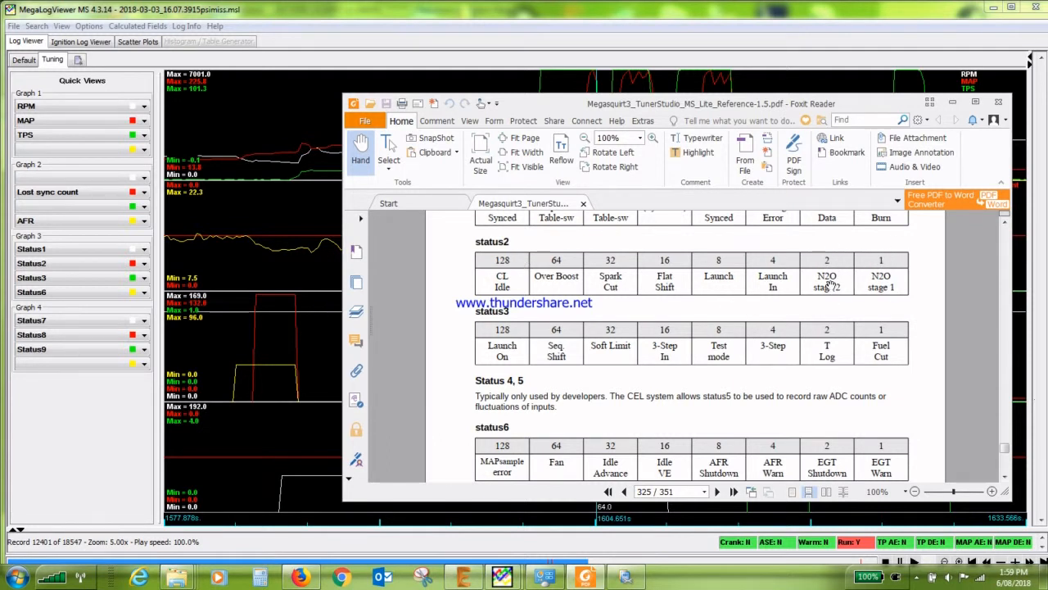
mouse_move(827, 314)
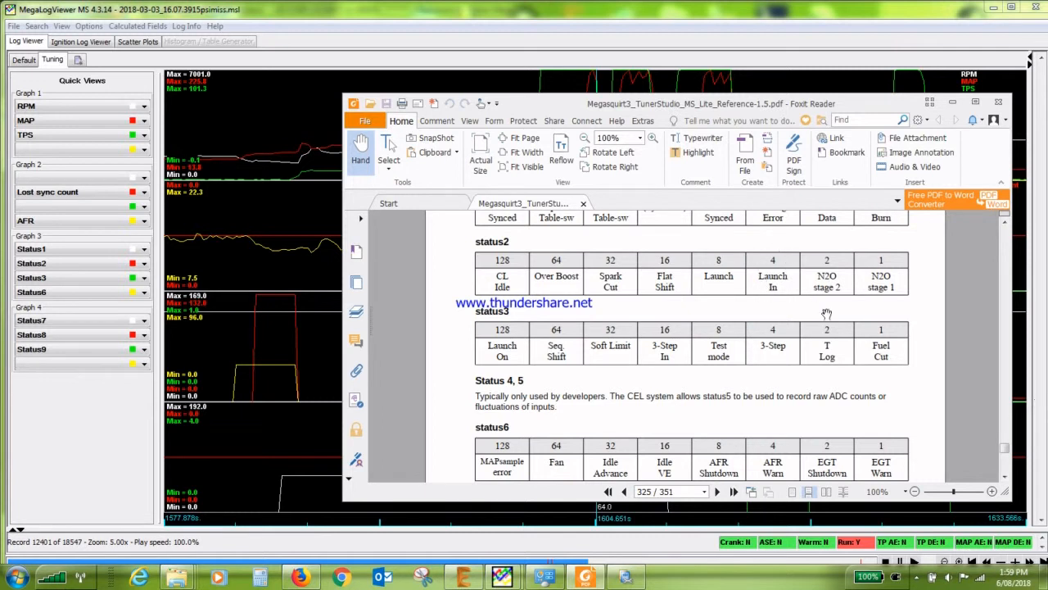
mouse_move(734, 282)
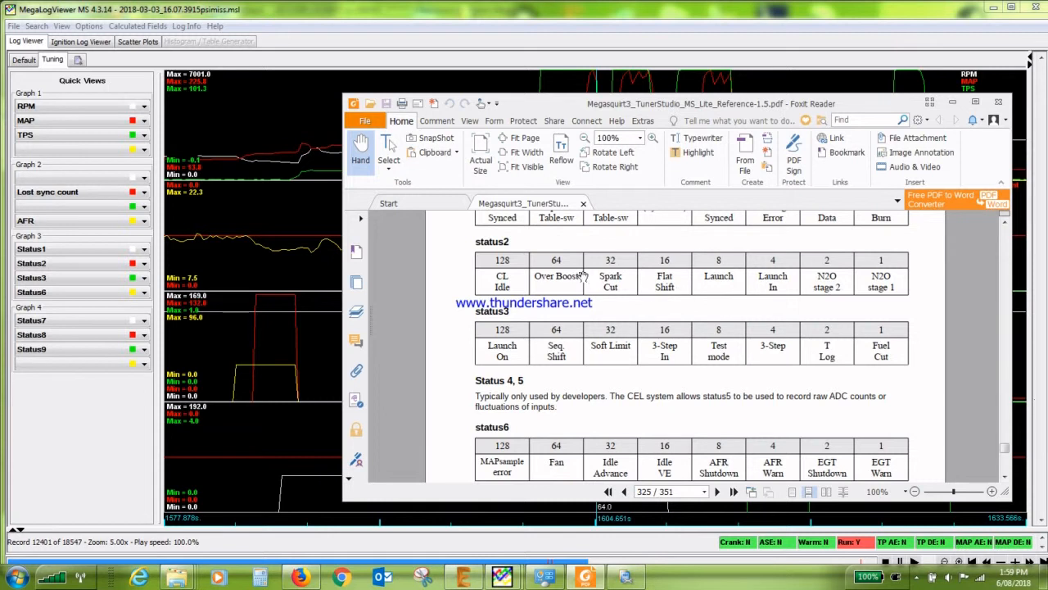
mouse_move(898, 239)
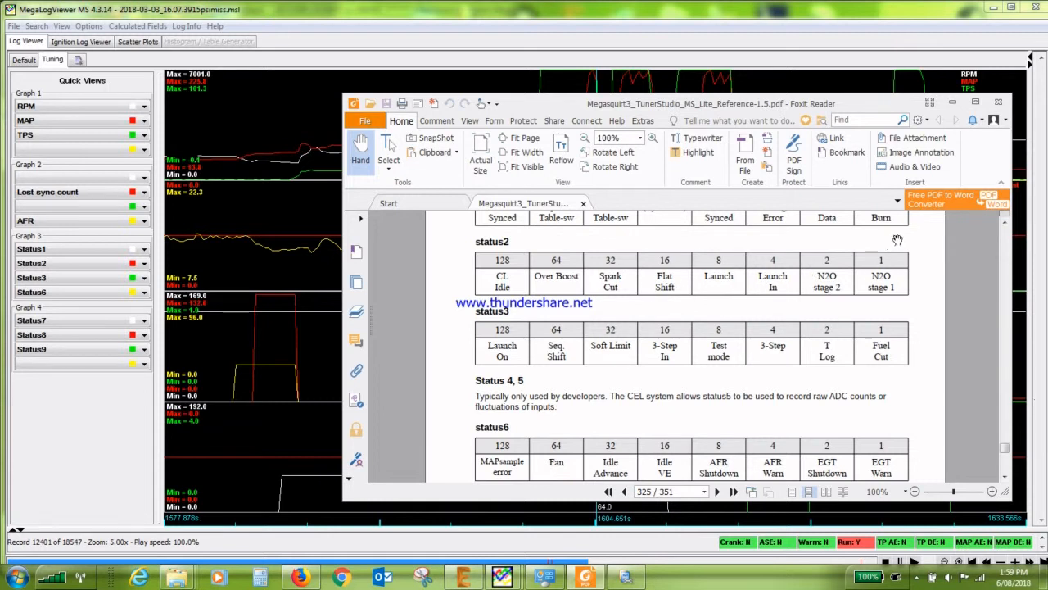
mouse_move(921, 259)
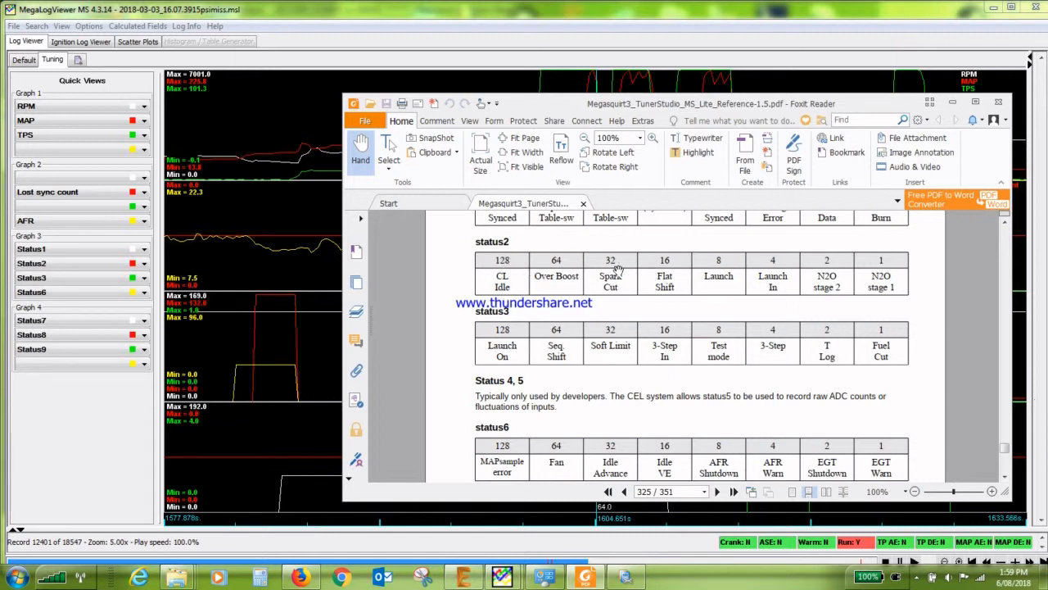
mouse_move(499, 260)
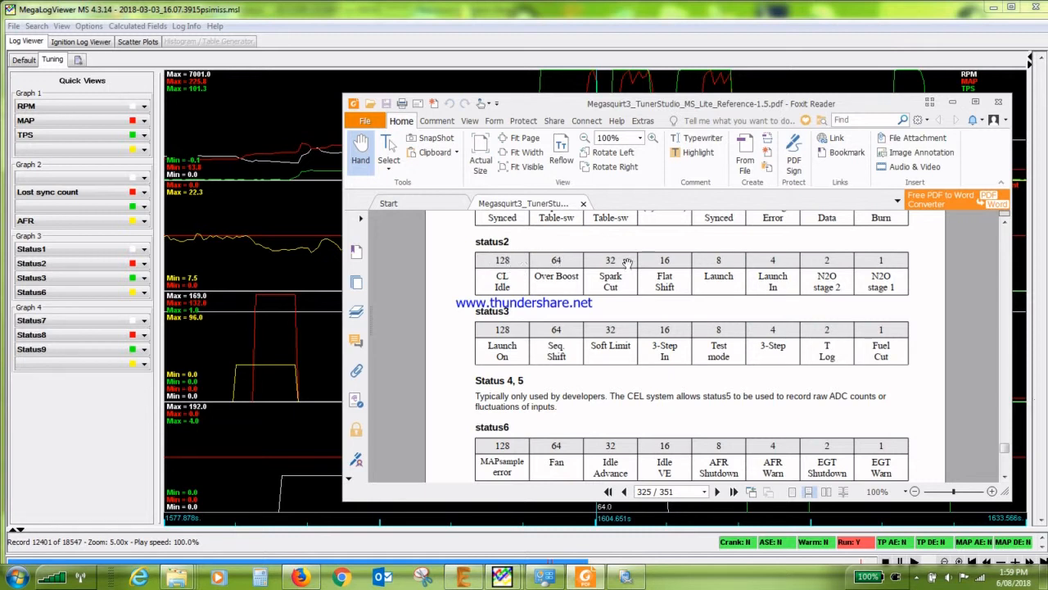
mouse_move(719, 270)
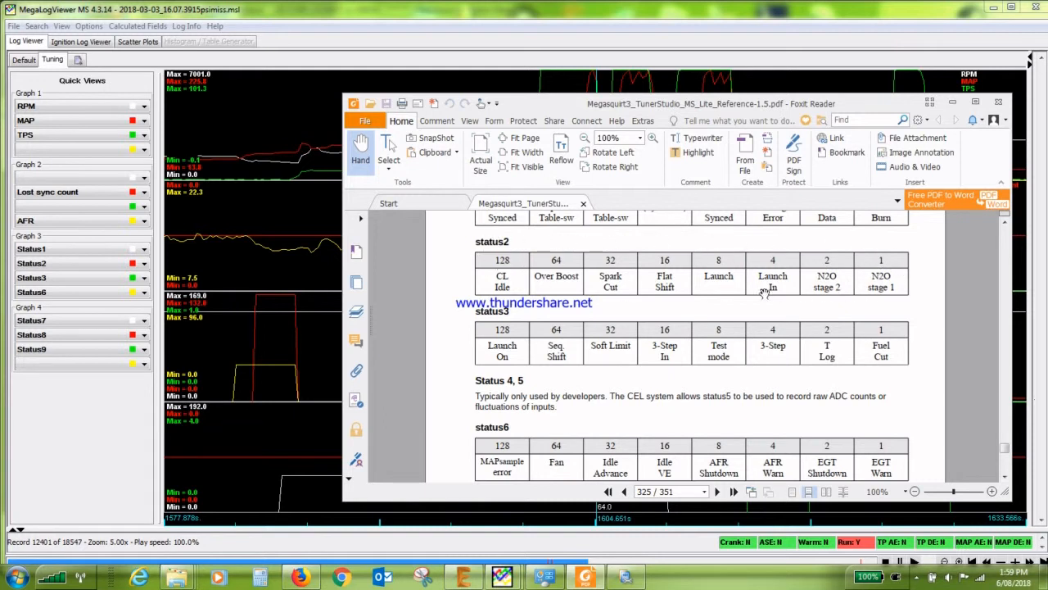
mouse_move(505, 275)
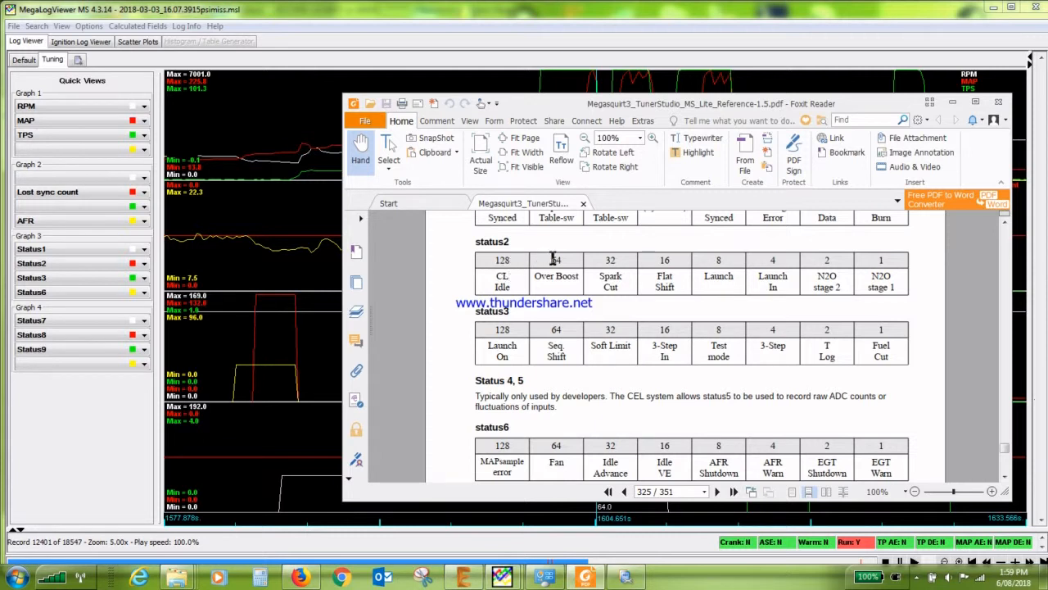
mouse_move(665, 286)
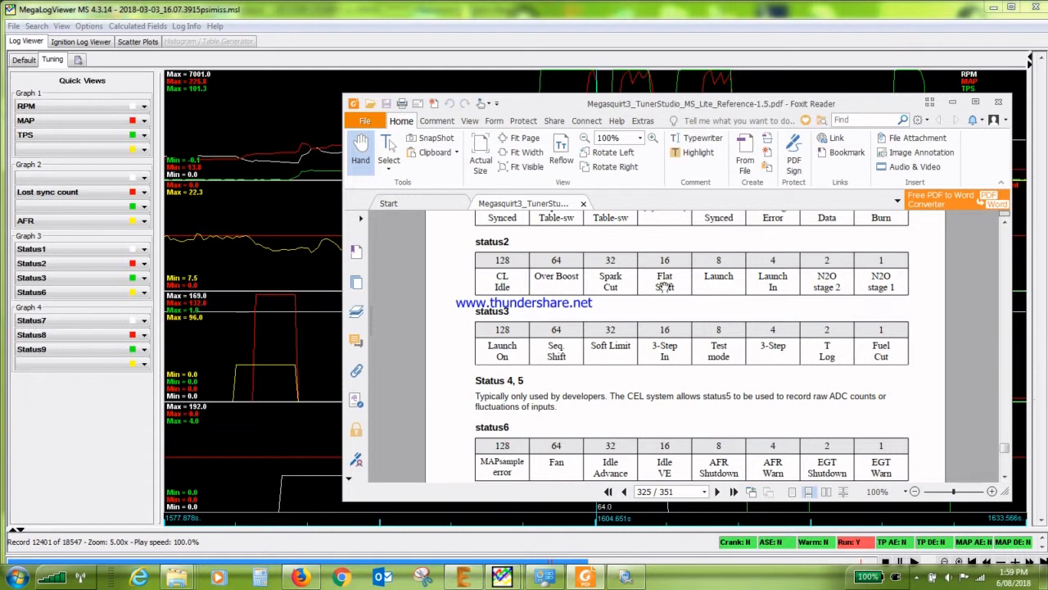
mouse_move(557, 275)
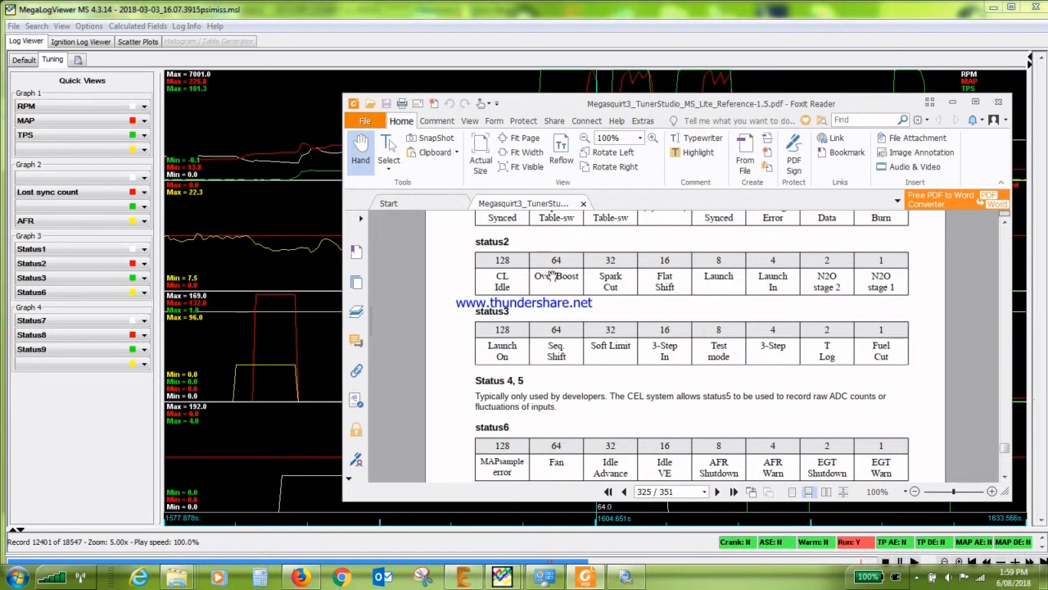
mouse_move(528, 291)
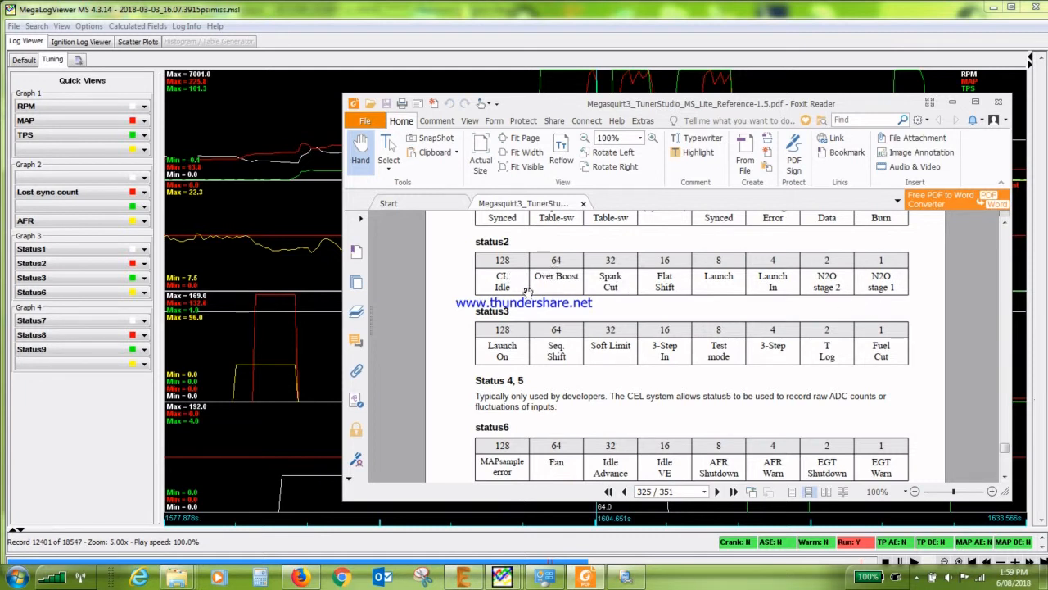
mouse_move(642, 304)
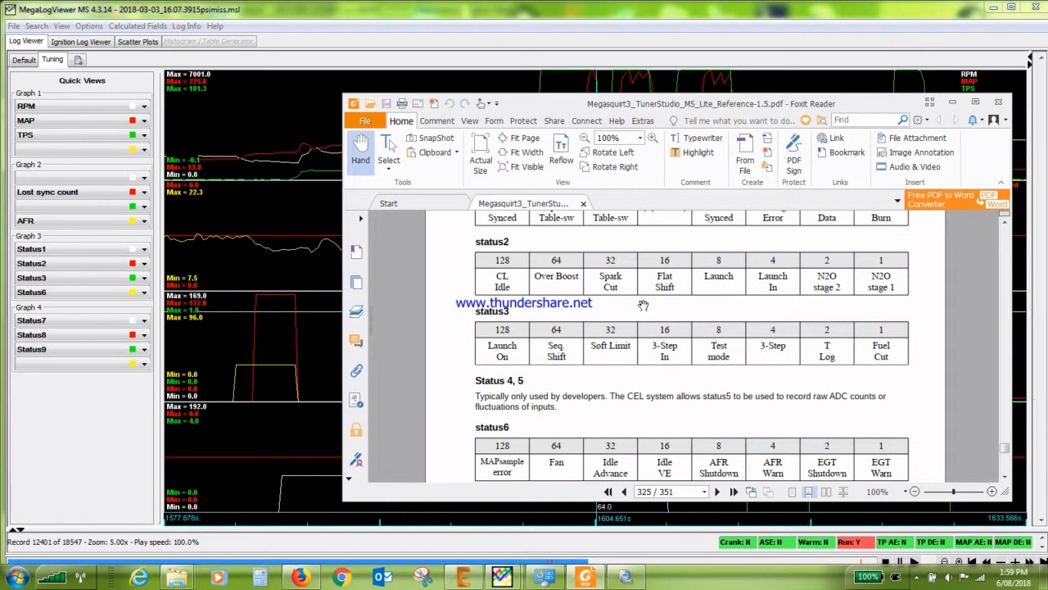
mouse_move(770, 291)
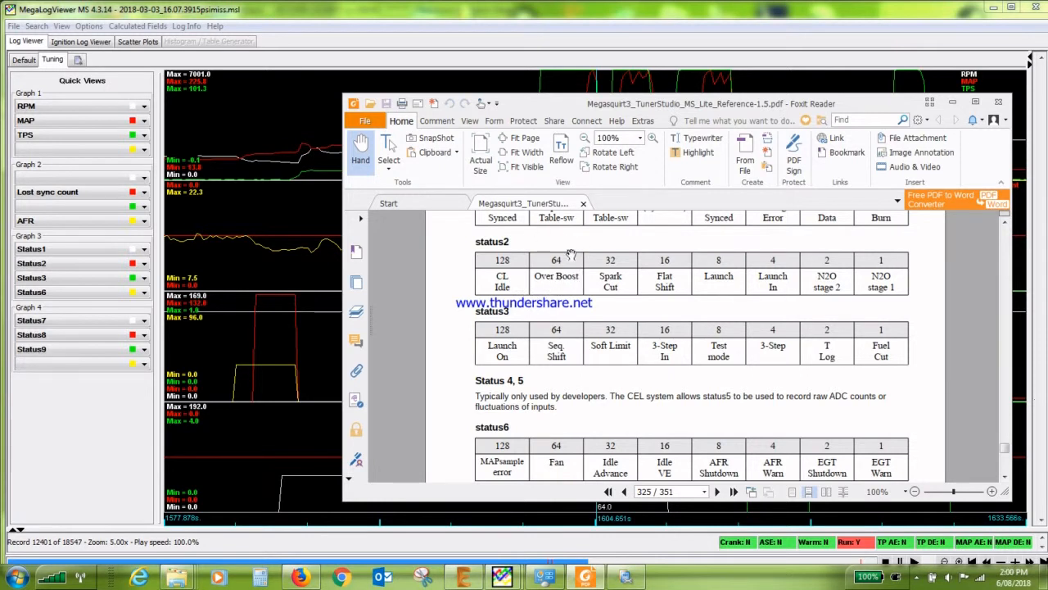
mouse_move(560, 285)
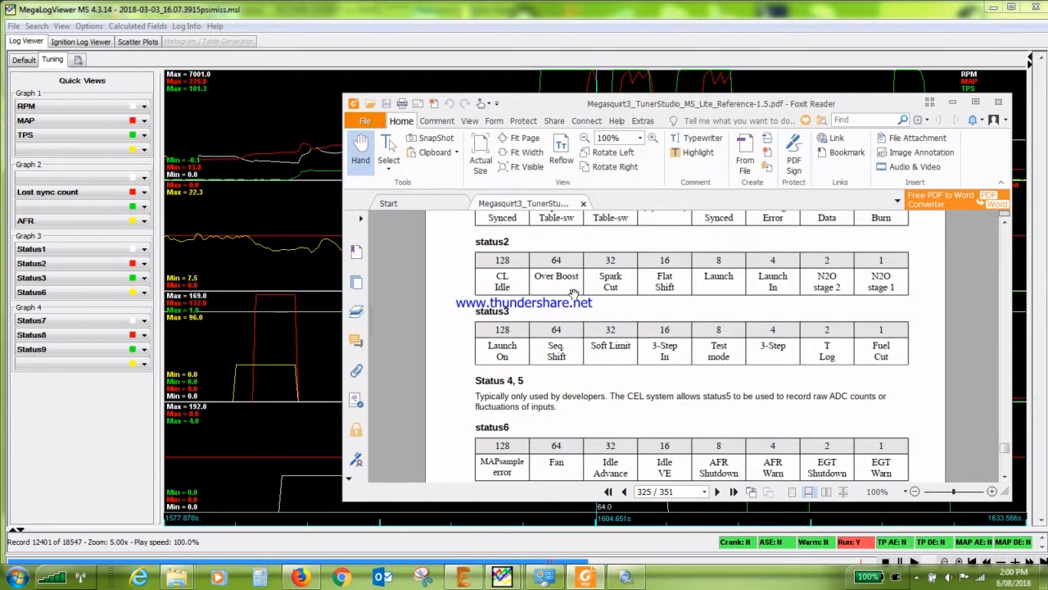
mouse_move(567, 266)
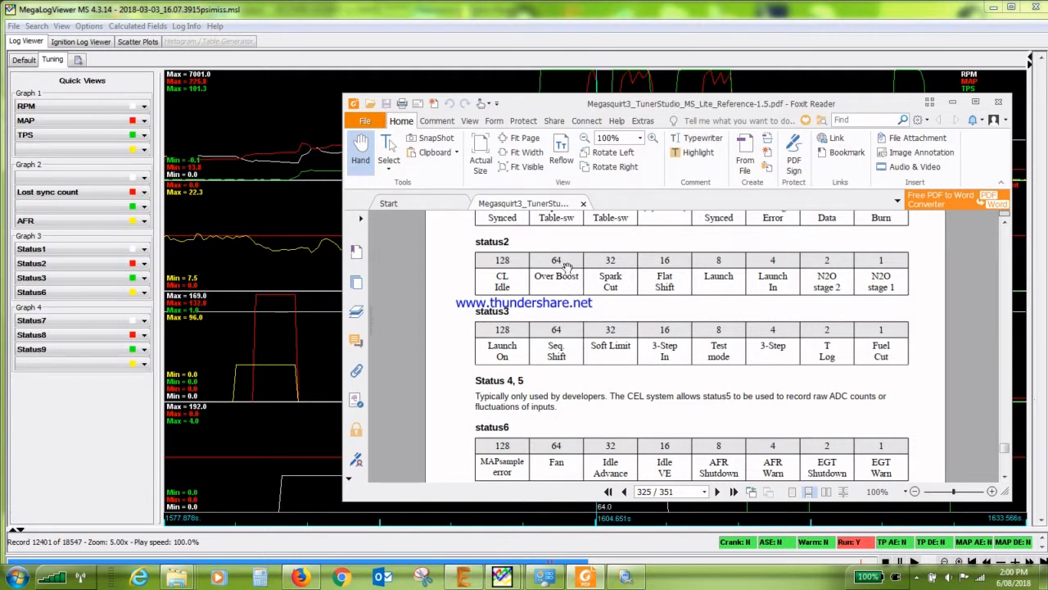
mouse_move(576, 281)
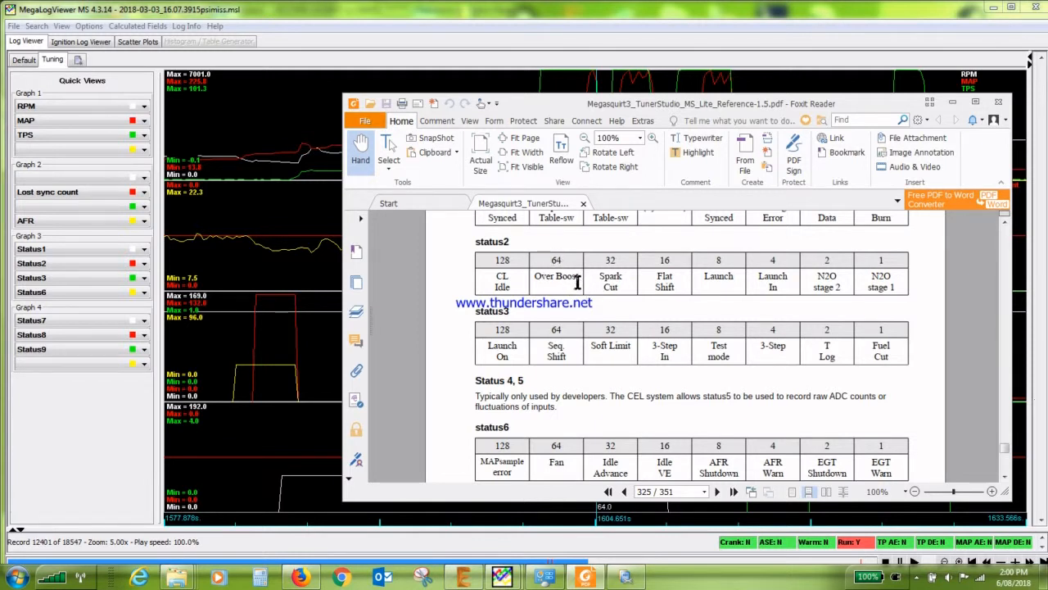
mouse_move(614, 301)
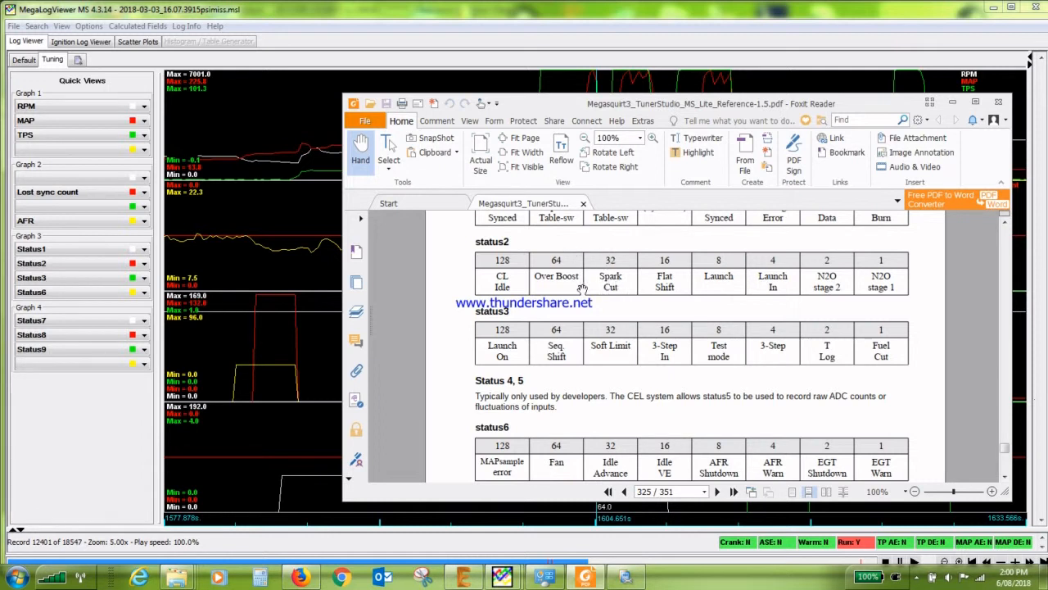
mouse_move(680, 291)
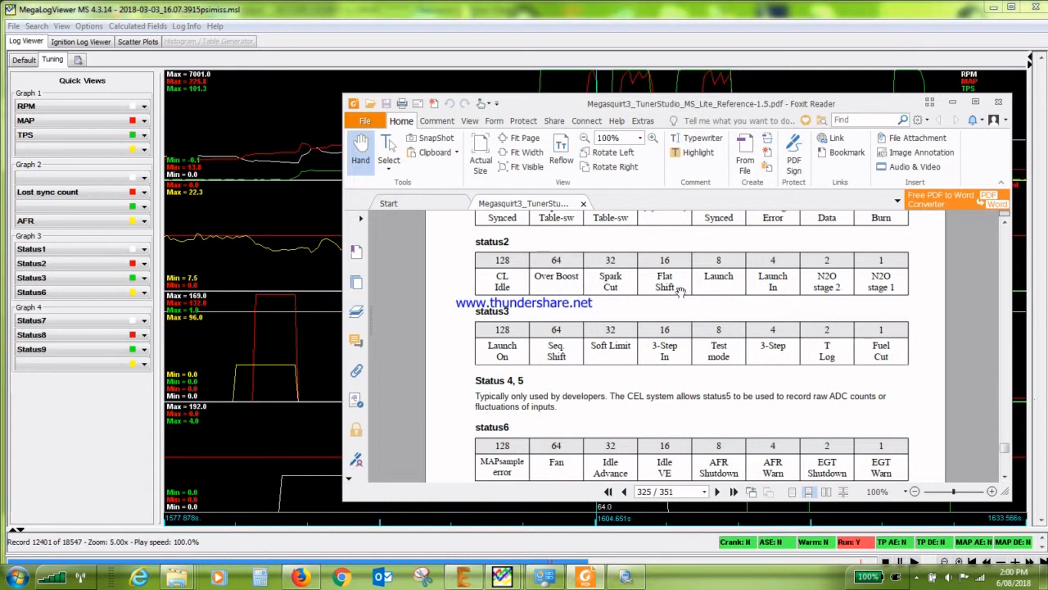
mouse_move(609, 305)
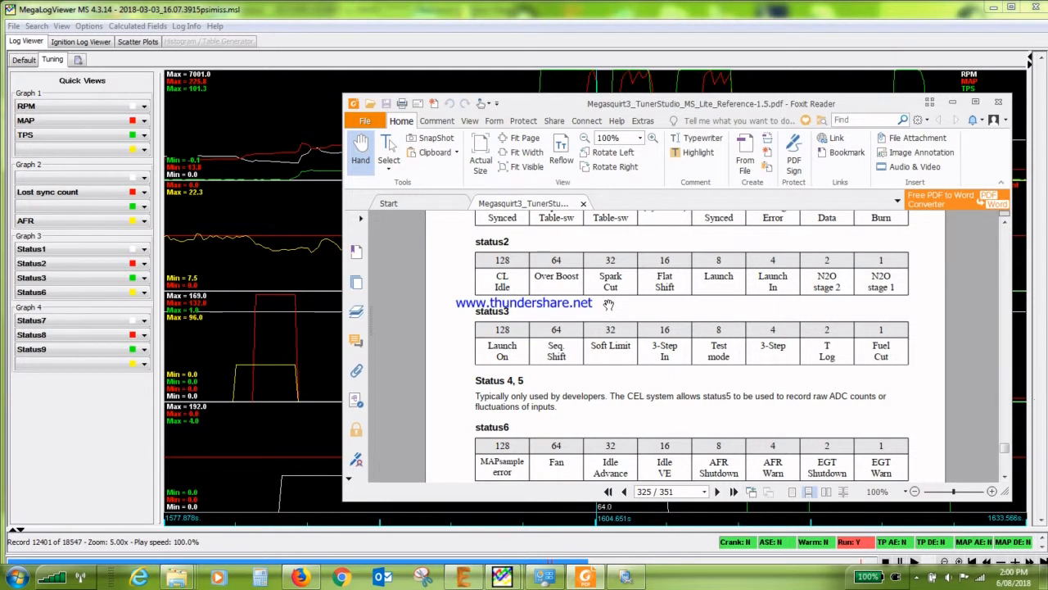
mouse_move(557, 291)
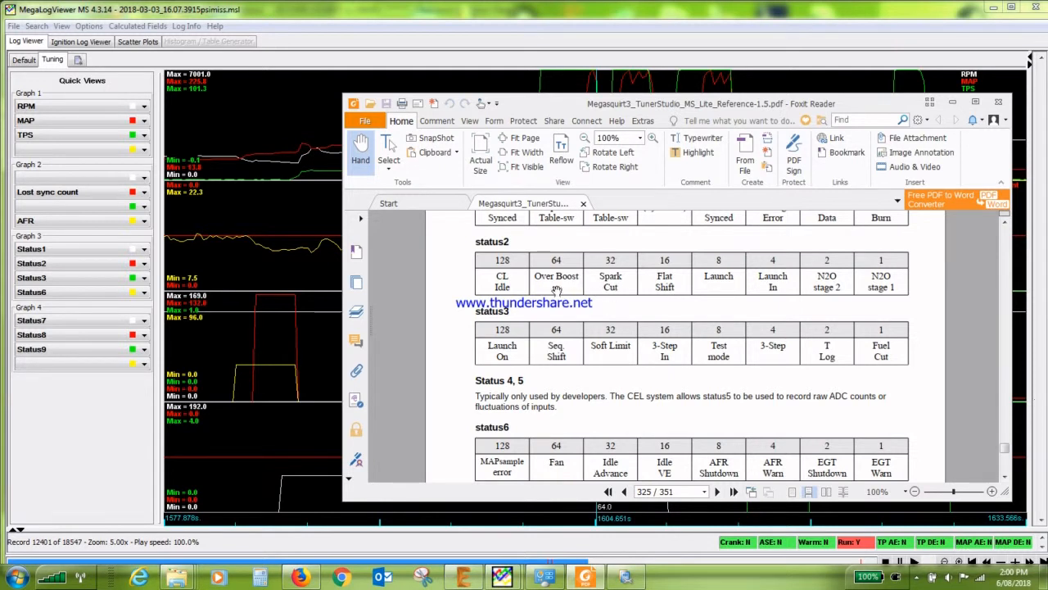
mouse_move(616, 302)
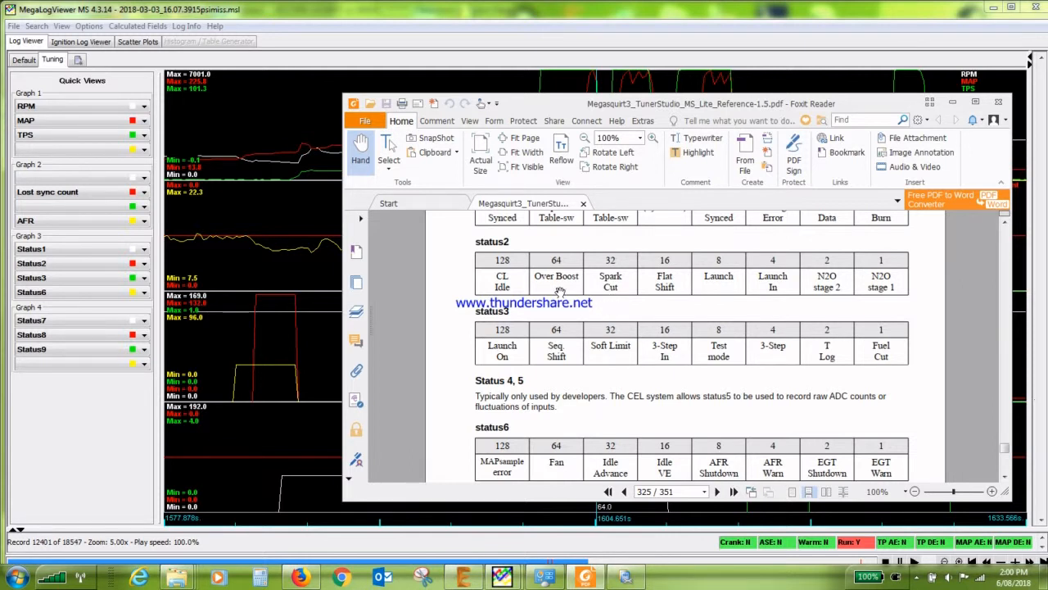
mouse_move(602, 291)
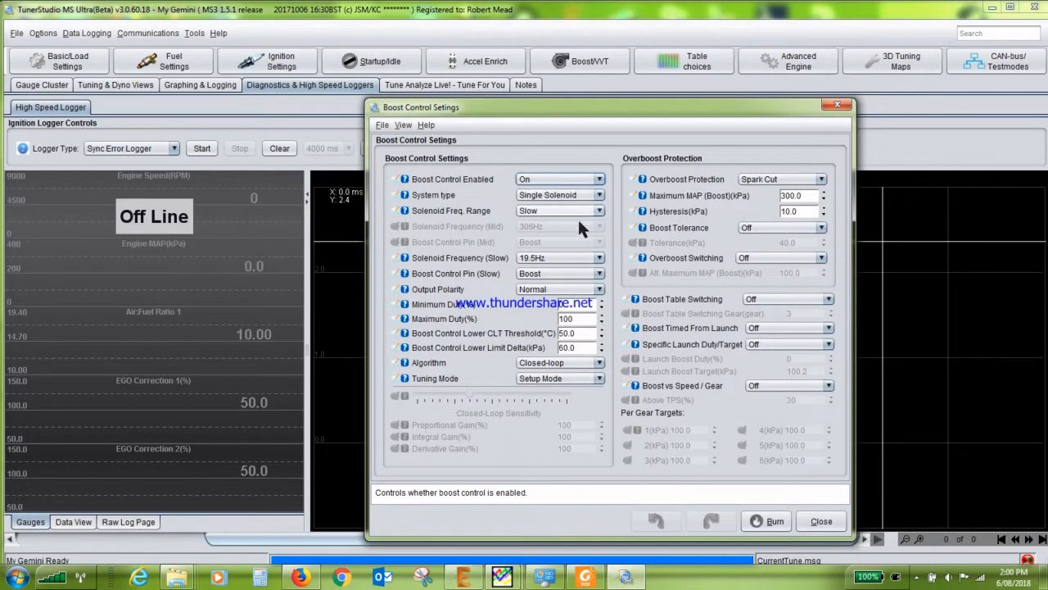
mouse_move(670, 186)
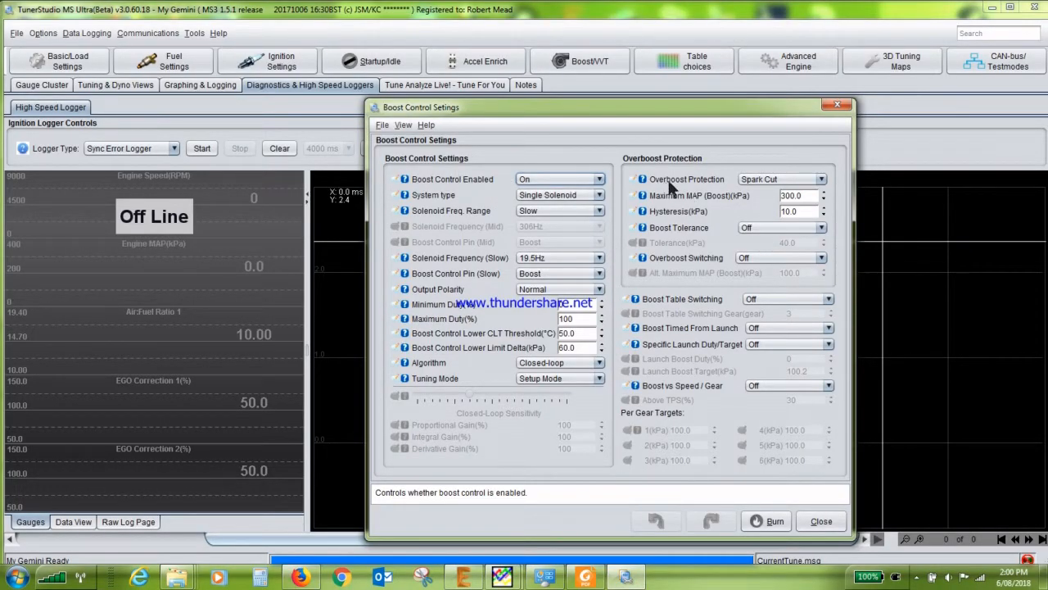
mouse_move(753, 207)
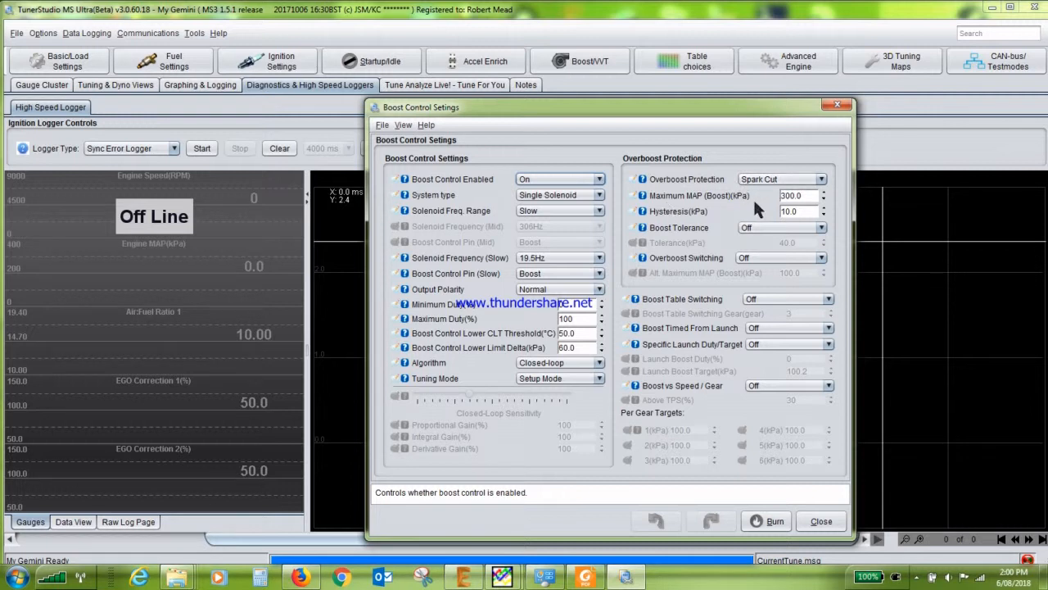
mouse_move(779, 211)
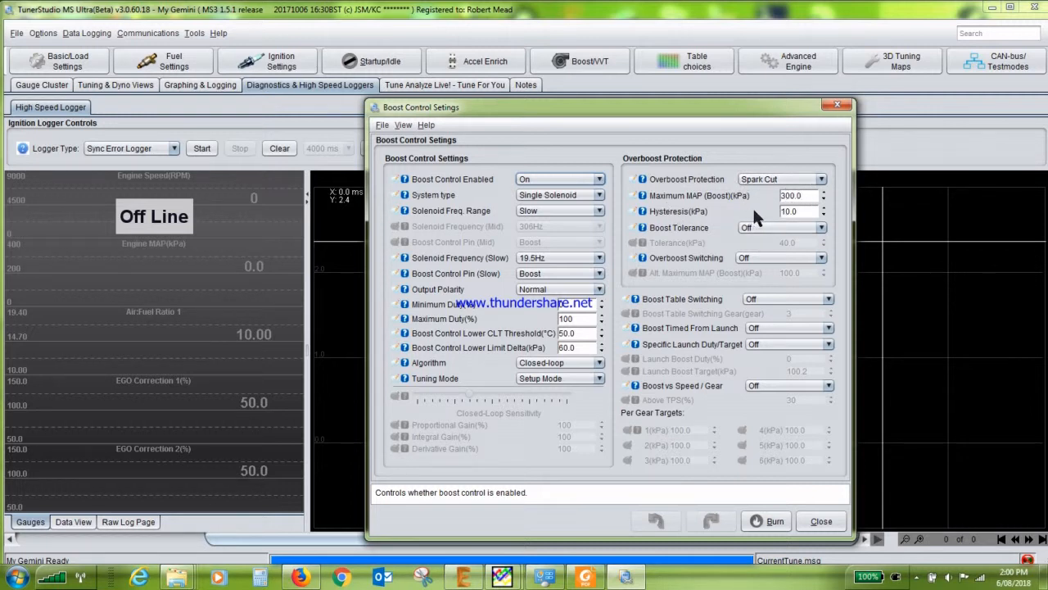
mouse_move(668, 167)
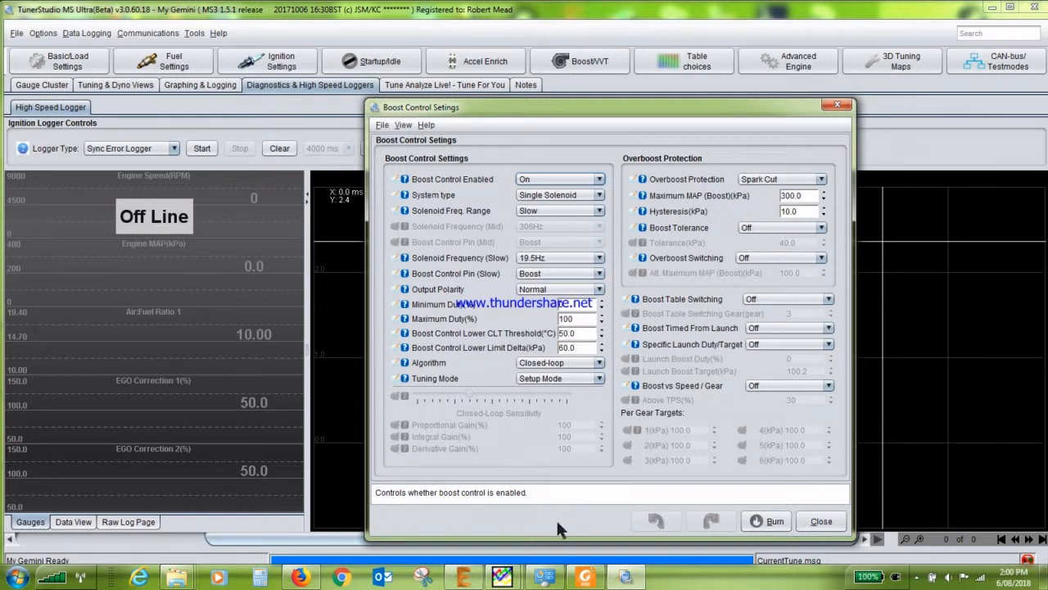
Bring the reference guide's status2 table back in front after checking the 300 kPa overboost limit.
left_click(585, 577)
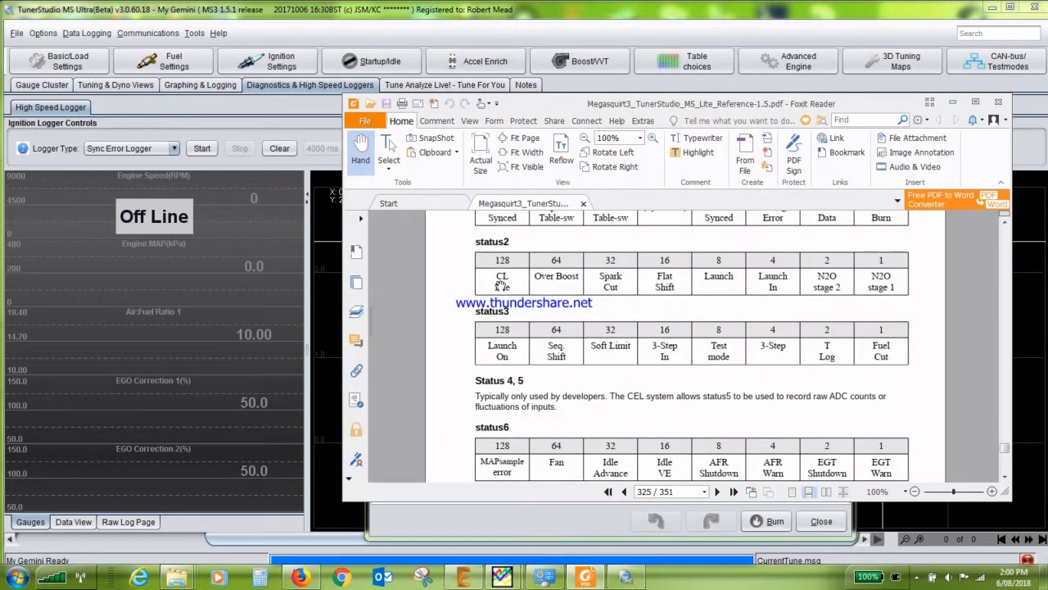
mouse_move(606, 362)
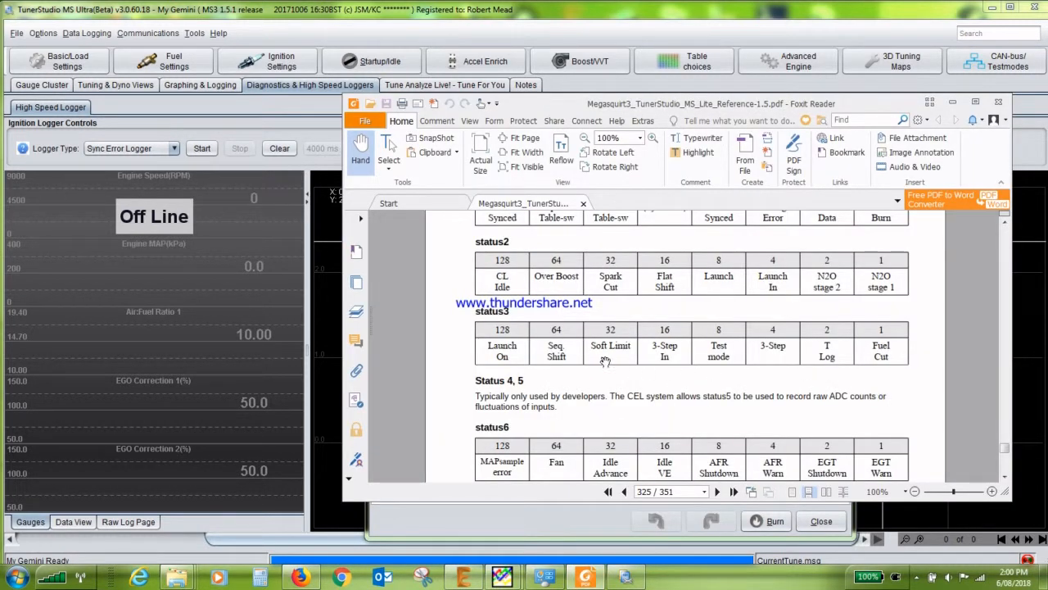
mouse_move(773, 291)
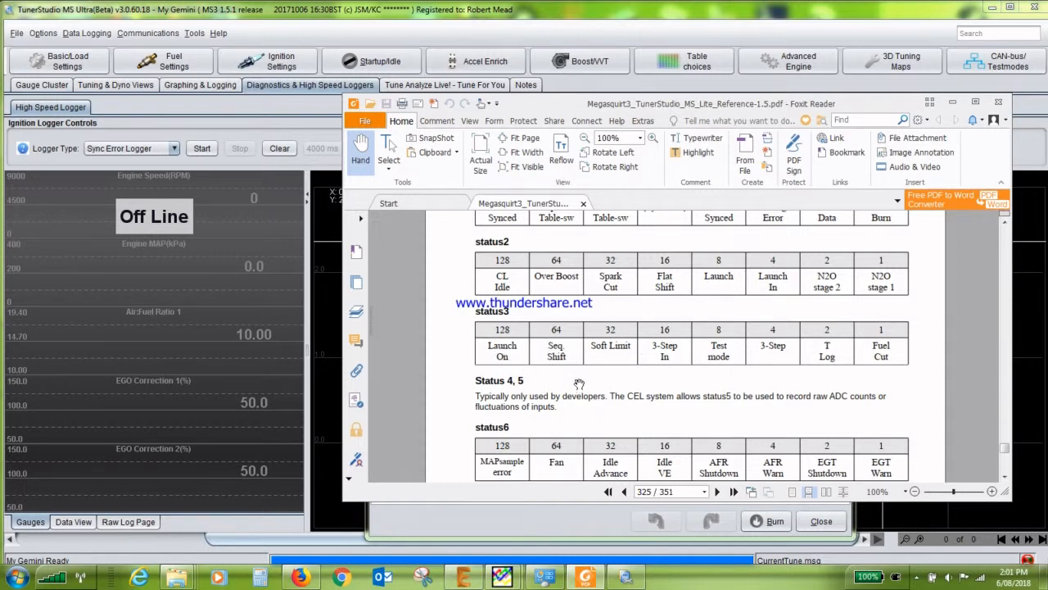
mouse_move(662, 375)
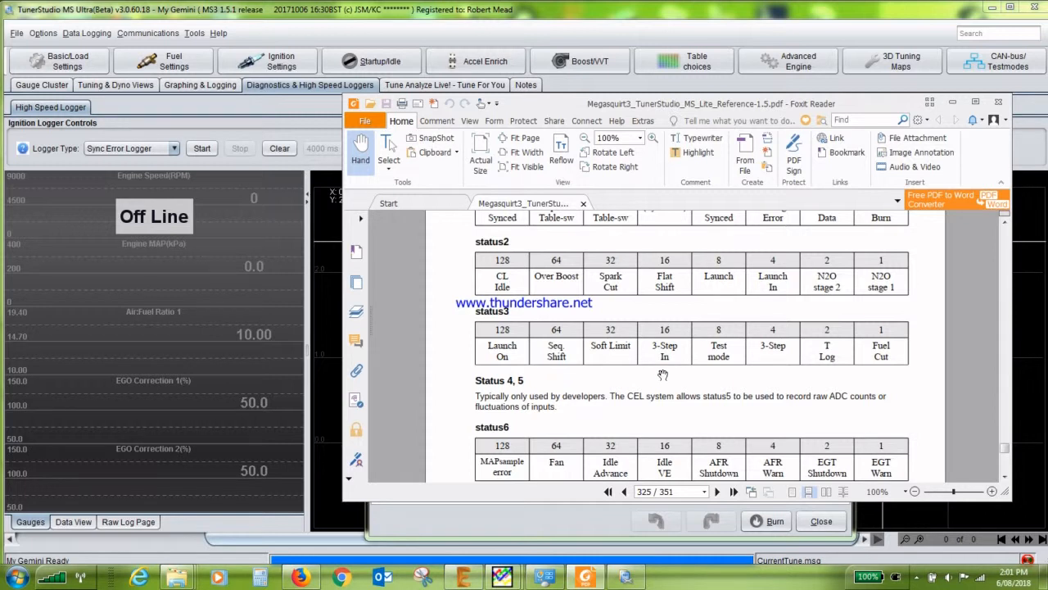
scroll("down", 3)
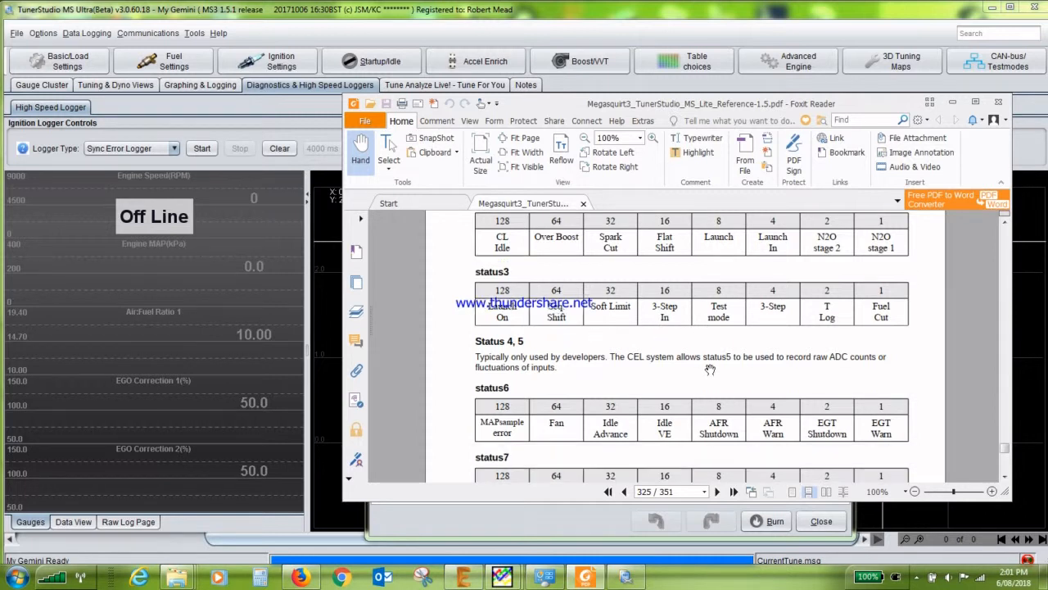
scroll("down", 3)
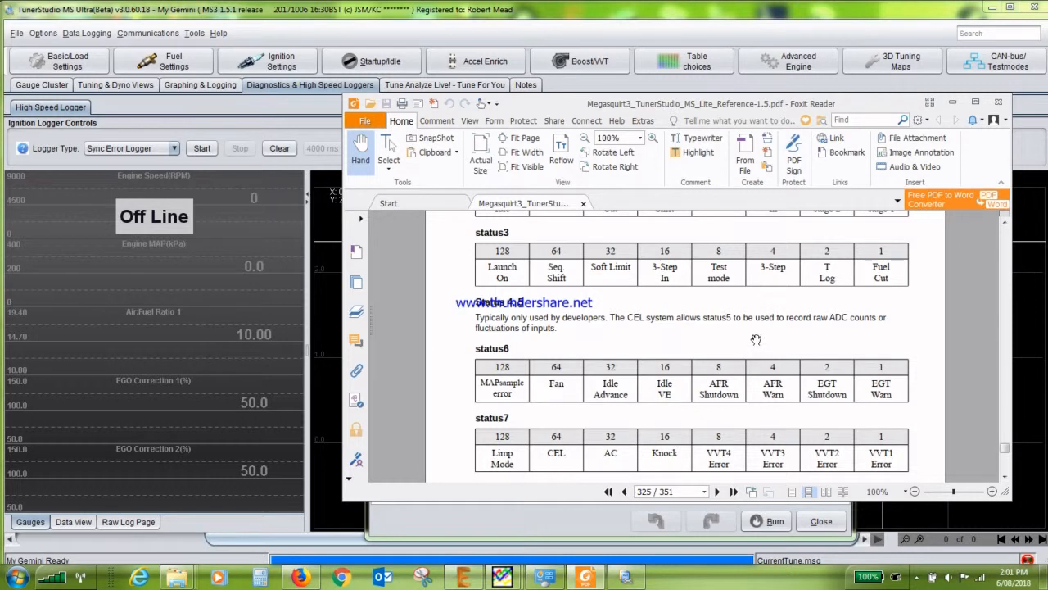
scroll("down", 3)
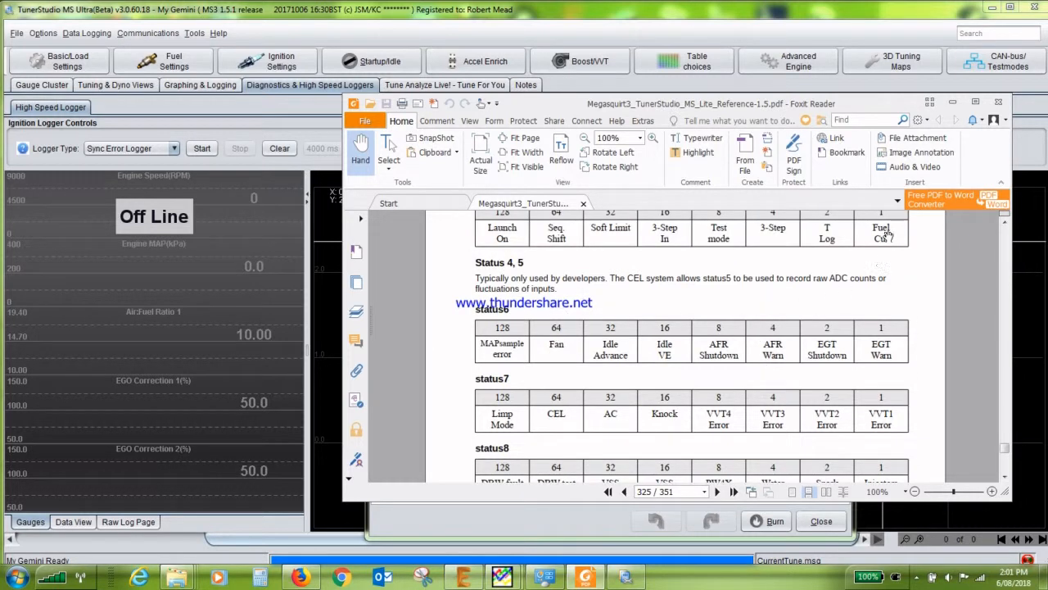
mouse_move(707, 331)
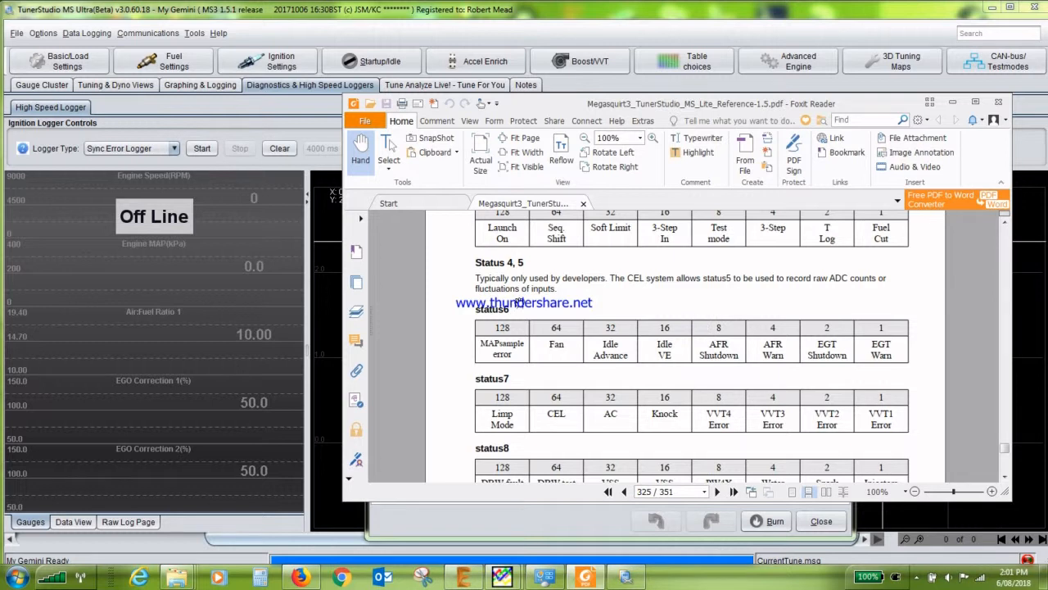
mouse_move(814, 285)
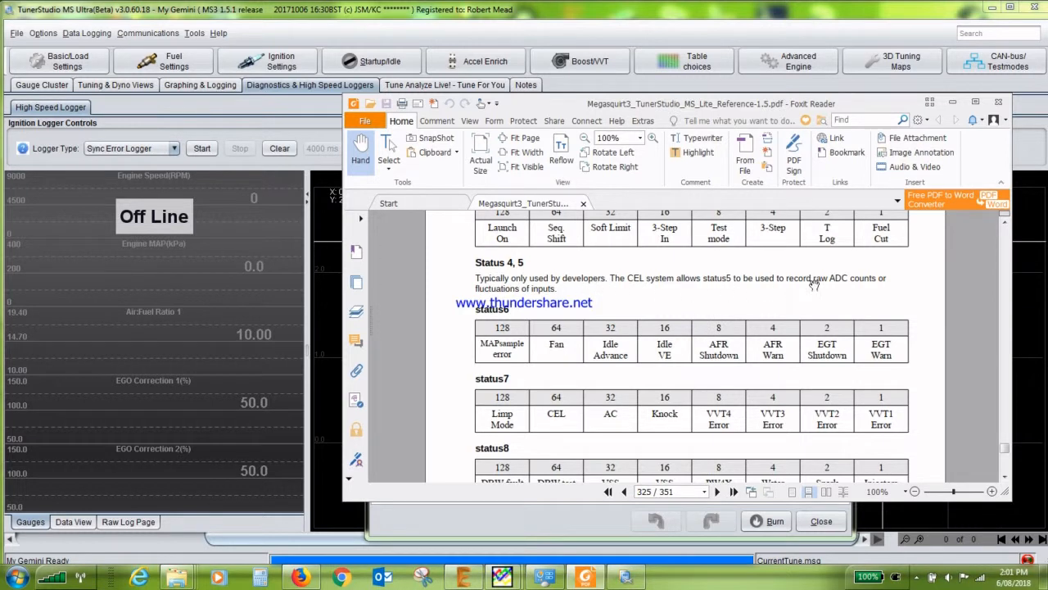
scroll("down", 3)
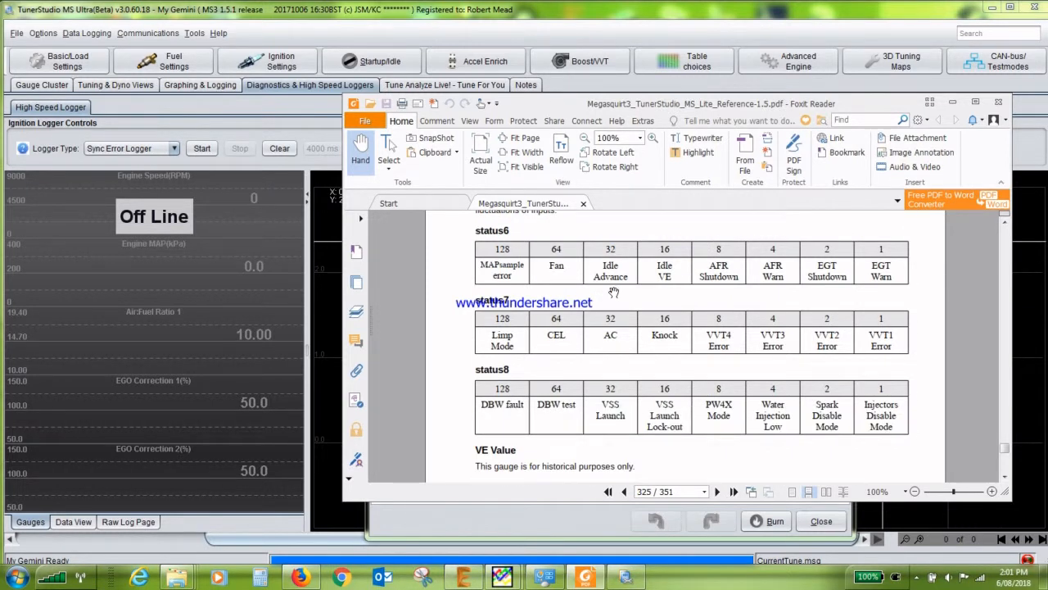
mouse_move(642, 307)
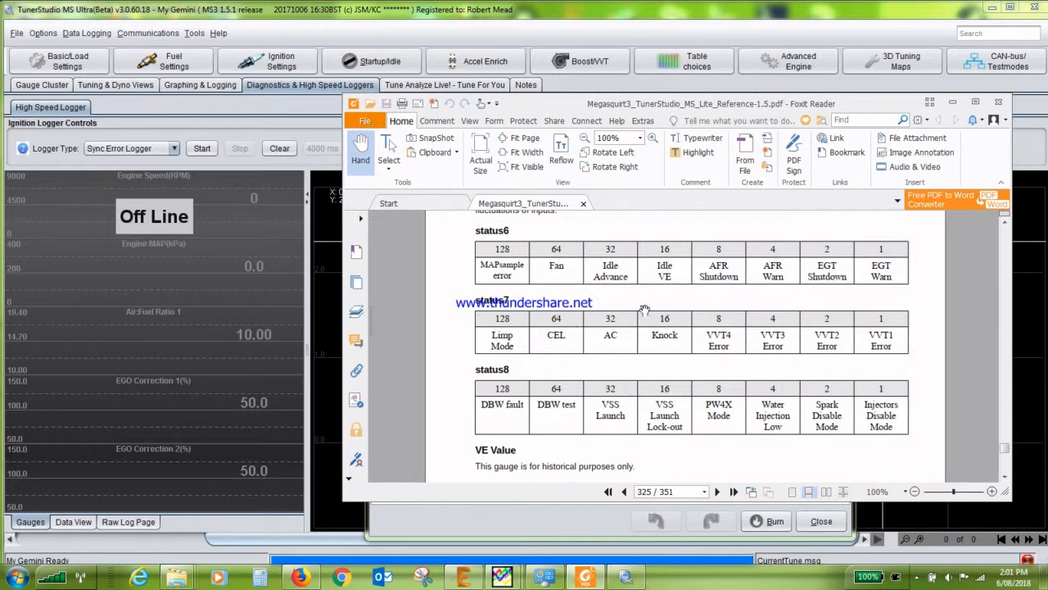
mouse_move(851, 275)
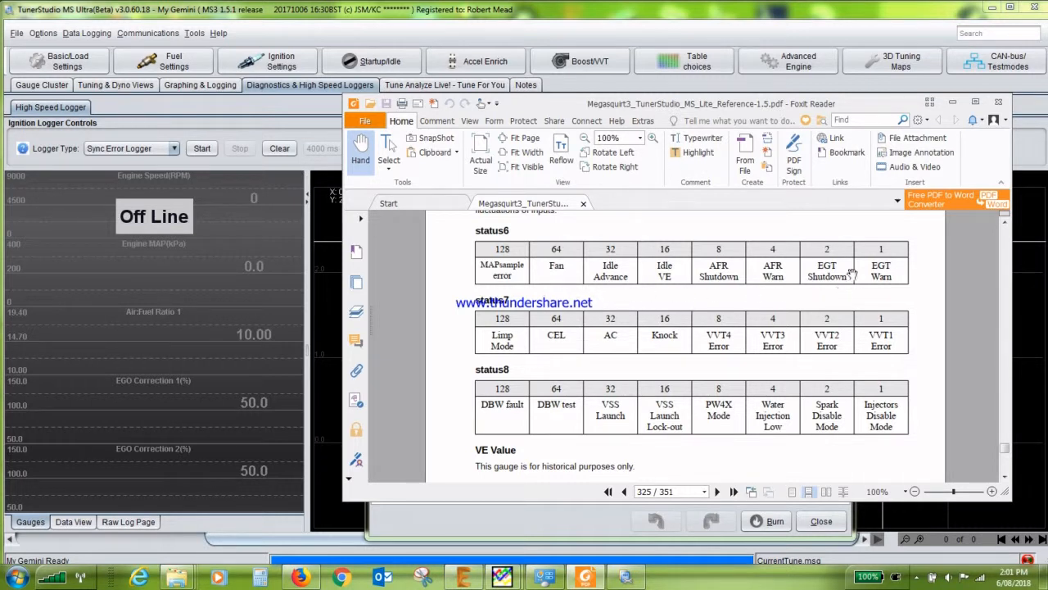
mouse_move(789, 286)
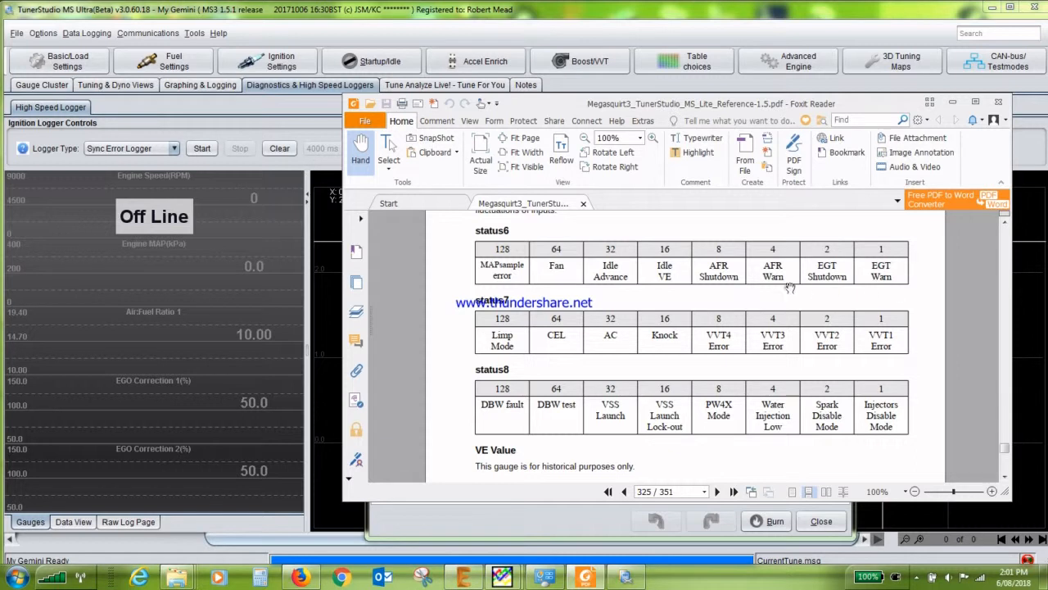
mouse_move(707, 287)
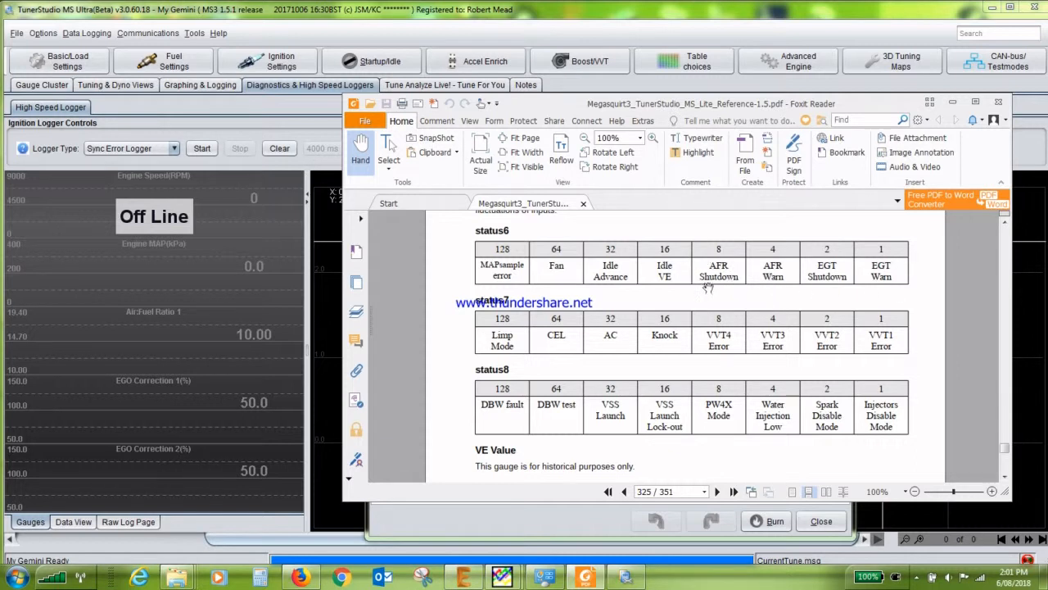
mouse_move(706, 295)
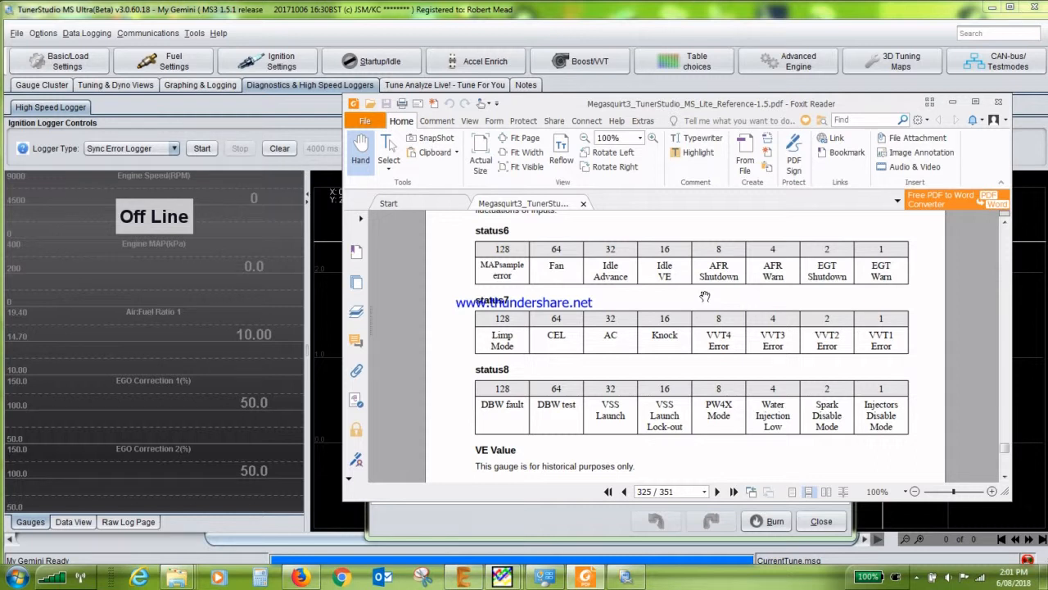
mouse_move(730, 264)
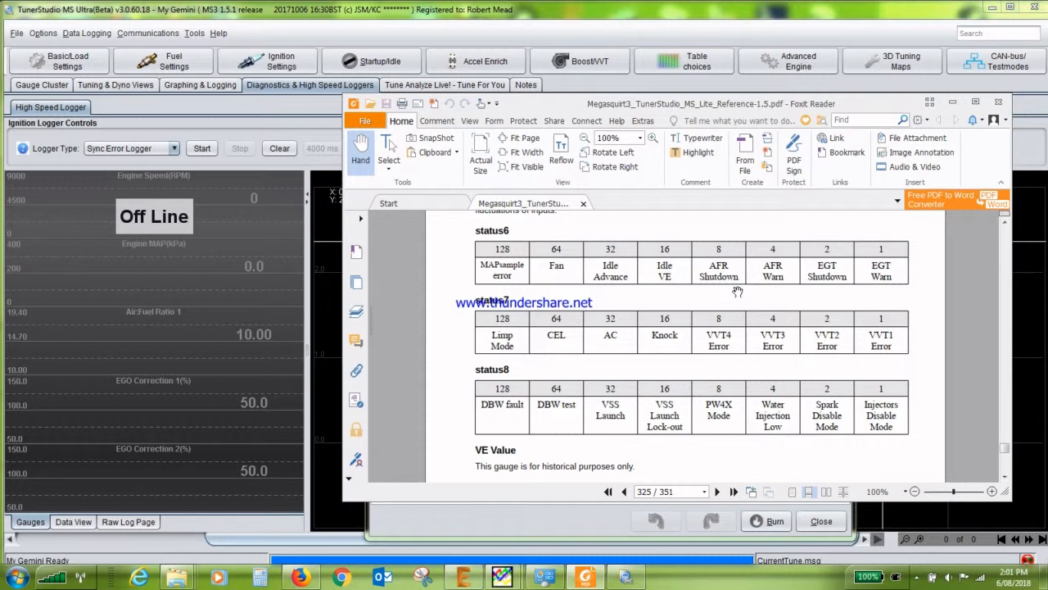
mouse_move(535, 374)
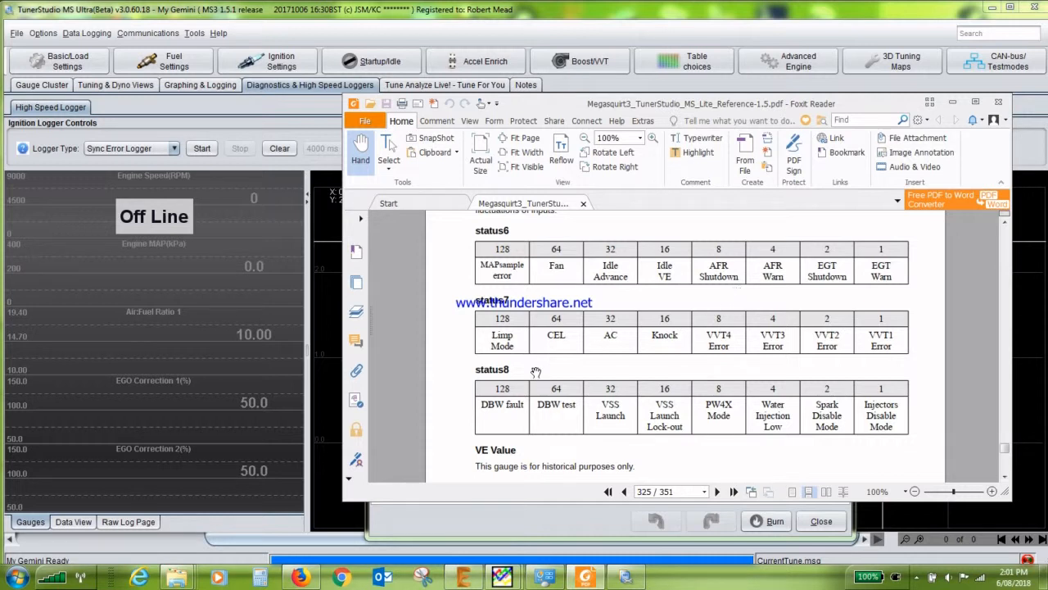
mouse_move(543, 357)
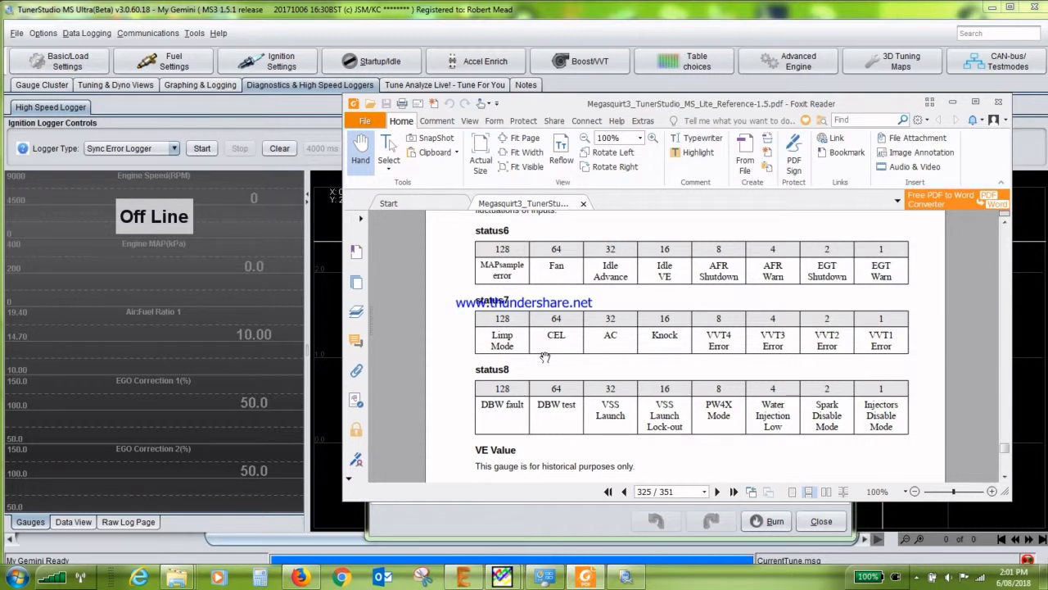
mouse_move(729, 352)
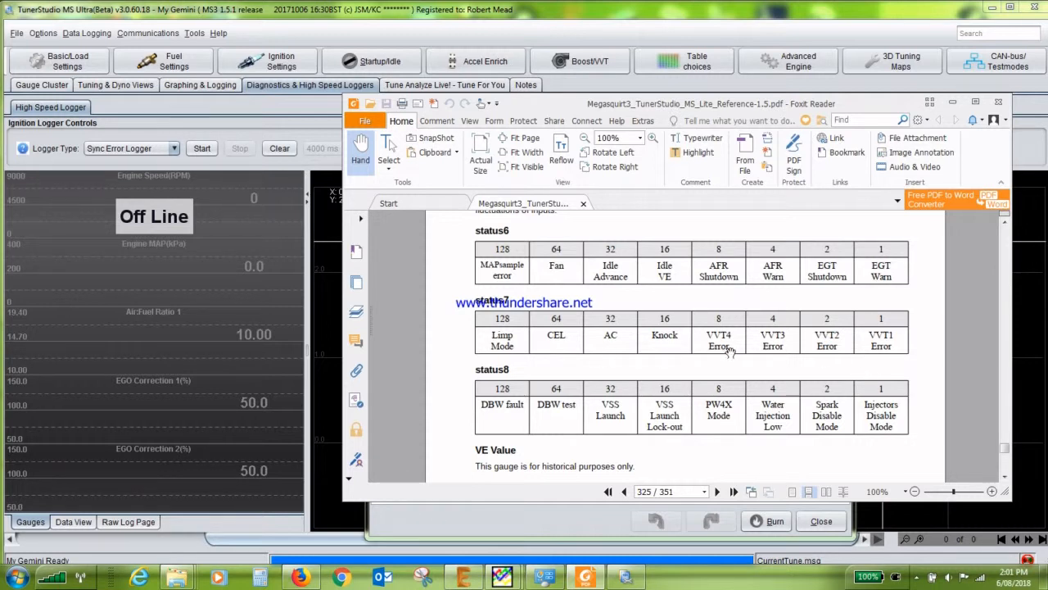
mouse_move(769, 367)
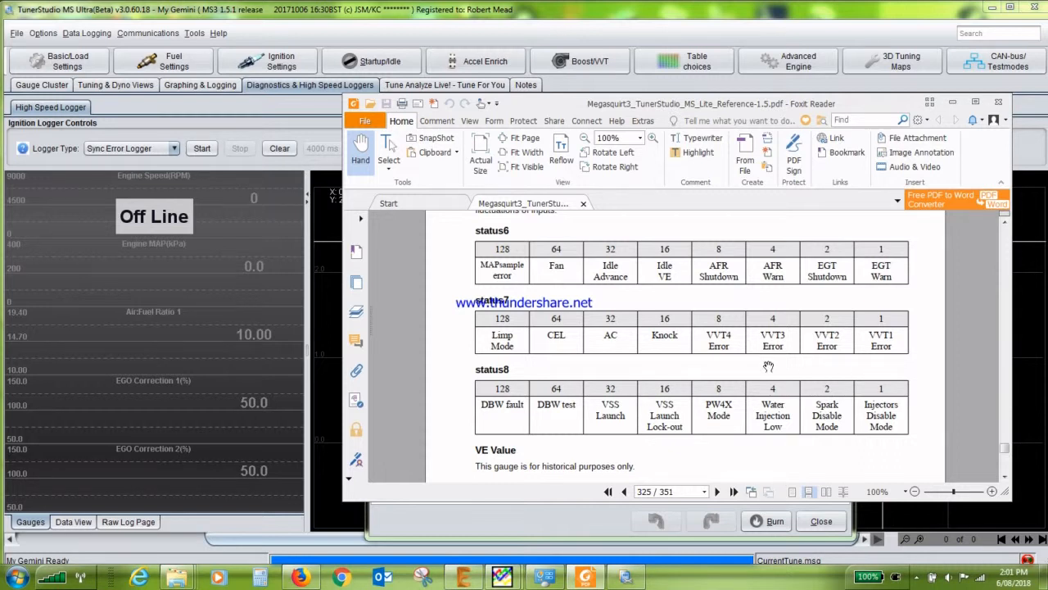
scroll("down", 3)
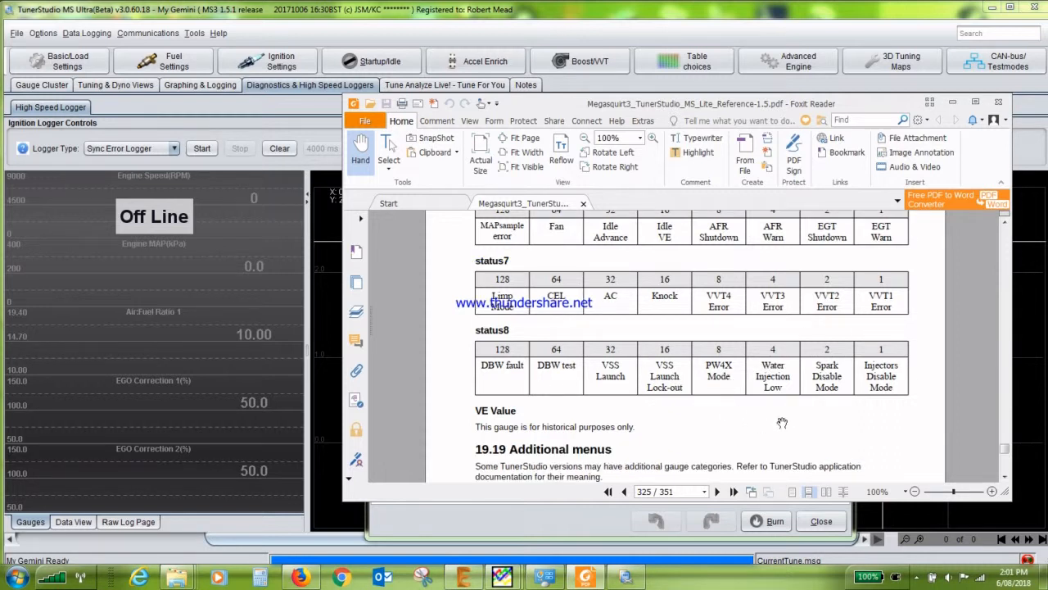
scroll("down", 3)
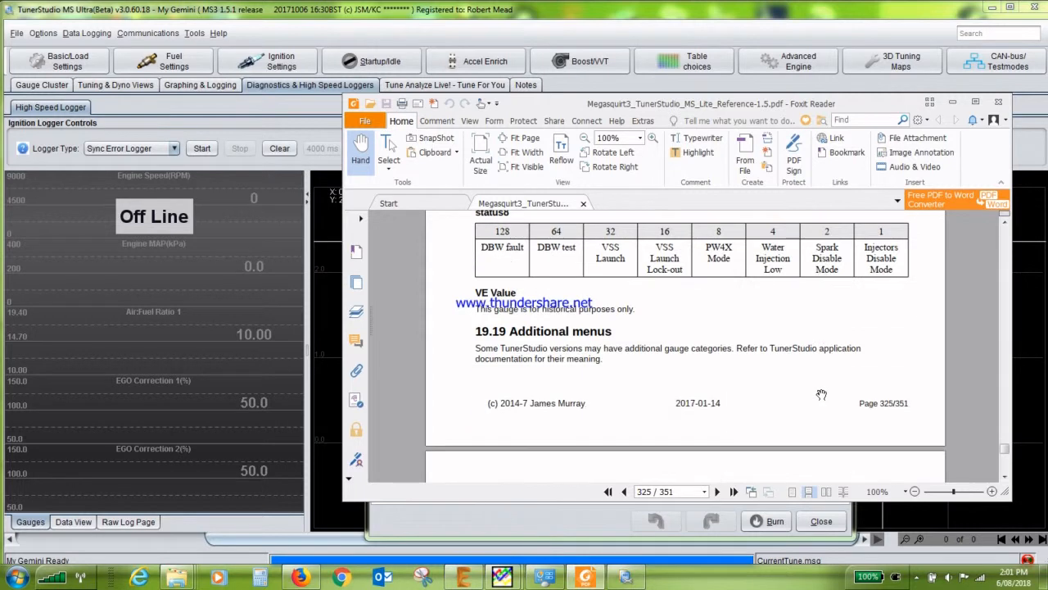
scroll("up", 3)
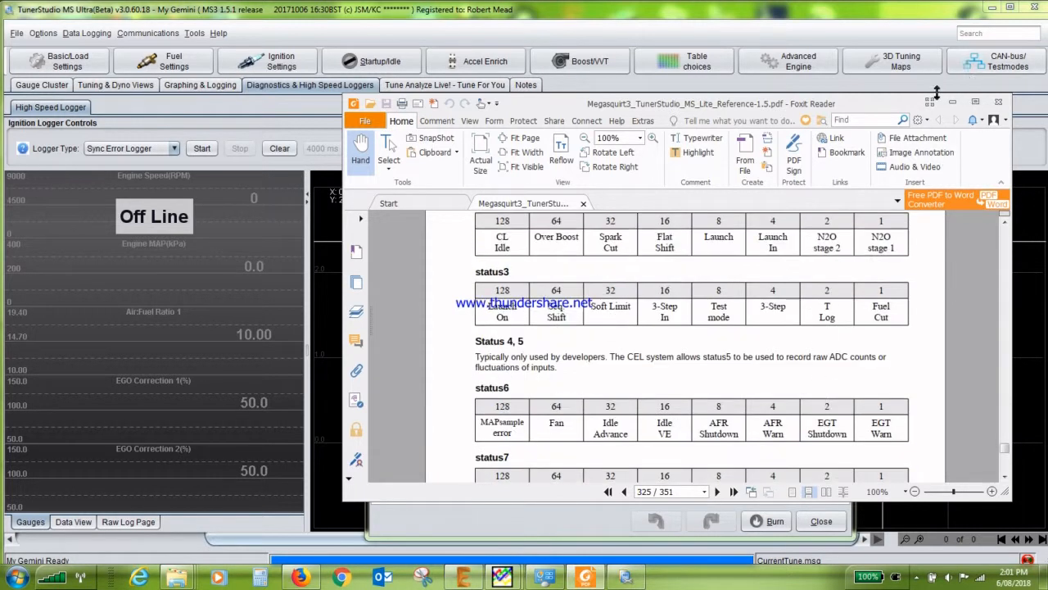
Return to the MegaLogViewer datalog to step past the spark-cut events.
left_click(580, 61)
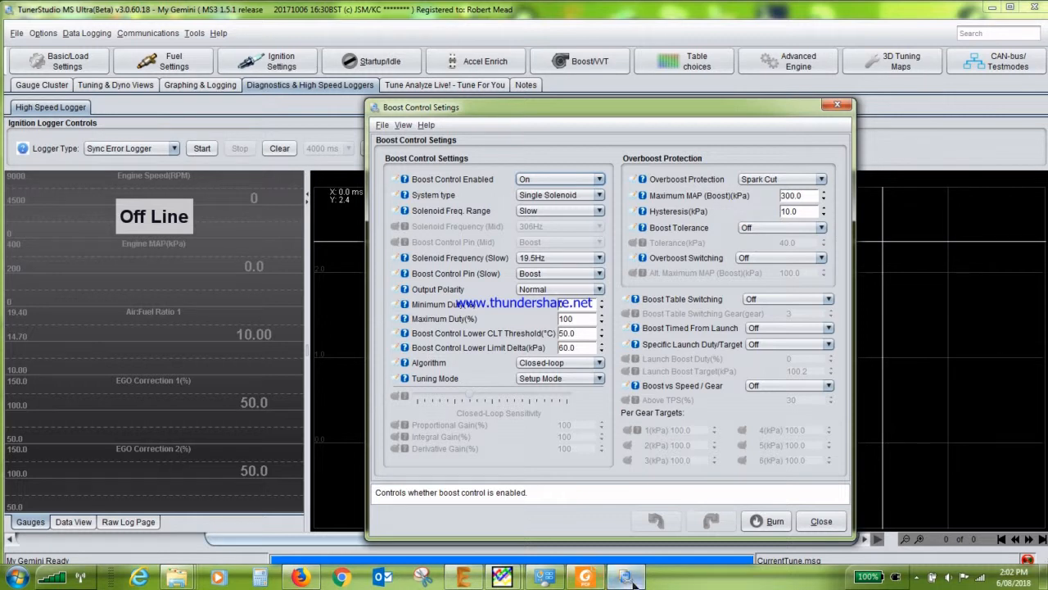
mouse_move(503, 577)
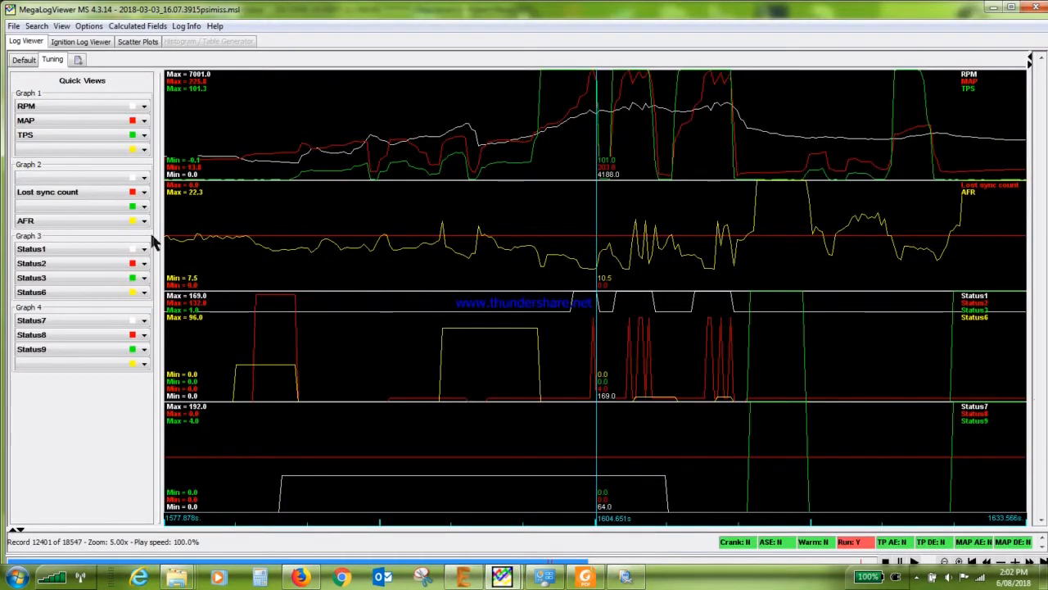
mouse_move(410, 315)
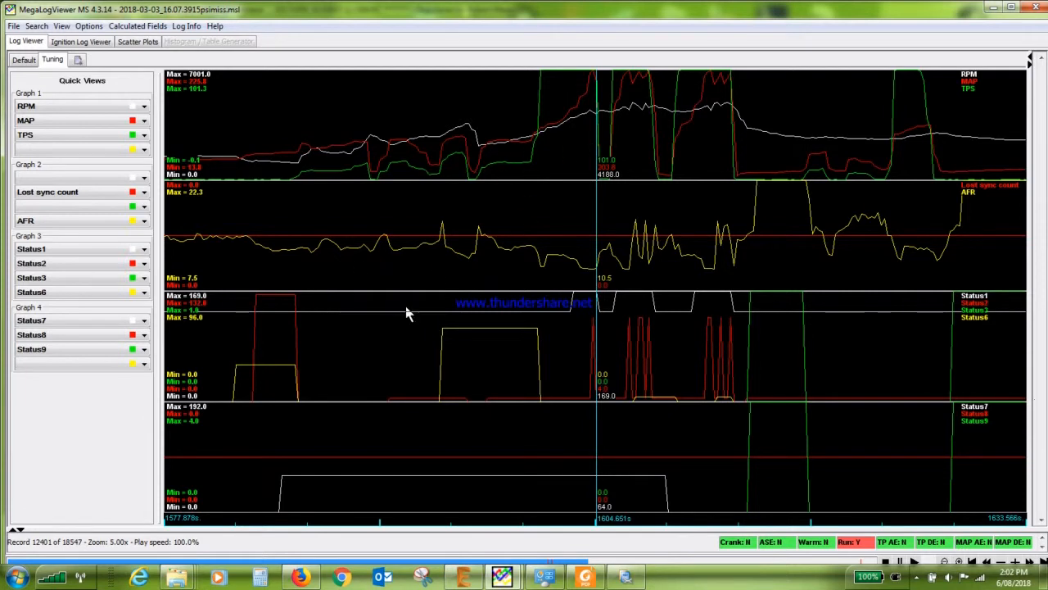
mouse_move(319, 249)
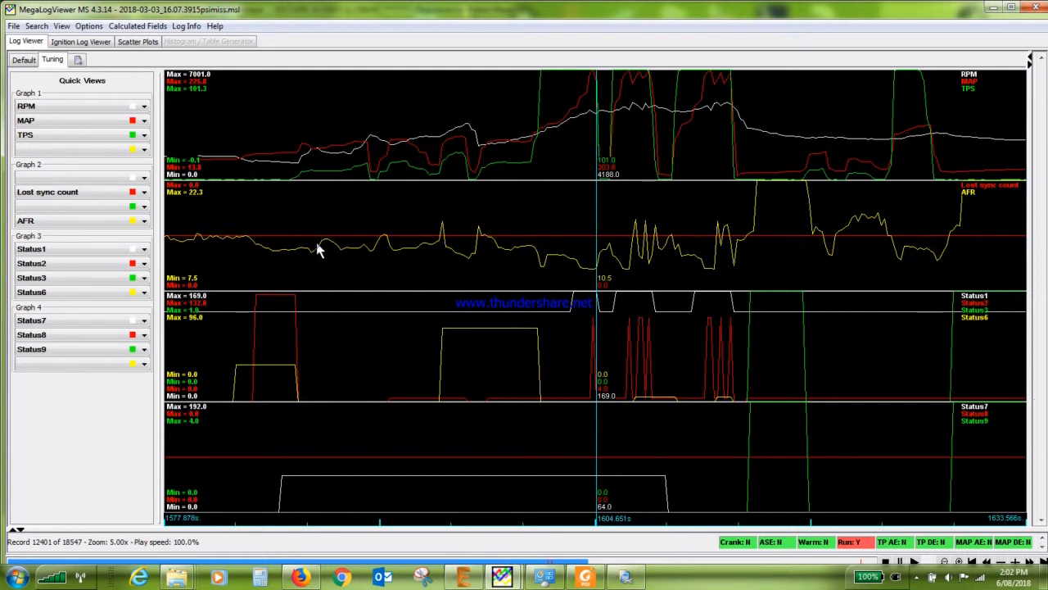
mouse_move(548, 152)
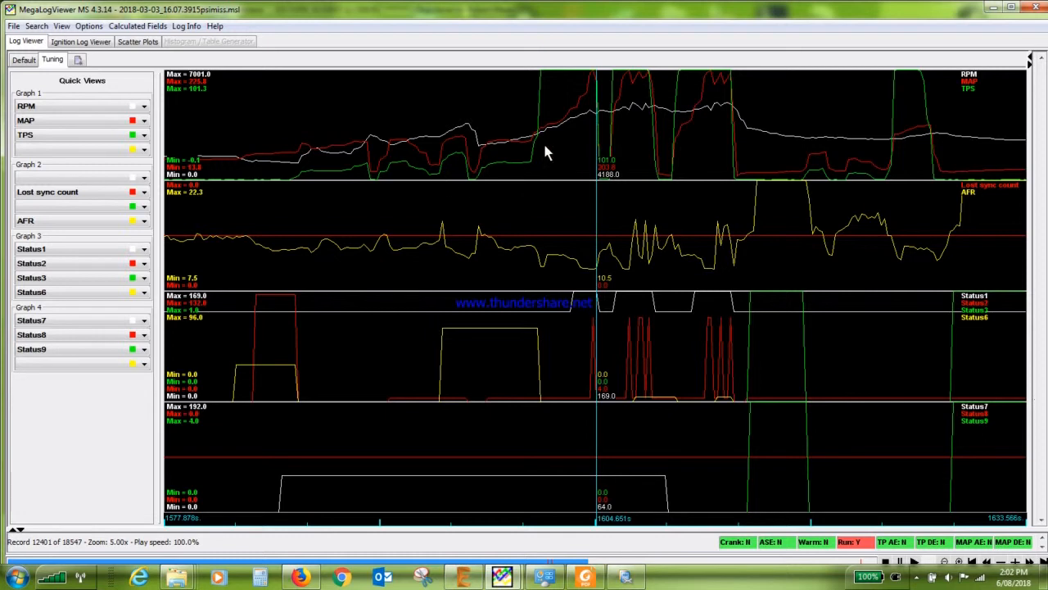
mouse_move(531, 151)
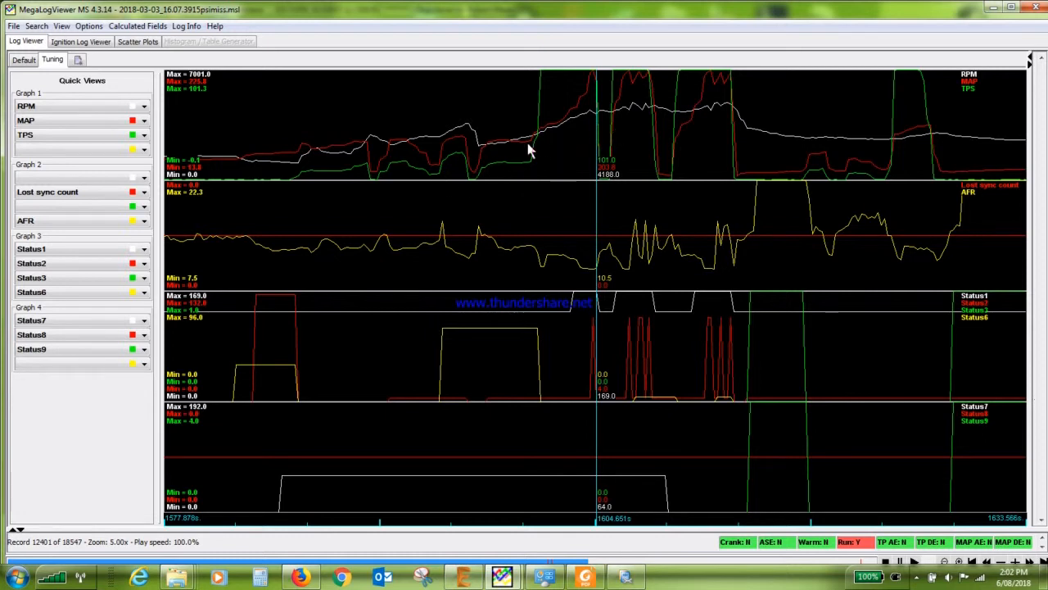
mouse_move(606, 144)
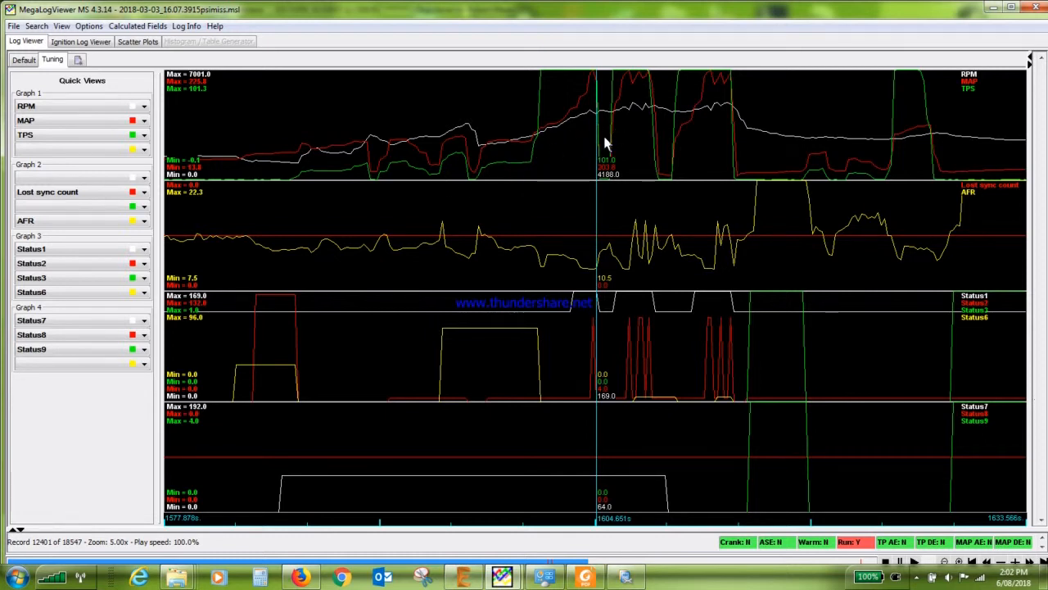
mouse_move(554, 170)
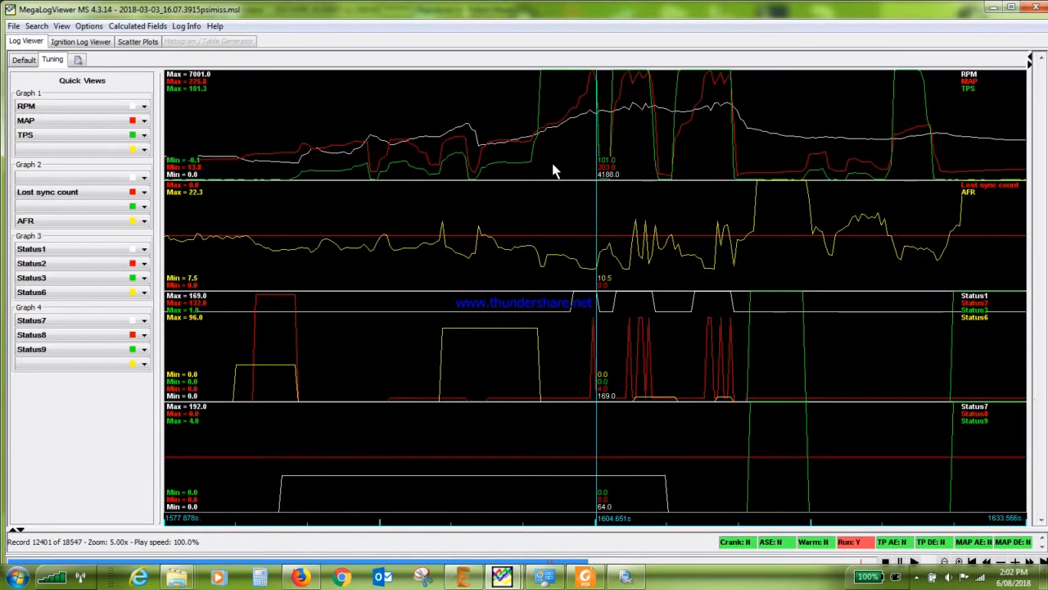
mouse_move(643, 151)
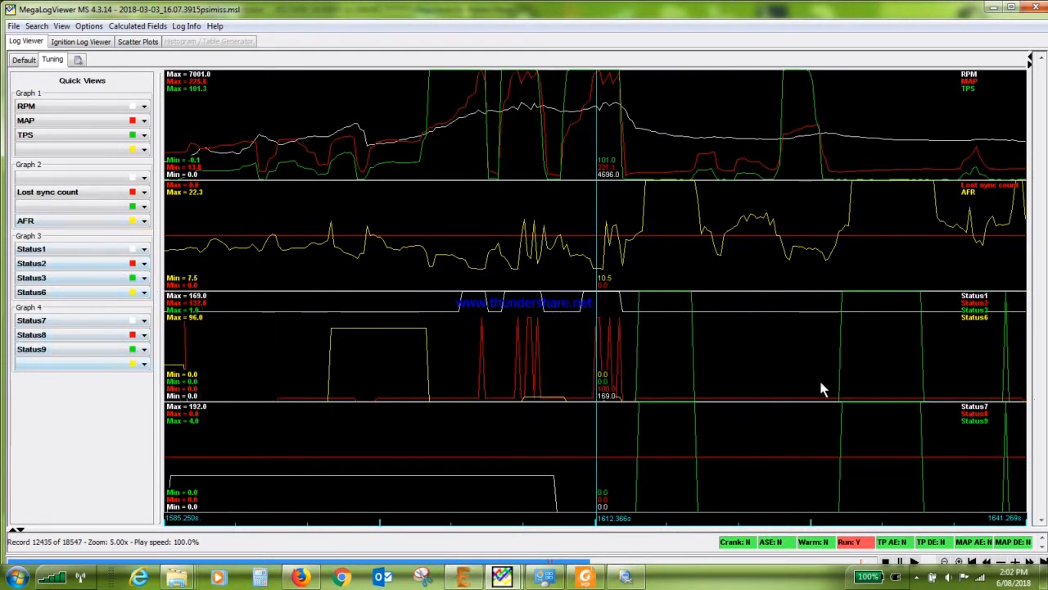
mouse_move(598, 280)
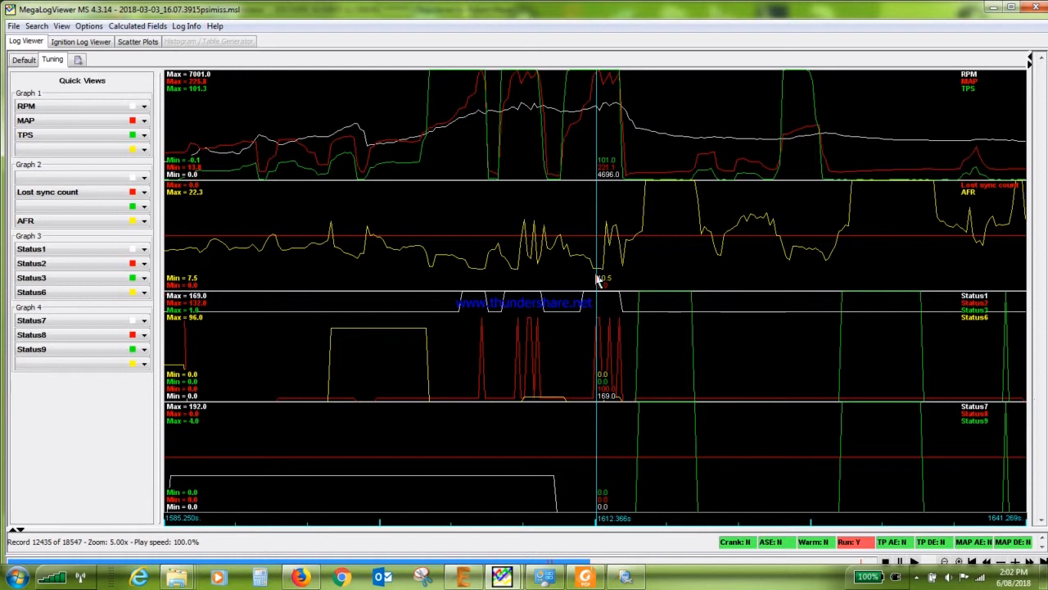
mouse_move(619, 349)
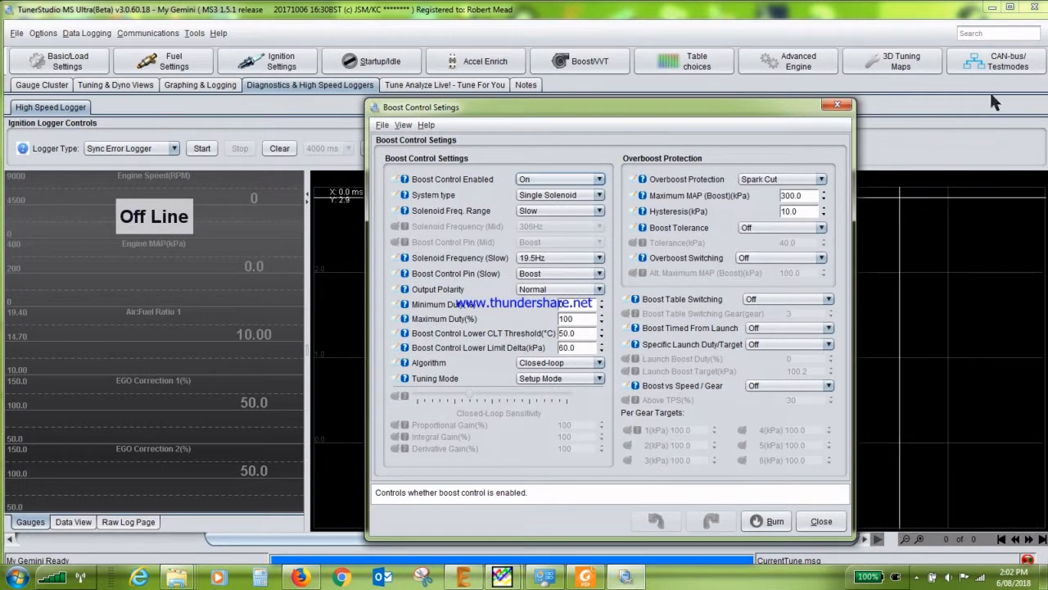
mouse_move(580, 61)
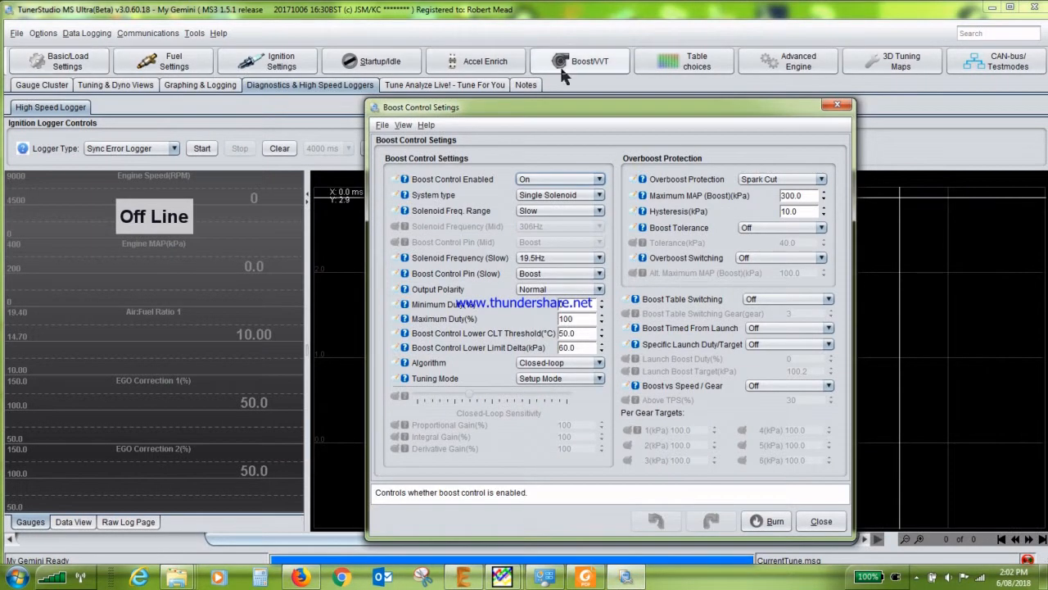
Close Boost Control Settings and review the Limp Mode limits under CAN-bus/Testmodes.
left_click(821, 521)
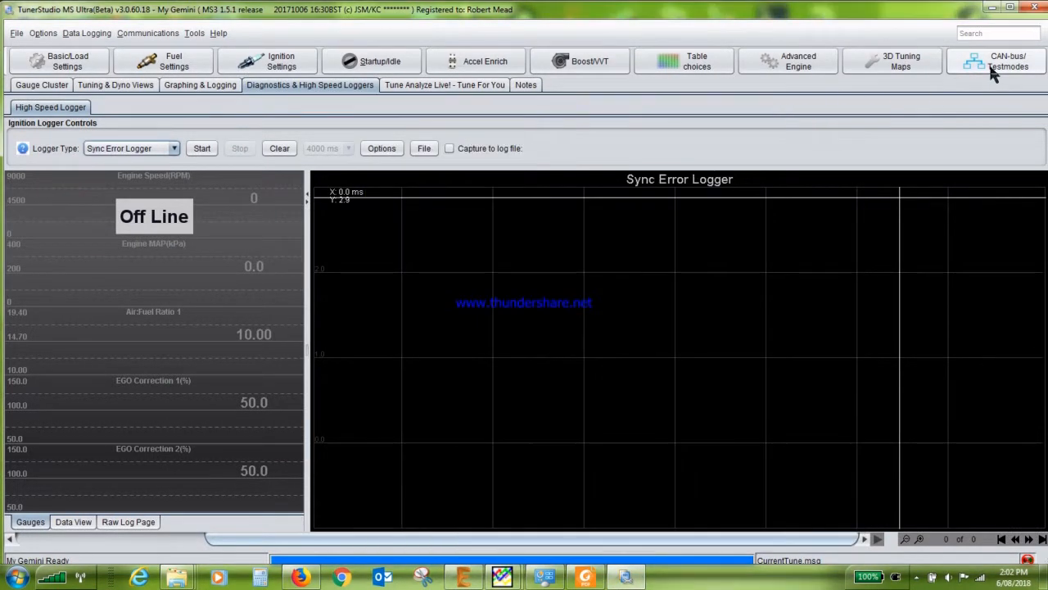
left_click(996, 60)
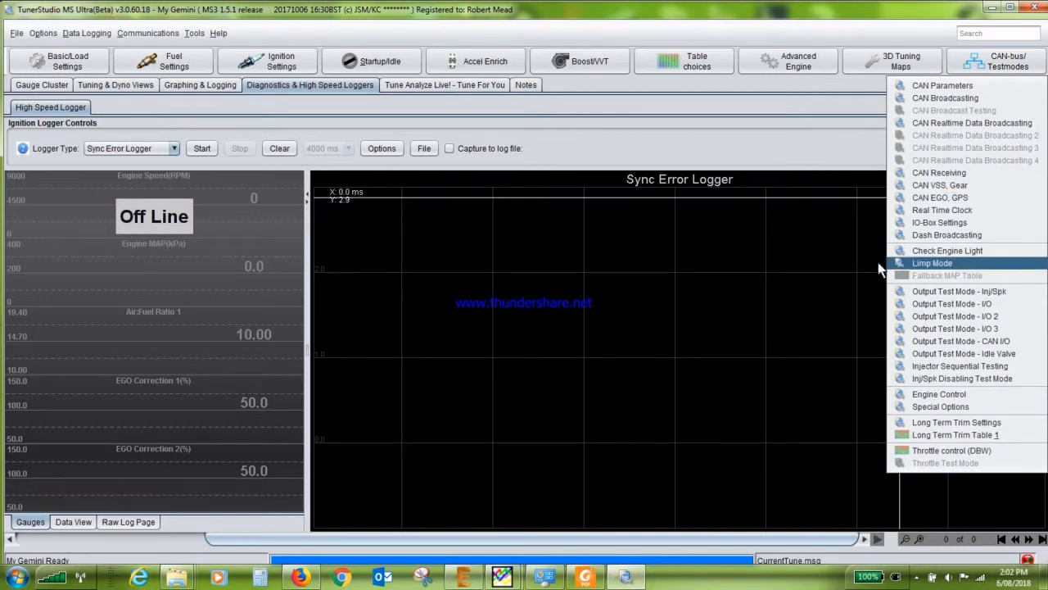
left_click(932, 262)
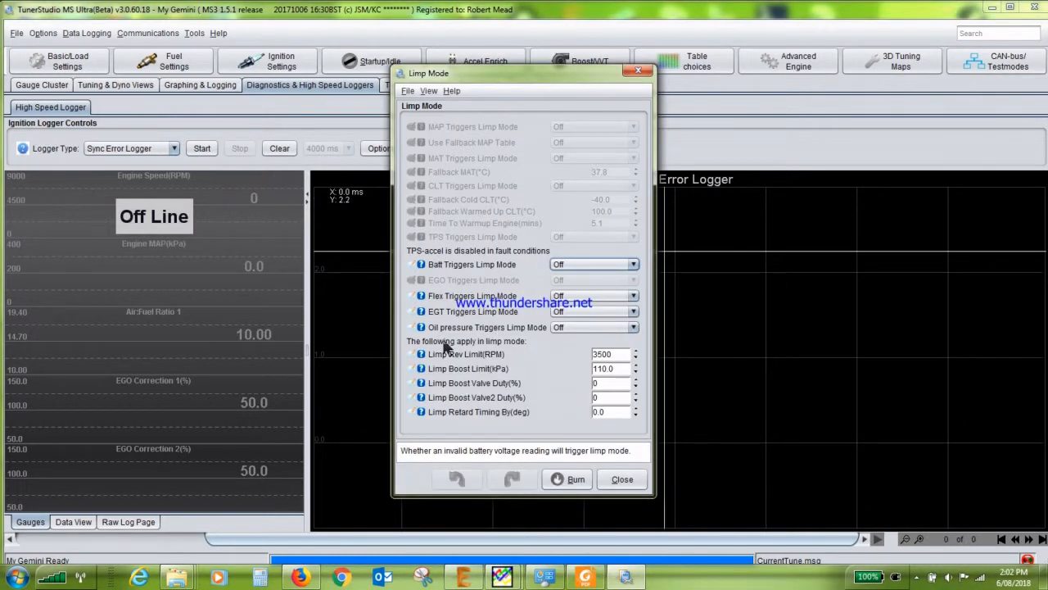
mouse_move(508, 311)
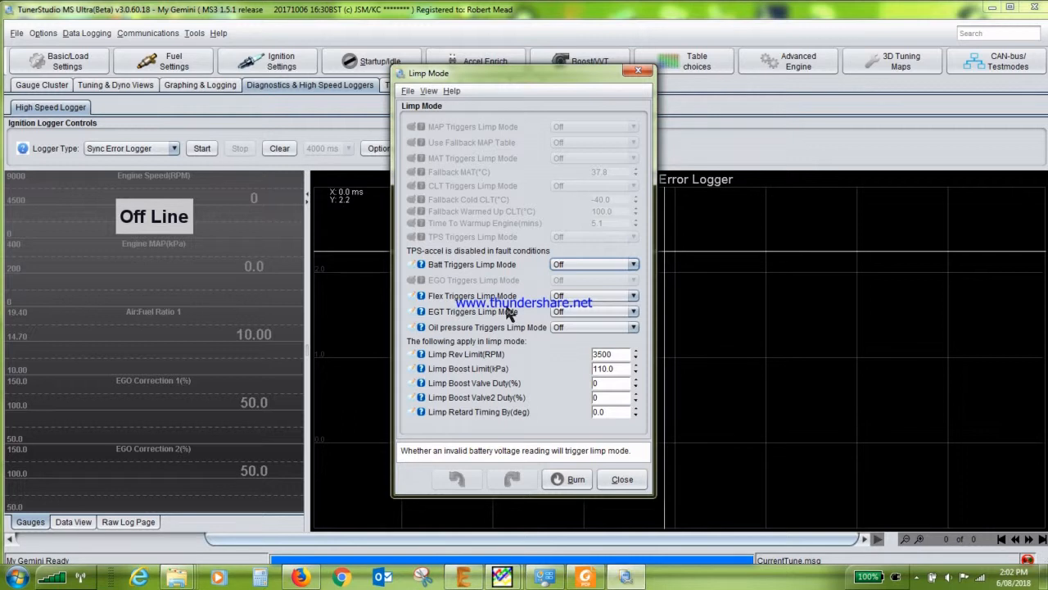
mouse_move(434, 347)
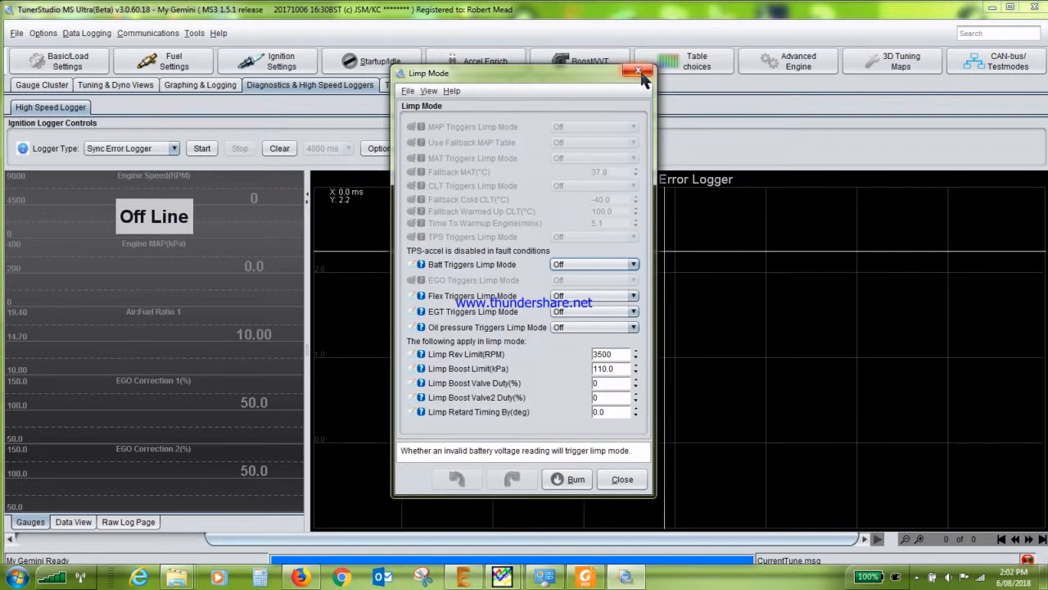
left_click(639, 72)
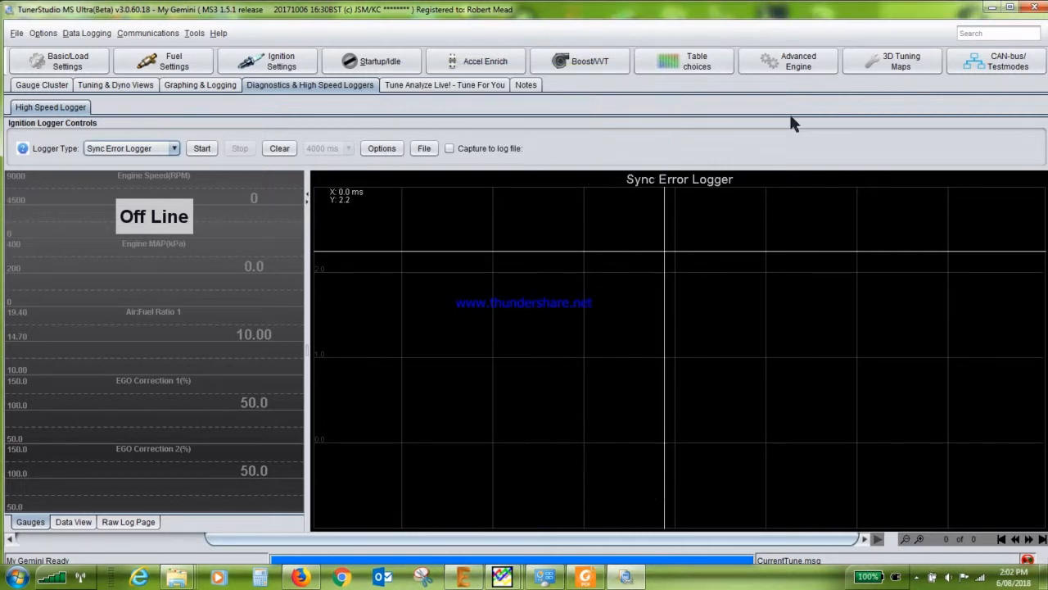
Browse the CAN-bus/Testmodes and 3D Tuning Maps menus, leaving the boost targets table list open.
left_click(996, 60)
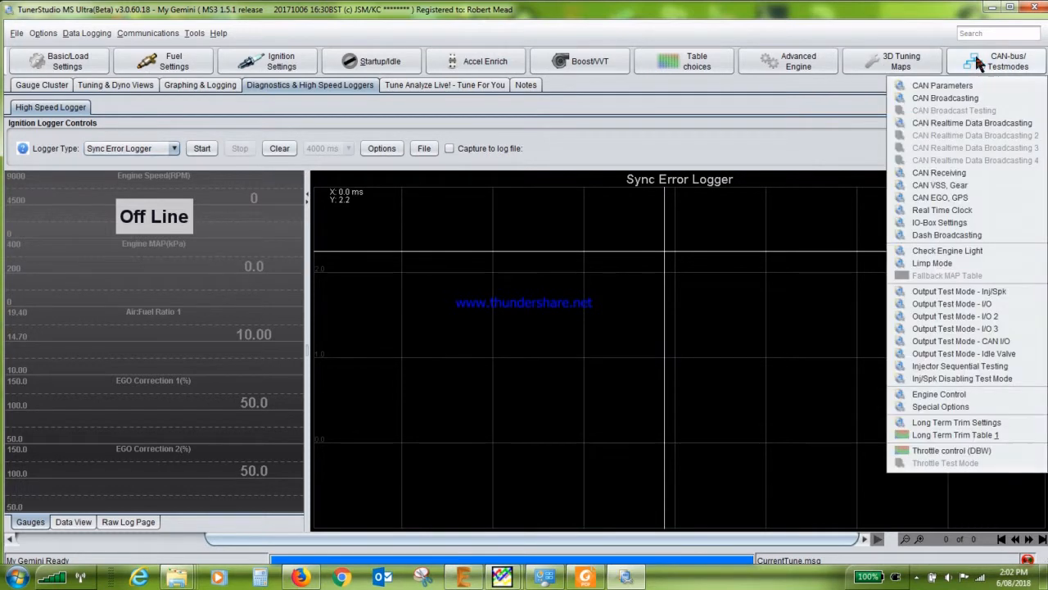
left_click(901, 61)
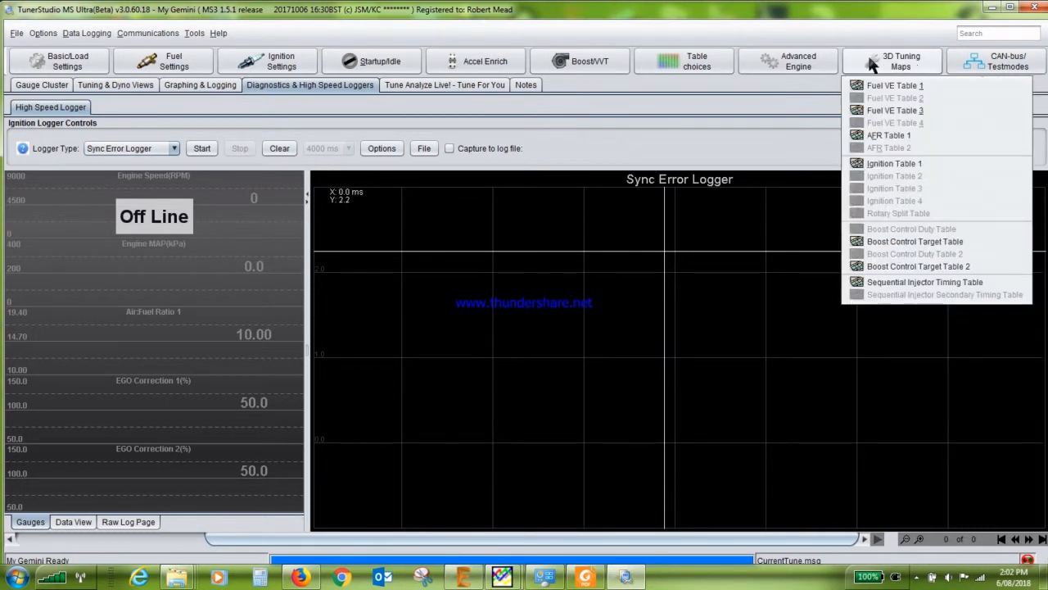
mouse_move(745, 92)
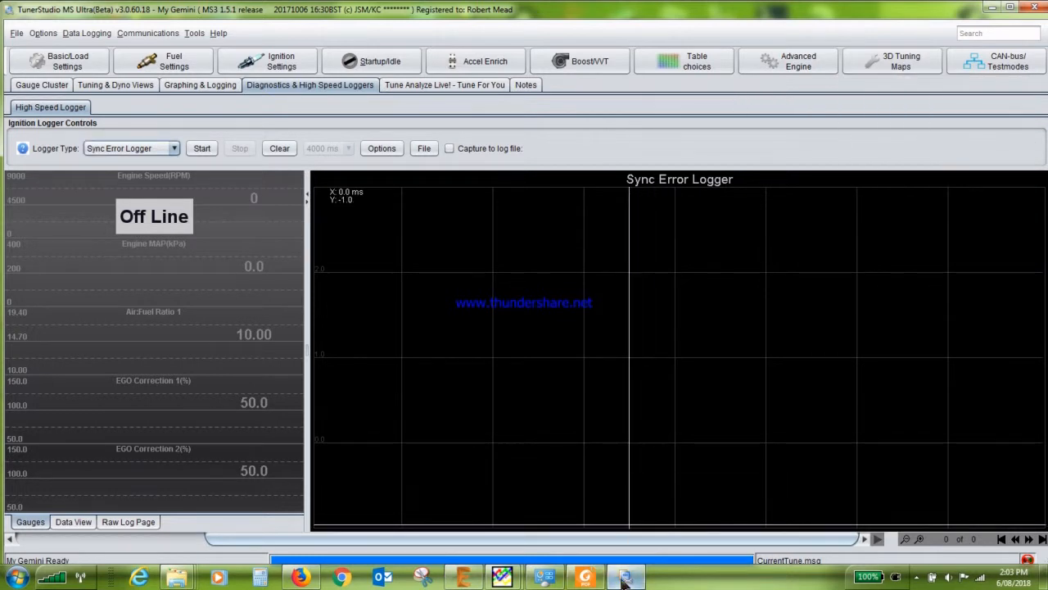
mouse_move(503, 577)
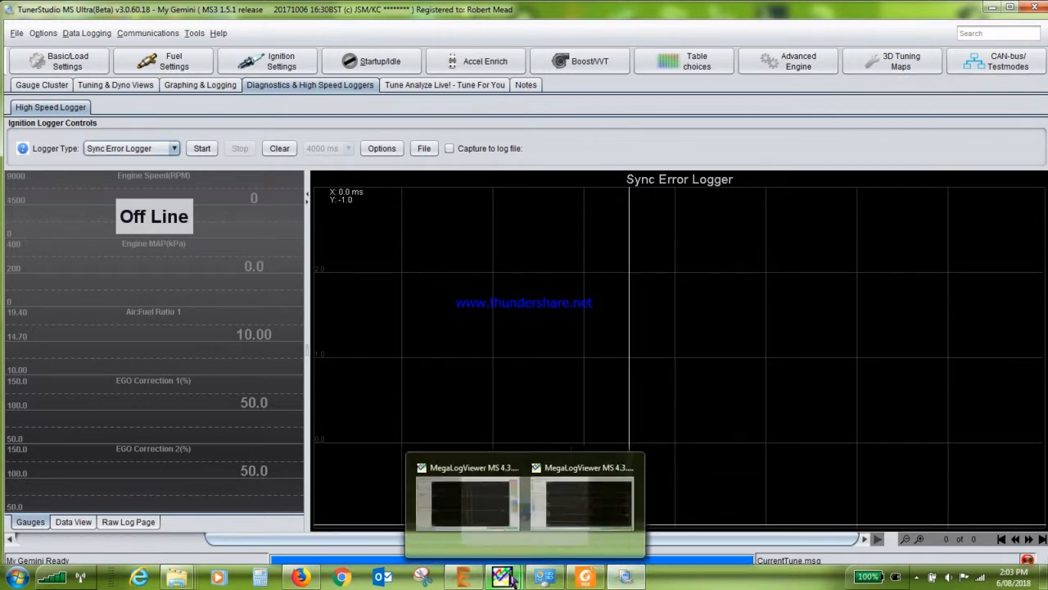
Bring MegaLogViewer back in front with the RPM, AFR and Status traces near record 12435.
left_click(467, 499)
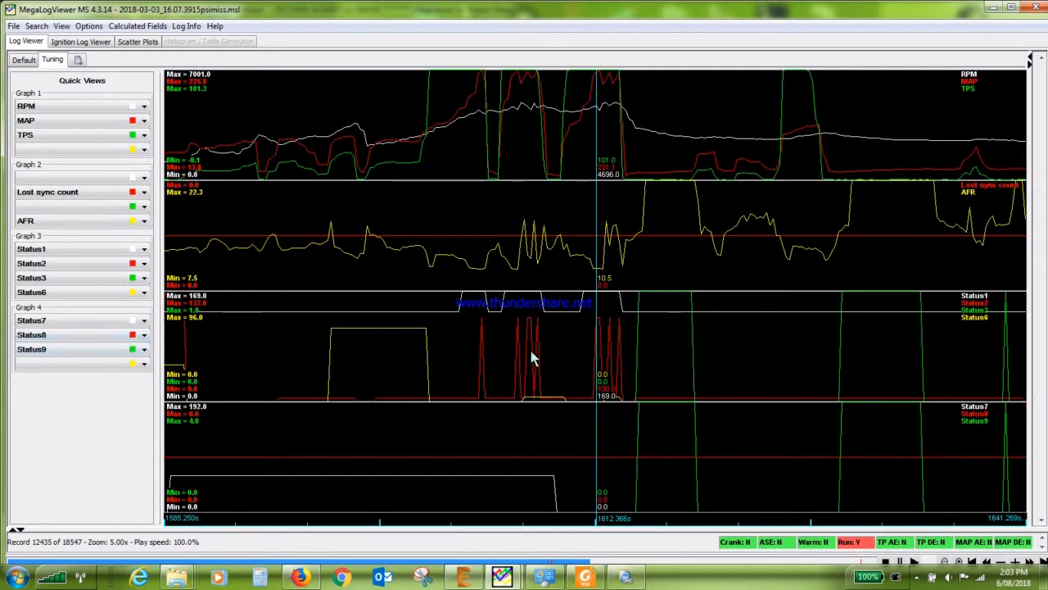
mouse_move(544, 336)
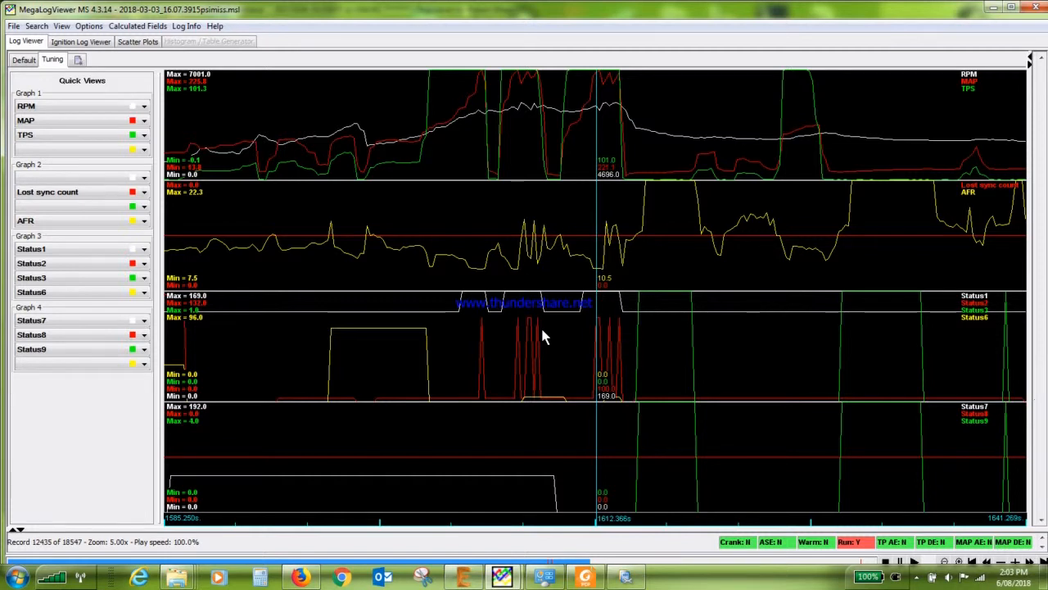
mouse_move(579, 391)
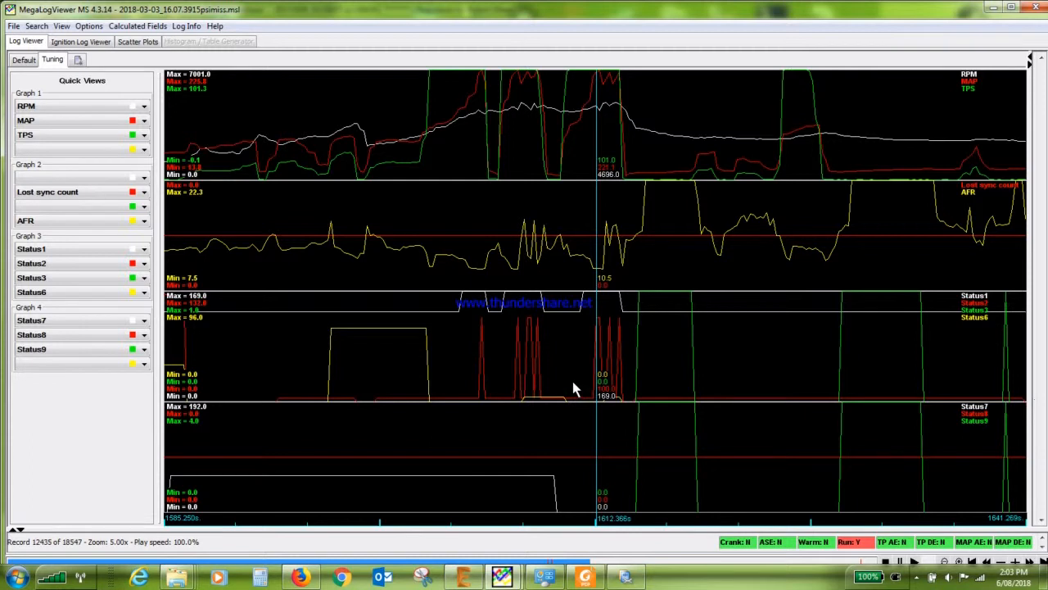
mouse_move(691, 398)
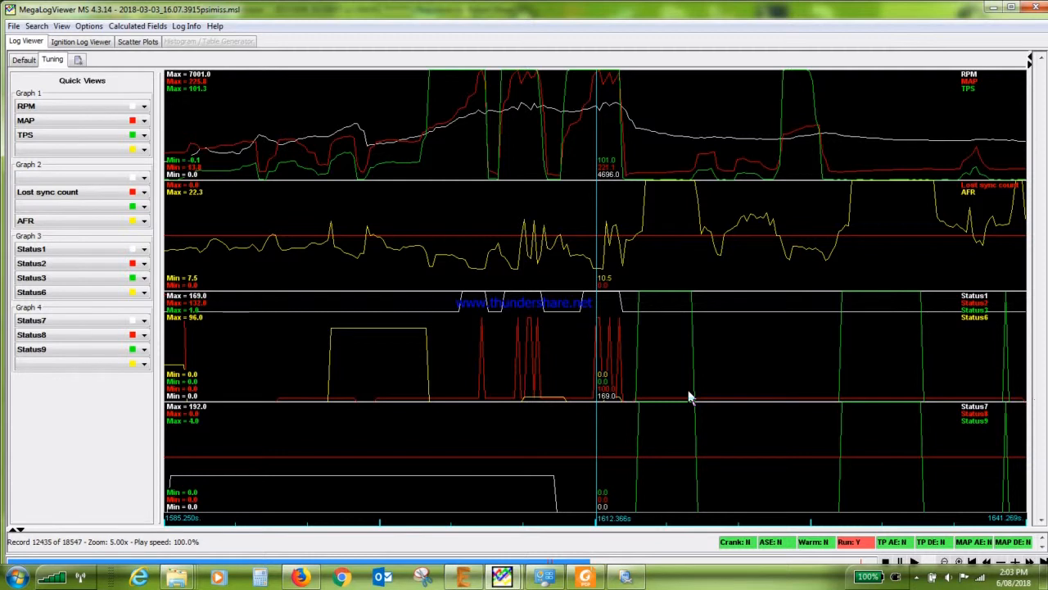
mouse_move(668, 350)
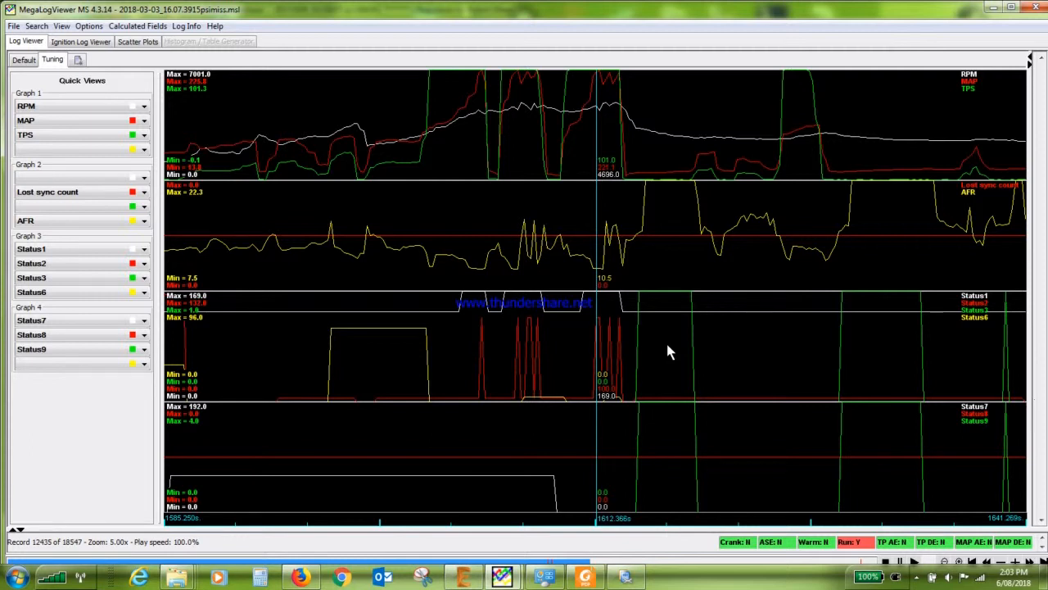
mouse_move(626, 339)
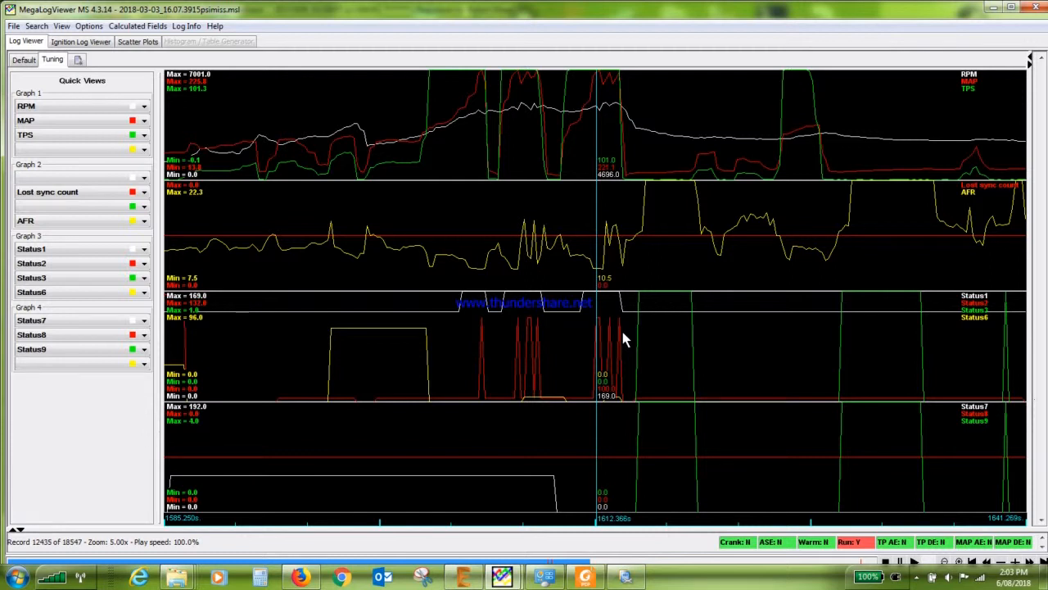
mouse_move(652, 367)
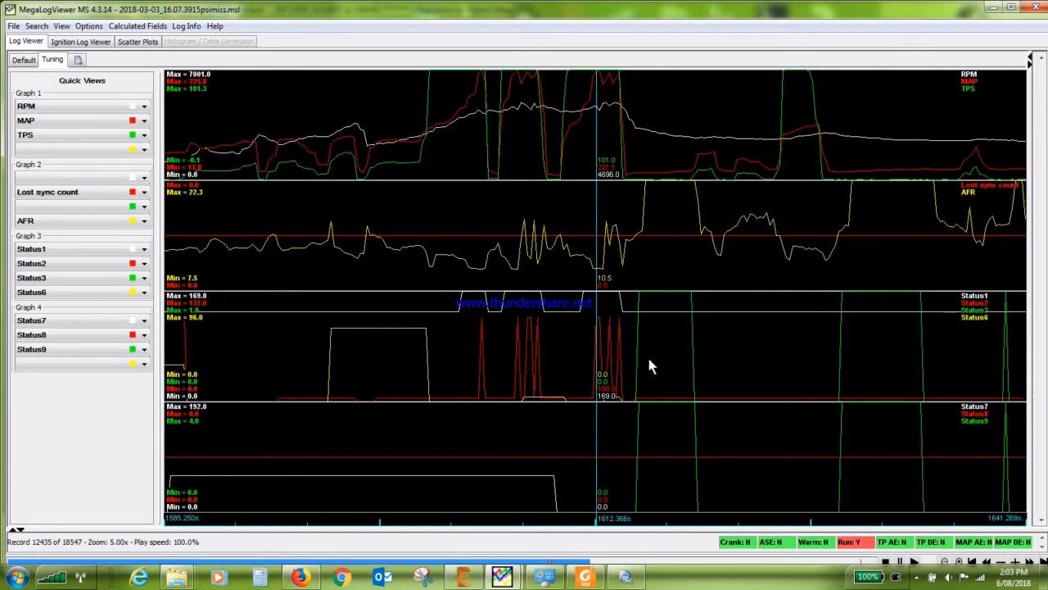
mouse_move(479, 206)
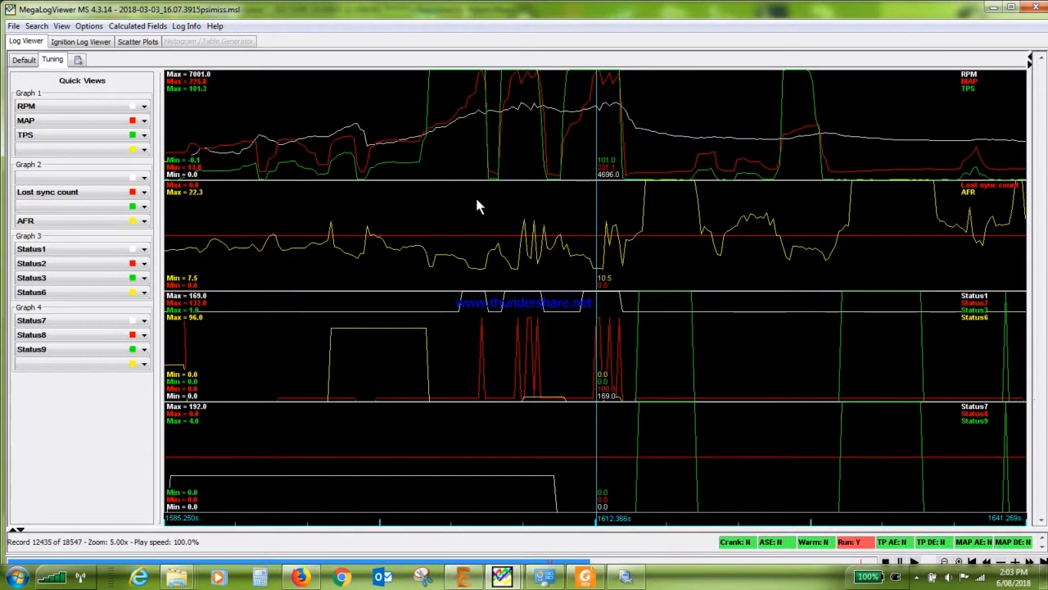
mouse_move(549, 244)
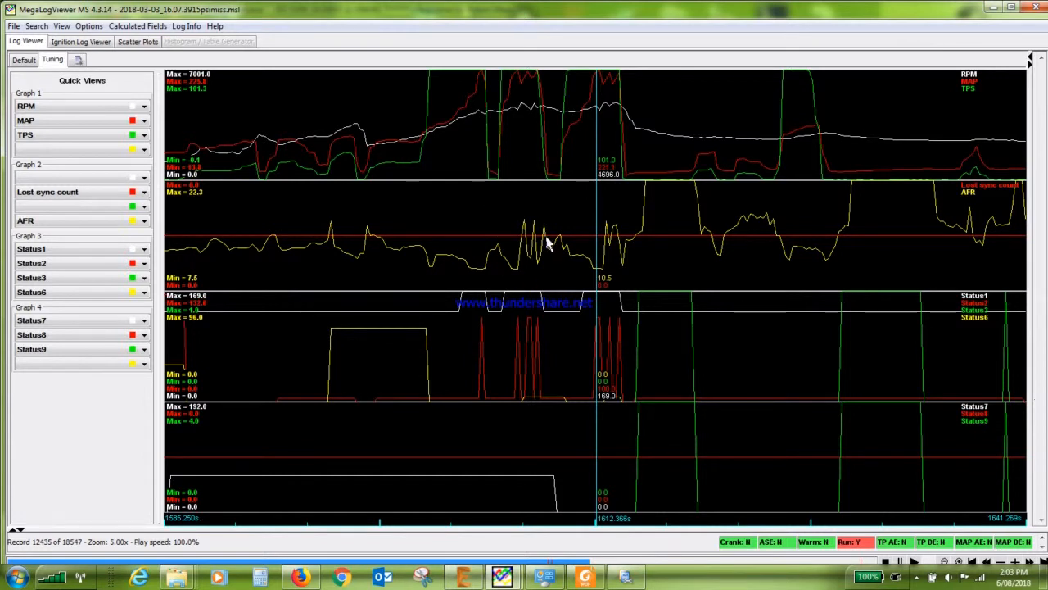